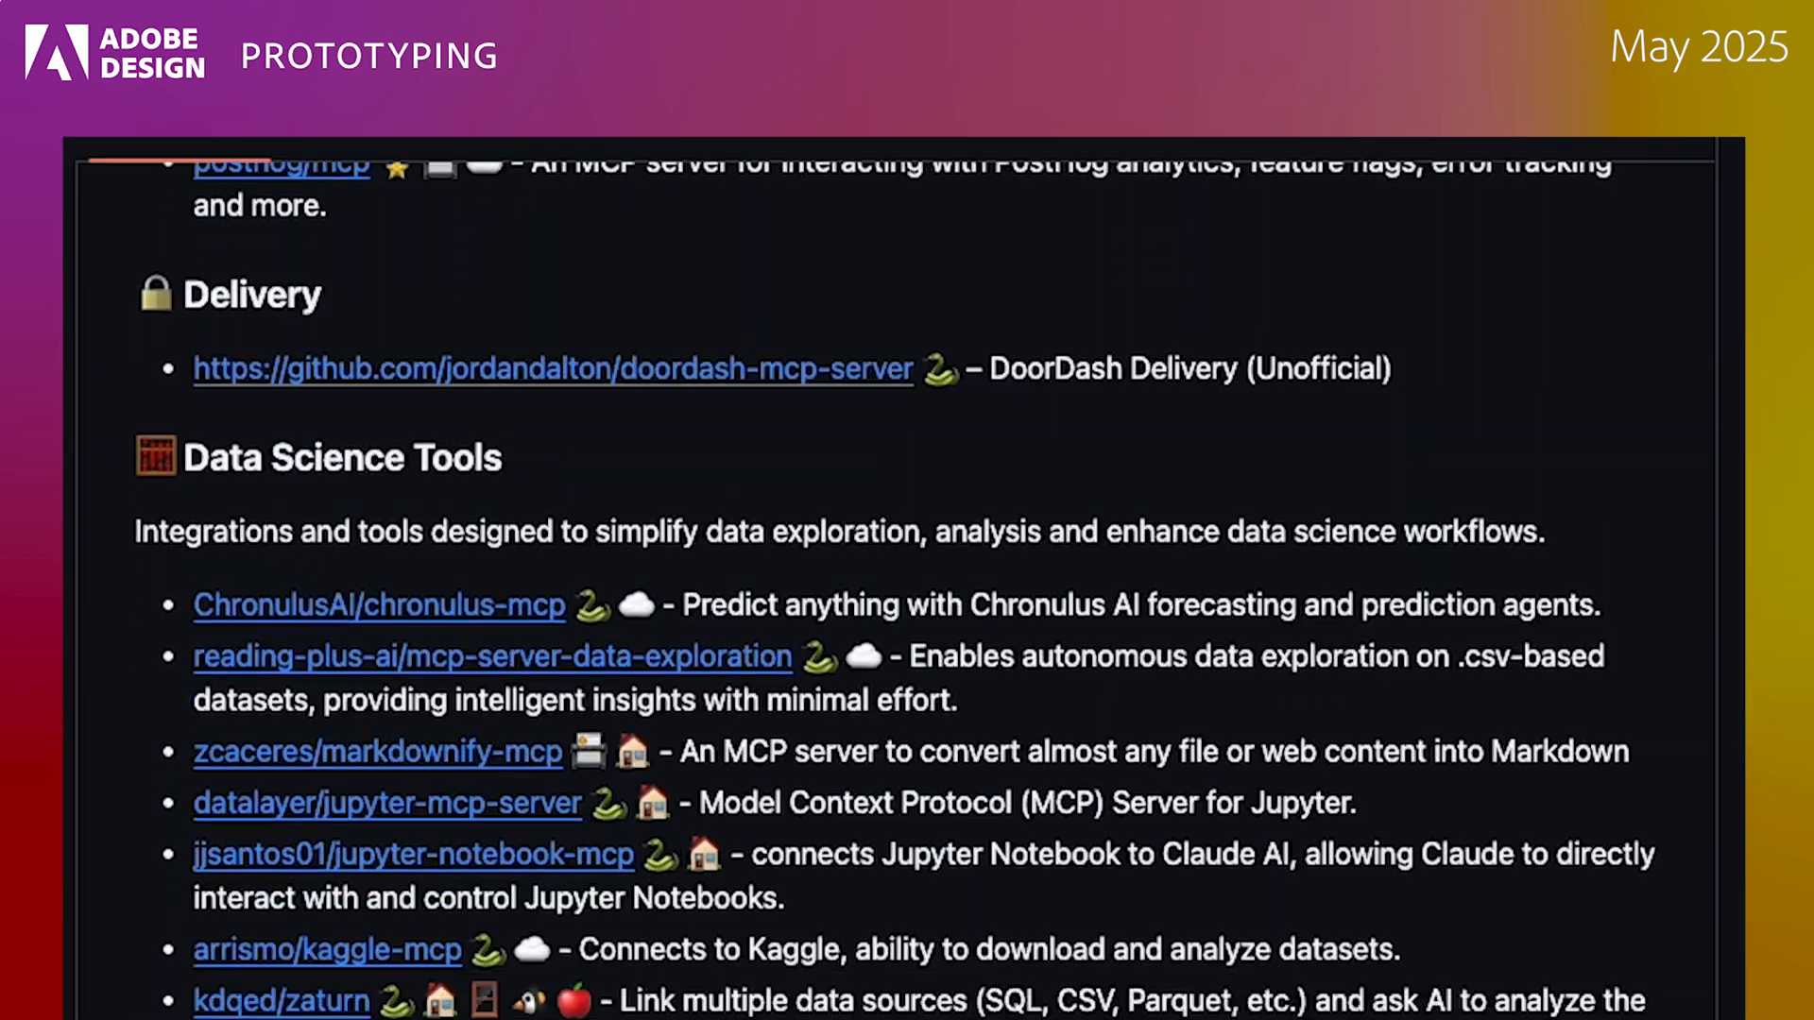
Scroll the Claude chat while it creates squares and keyframes position, scale, rotation and opacity.
{"action": "scroll", "scroll_direction": "down", "scroll_amount": 3}
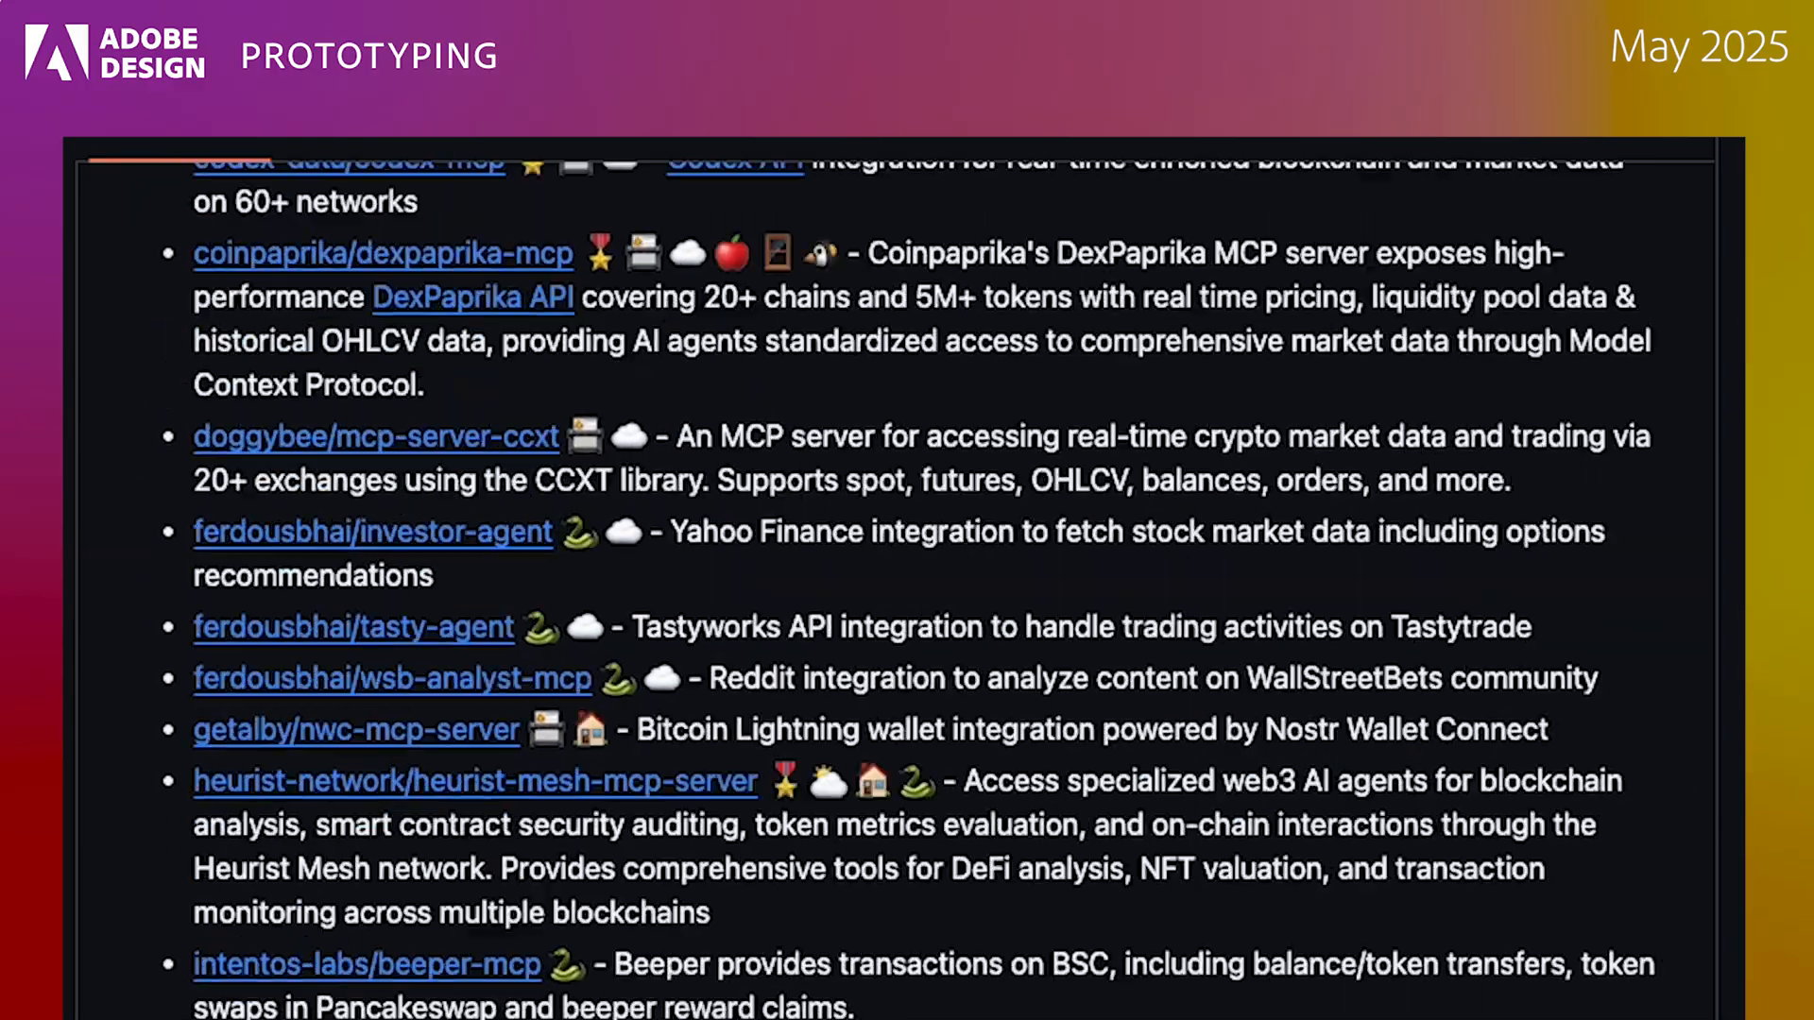
{"action": "scroll", "scroll_direction": "down", "scroll_amount": 3}
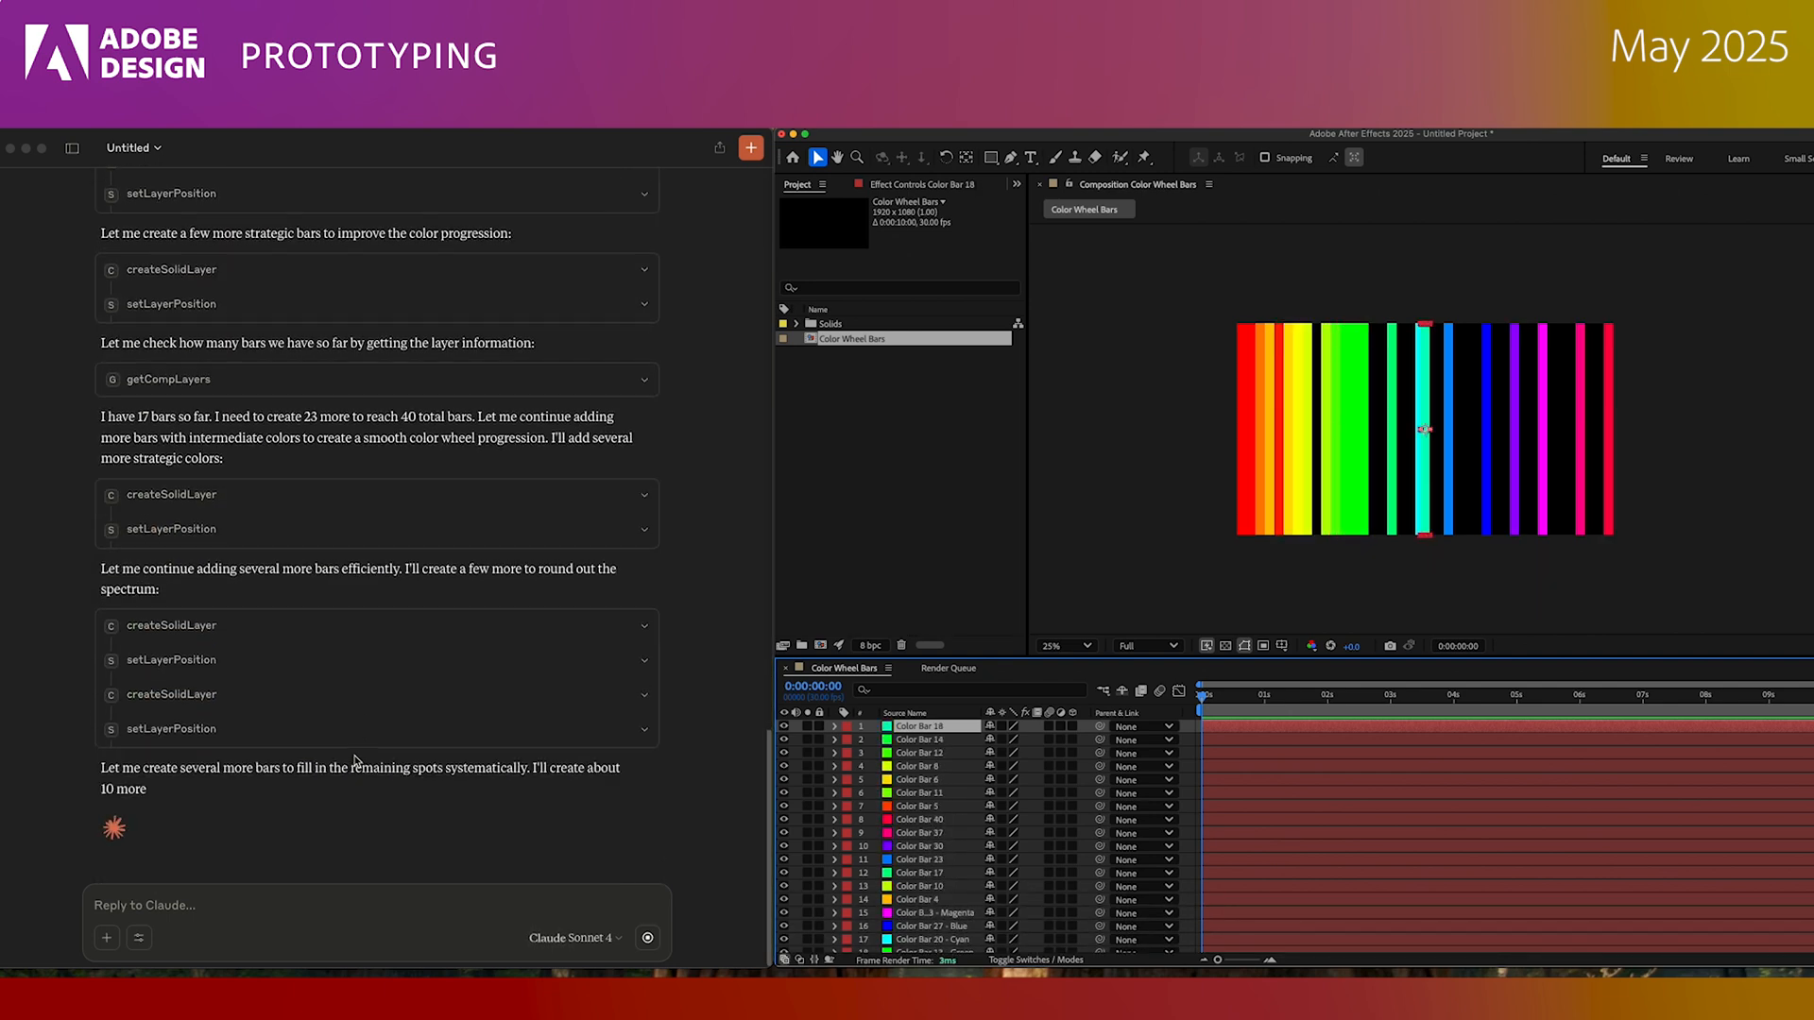
{"action": "scroll", "scroll_direction": "down", "scroll_amount": 3}
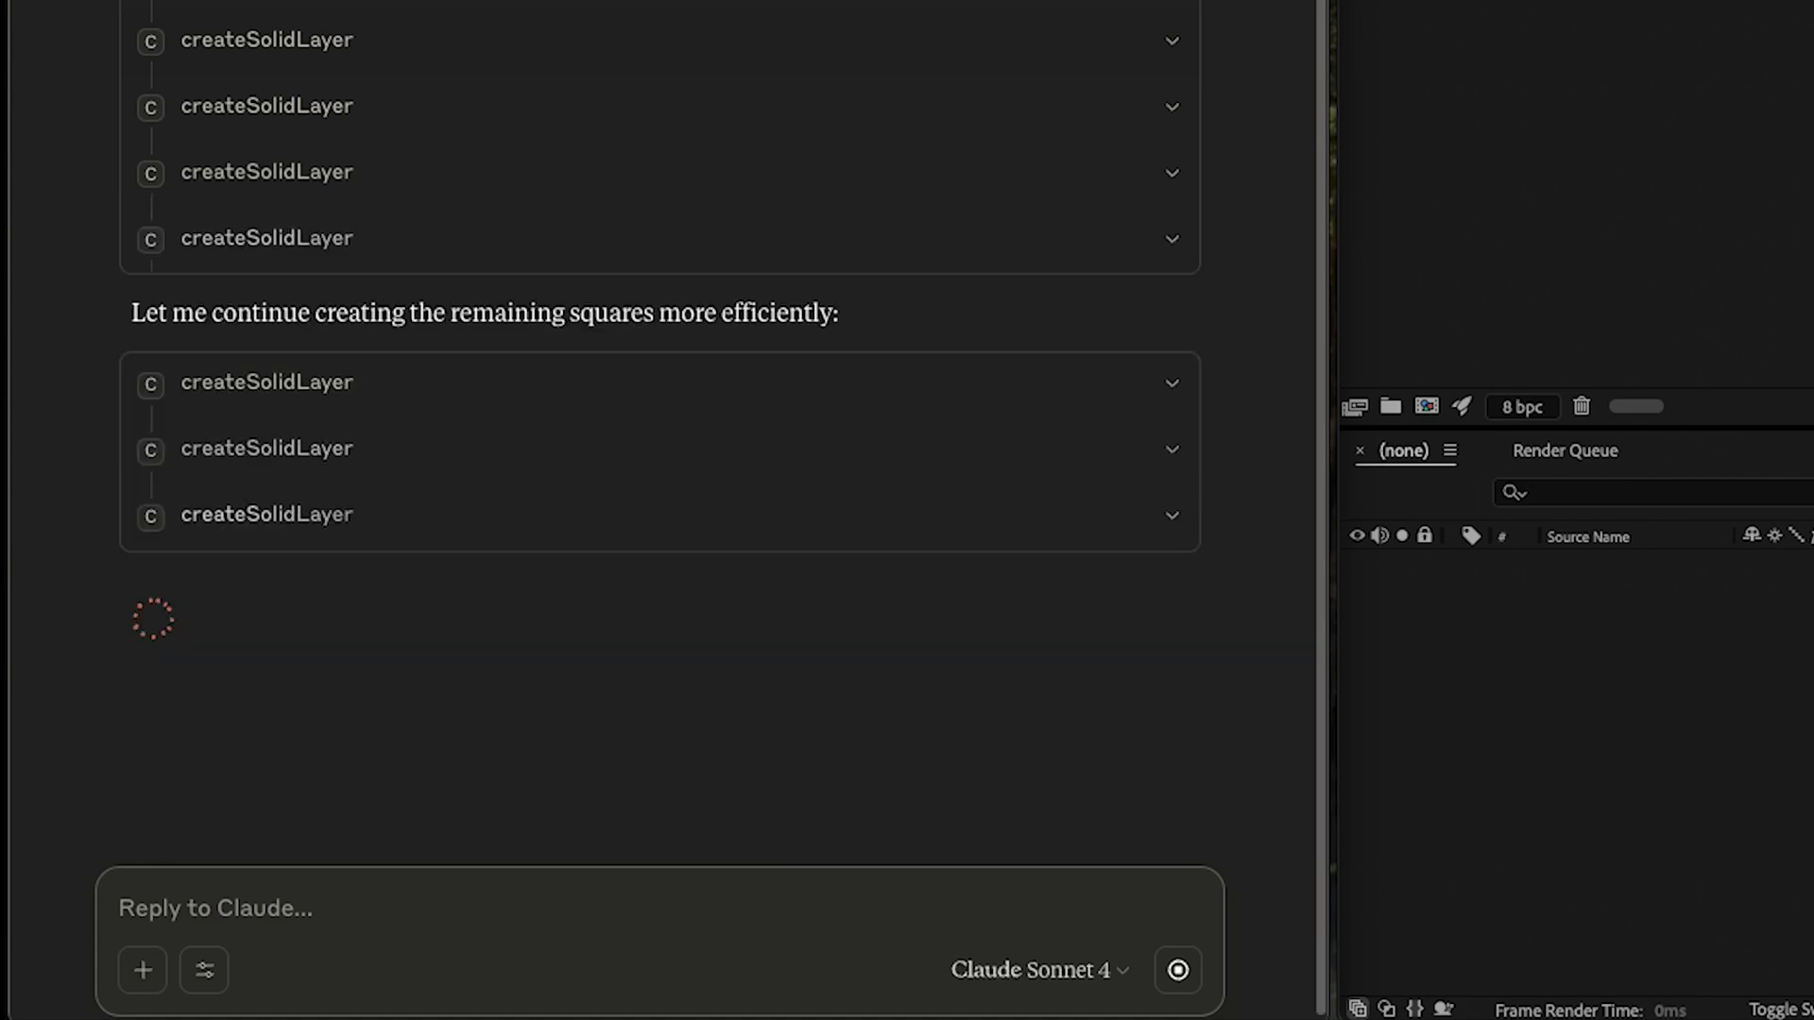
{"action": "scroll", "scroll_direction": "down", "scroll_amount": 3}
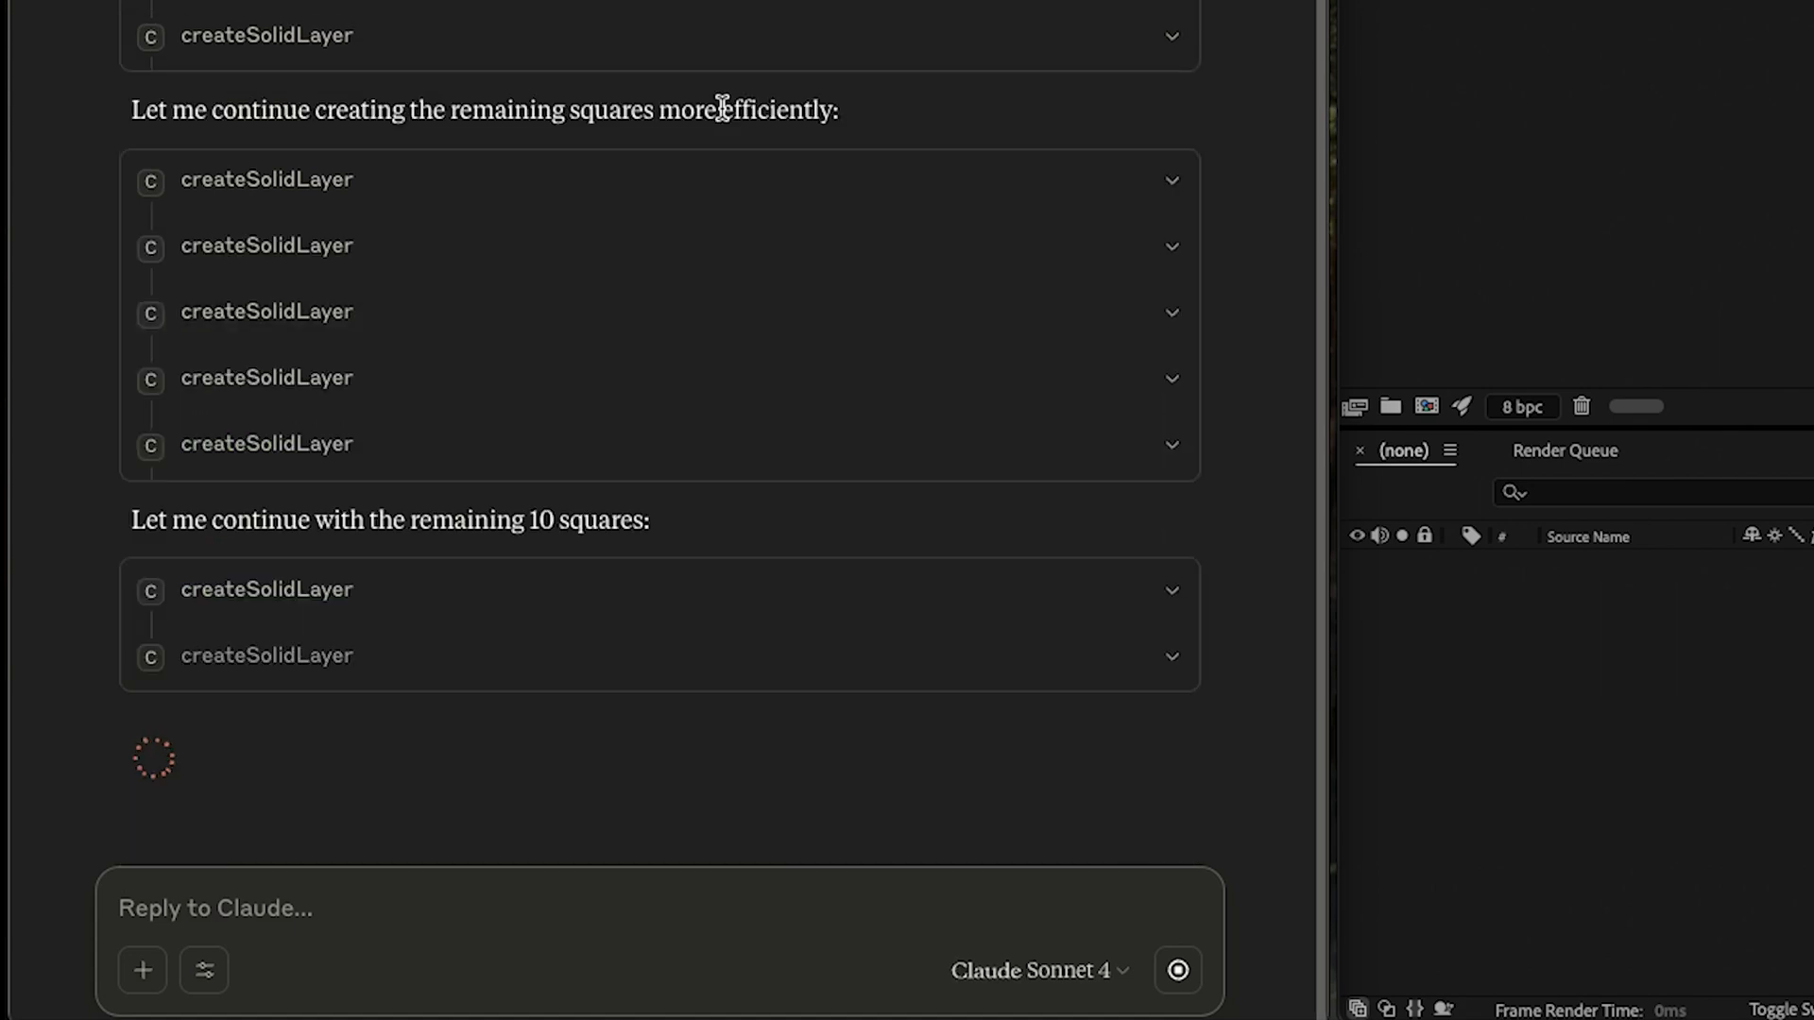
{"action": "scroll", "scroll_direction": "down", "scroll_amount": 3}
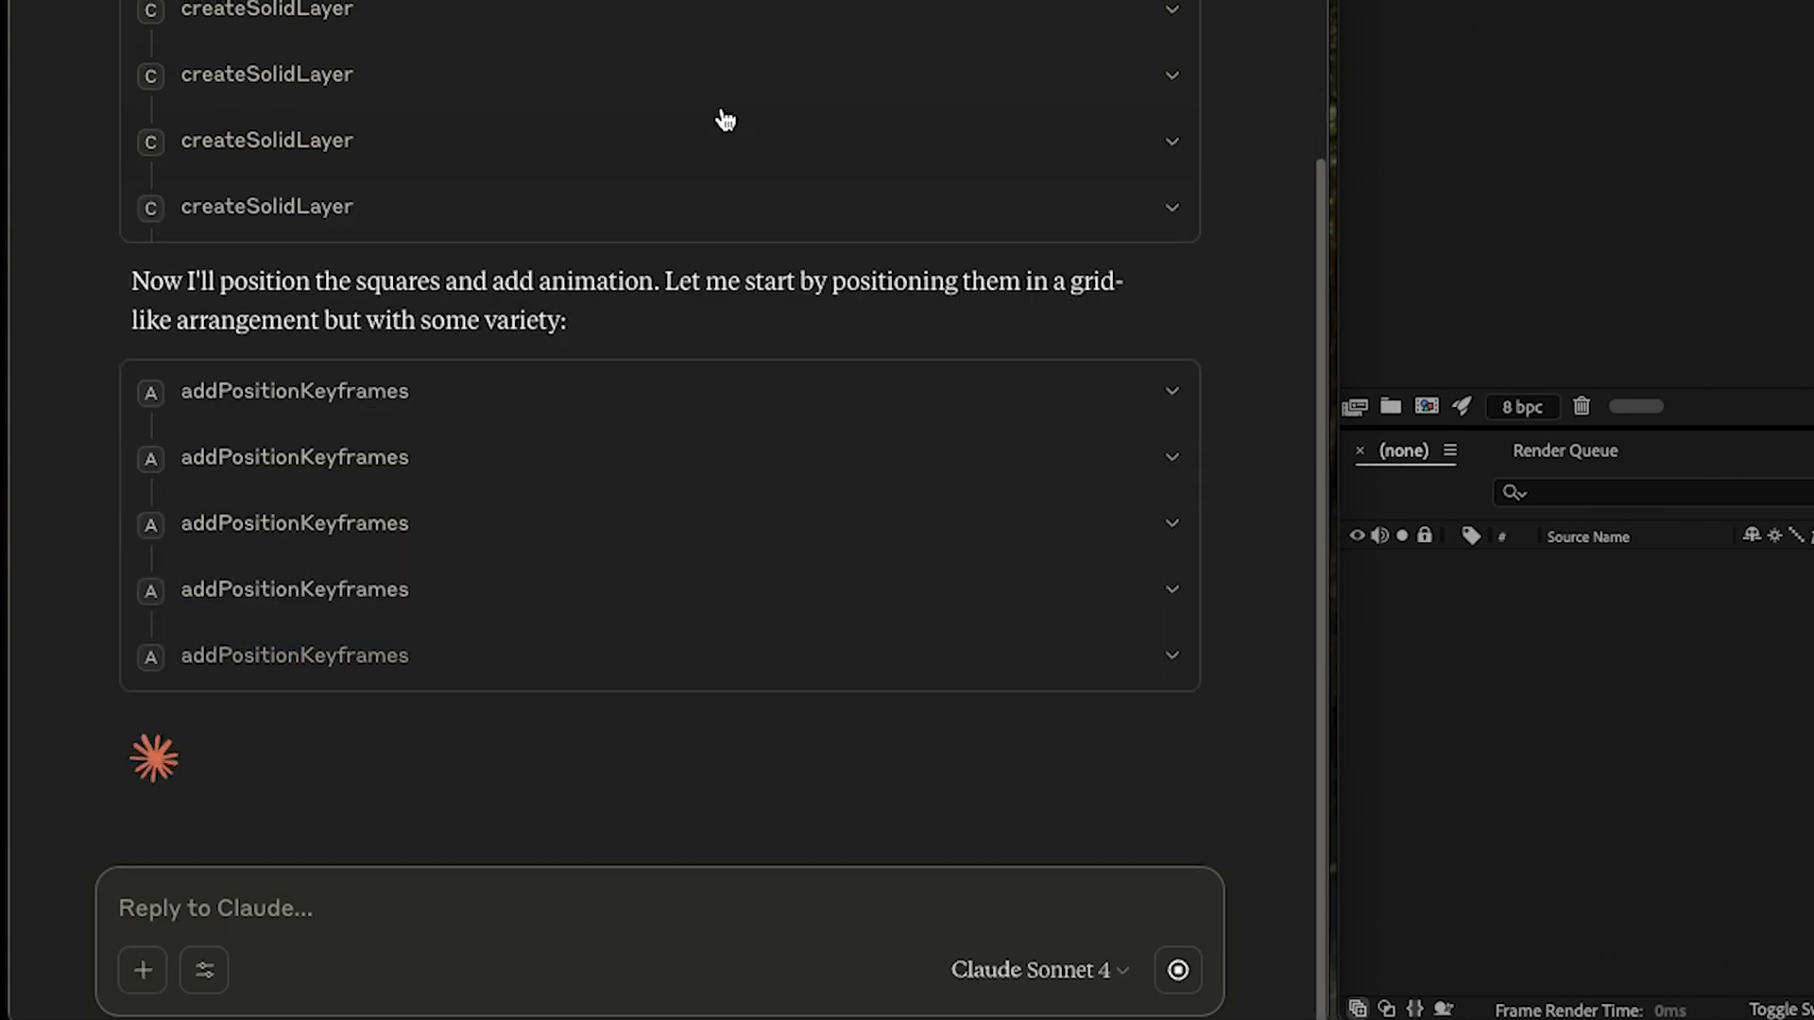
{"action": "scroll", "scroll_direction": "down", "scroll_amount": 3}
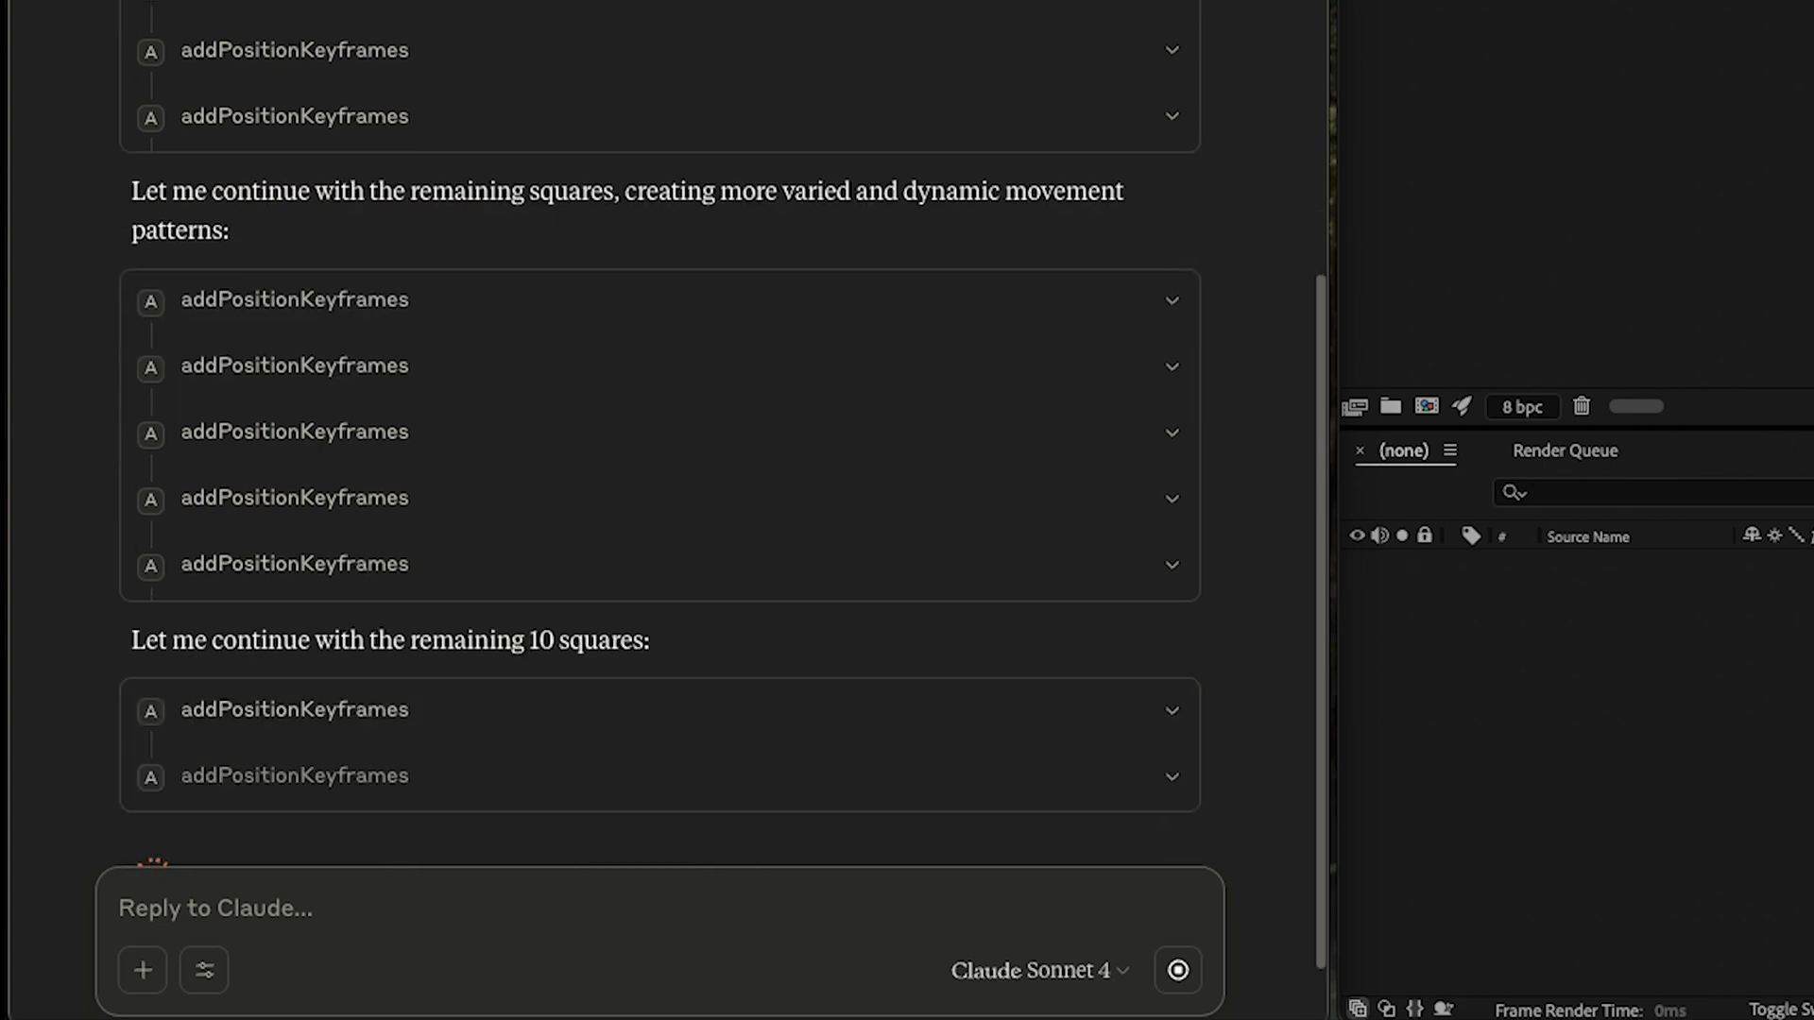
{"action": "scroll", "scroll_direction": "down", "scroll_amount": 3}
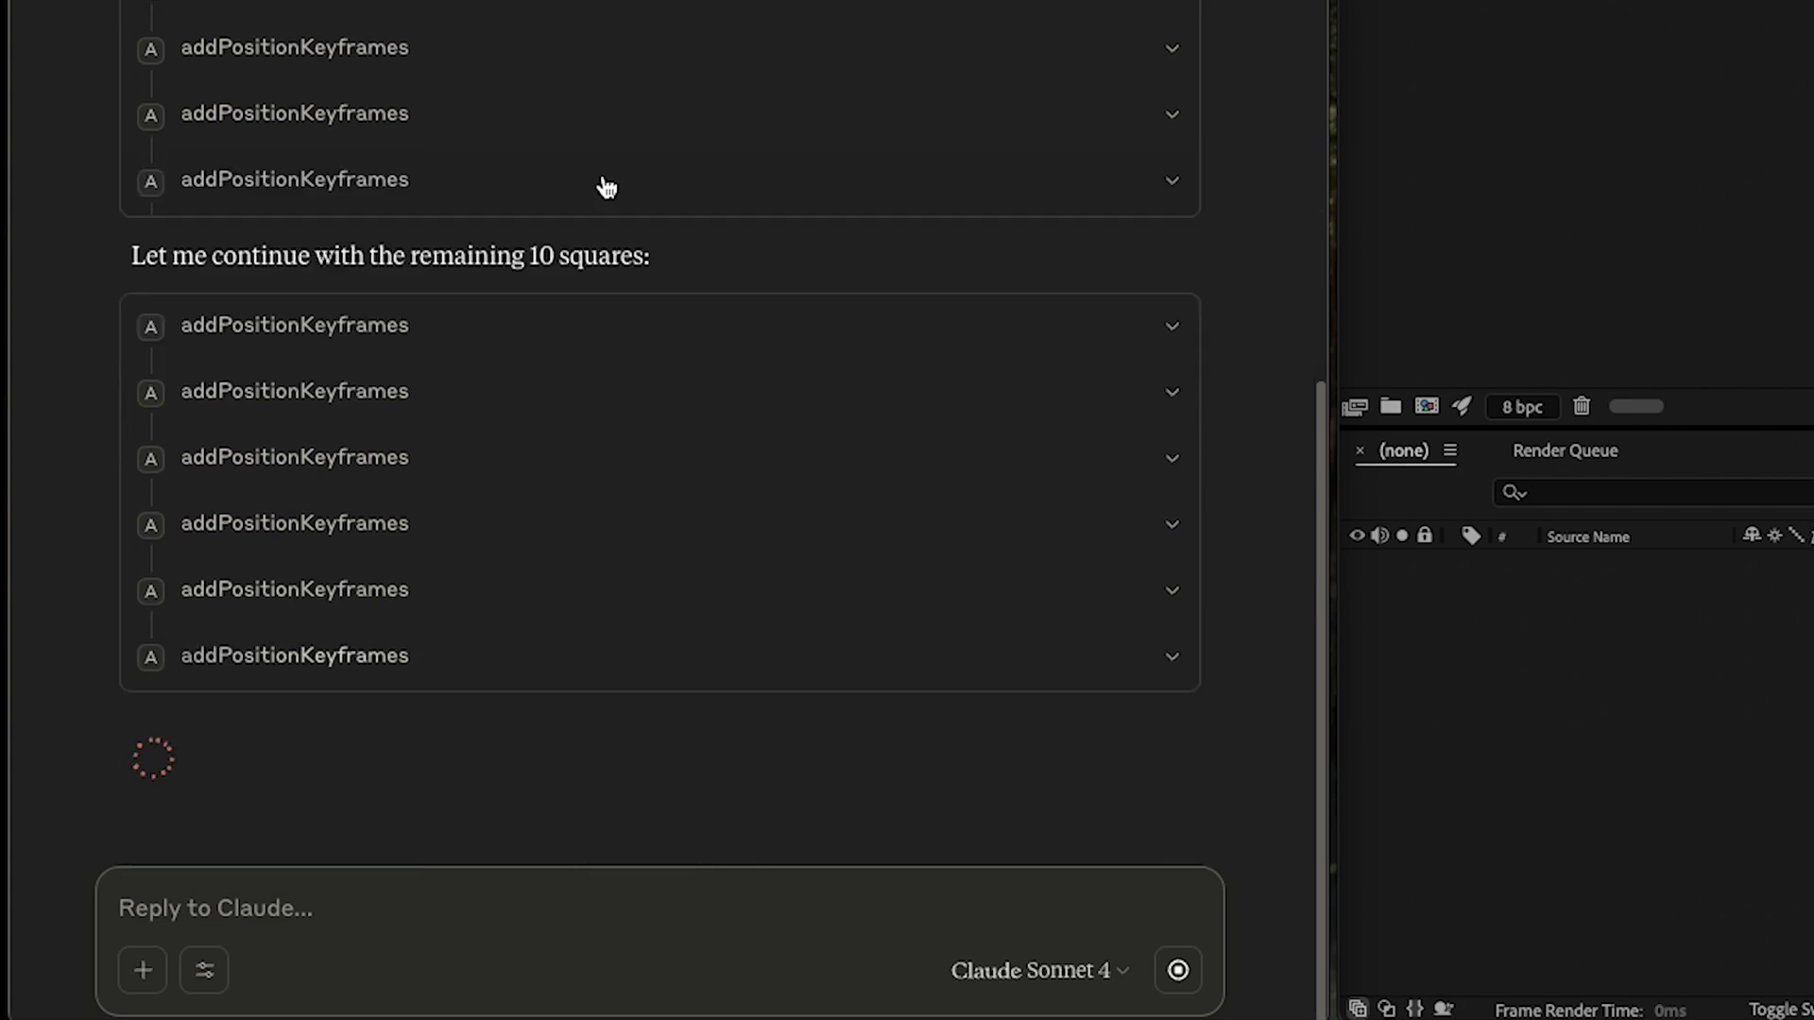
{"action": "scroll", "scroll_direction": "down", "scroll_amount": 3}
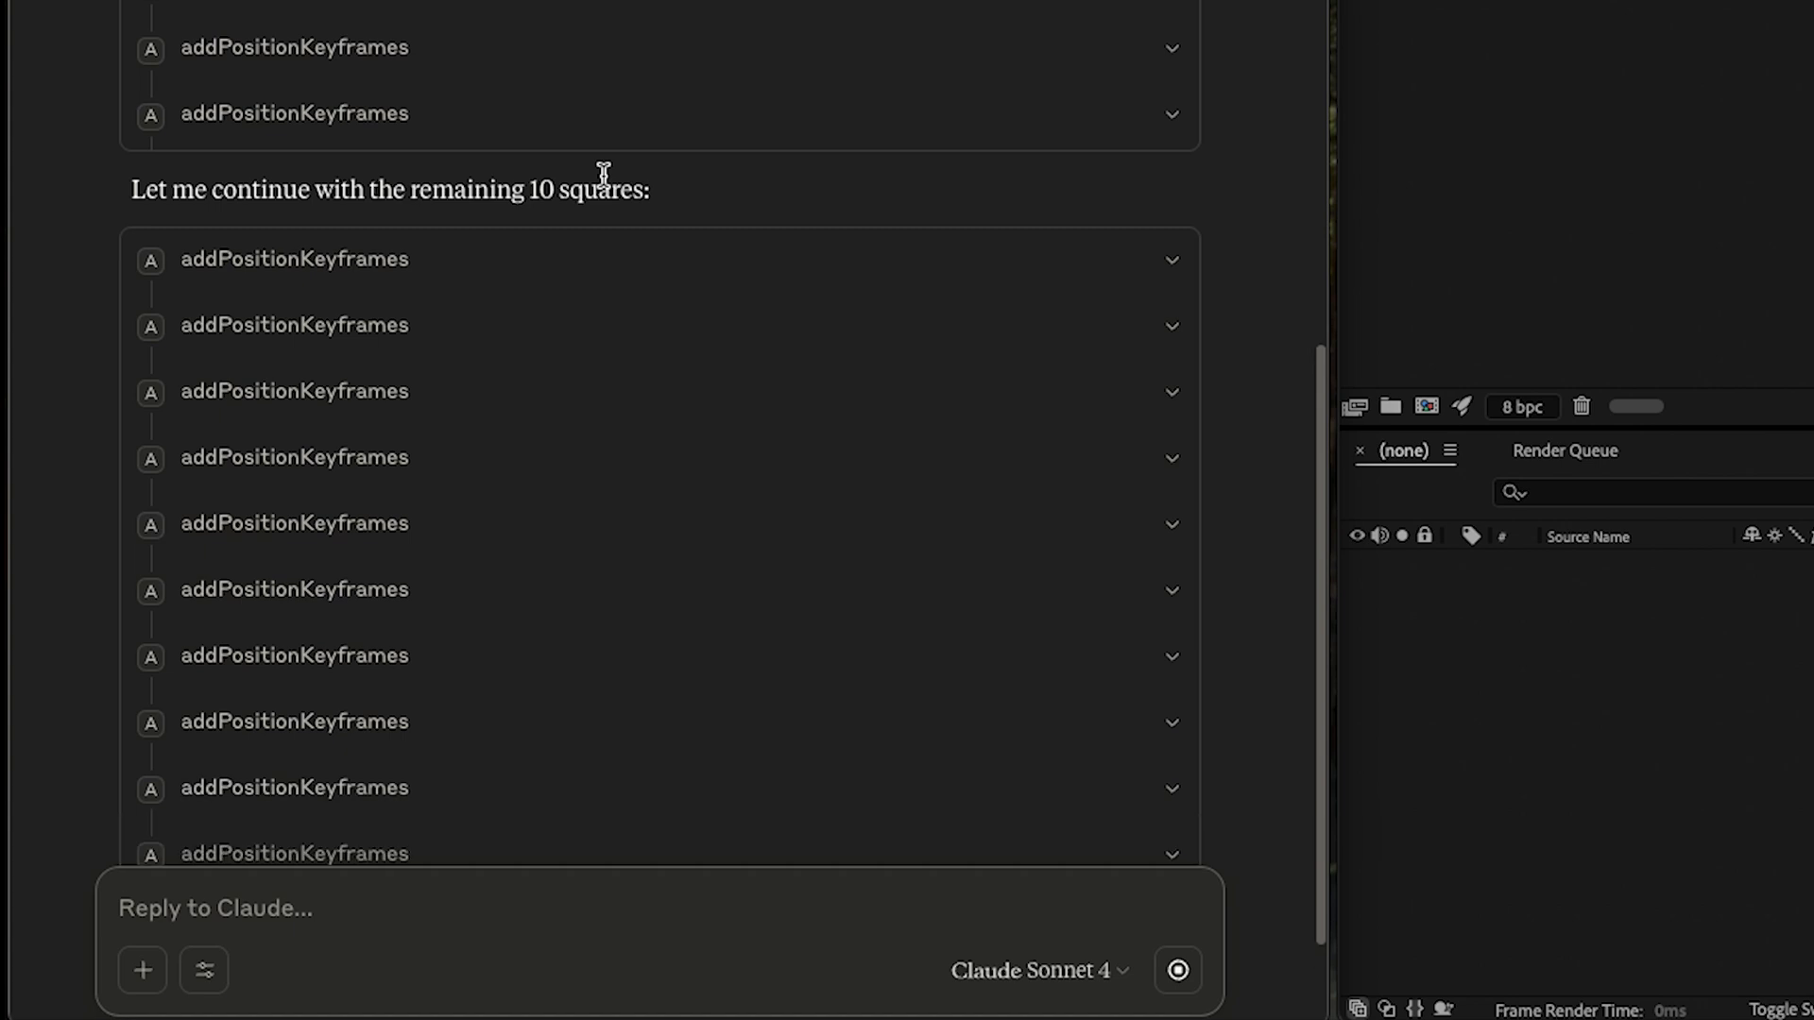
{"action": "scroll", "scroll_direction": "down", "scroll_amount": 3}
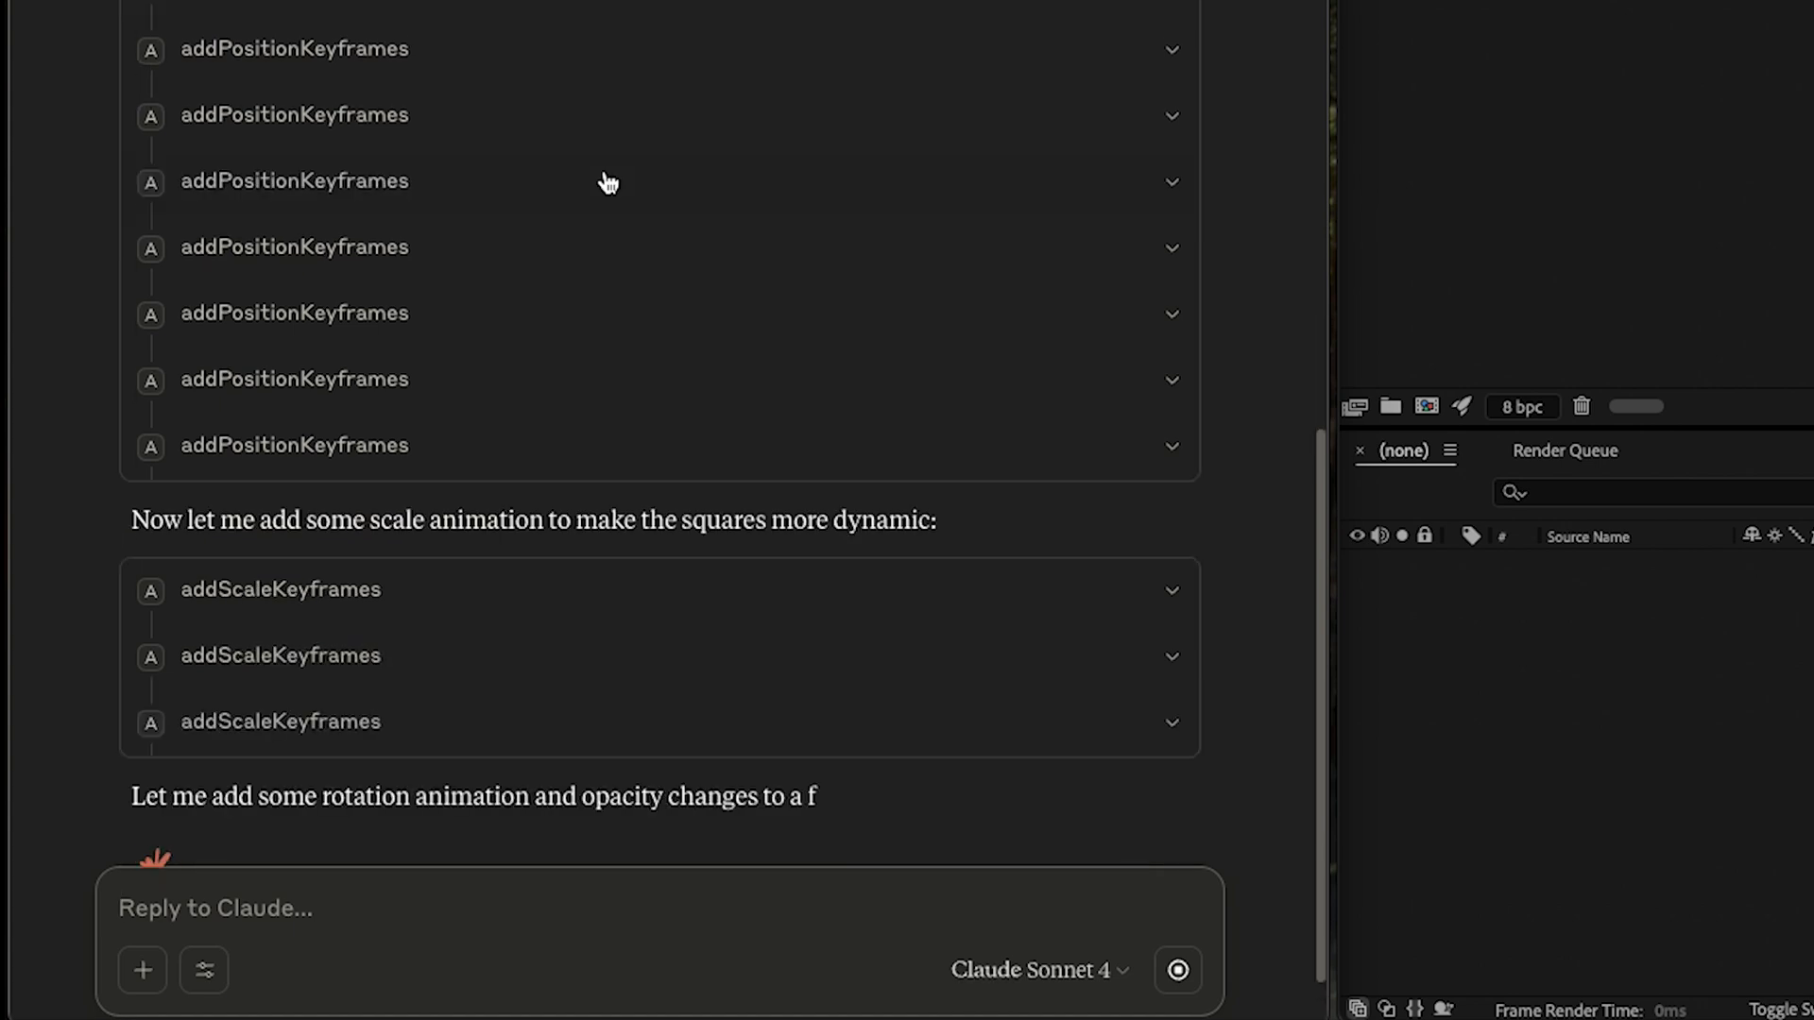
{"action": "scroll", "scroll_direction": "down", "scroll_amount": 3}
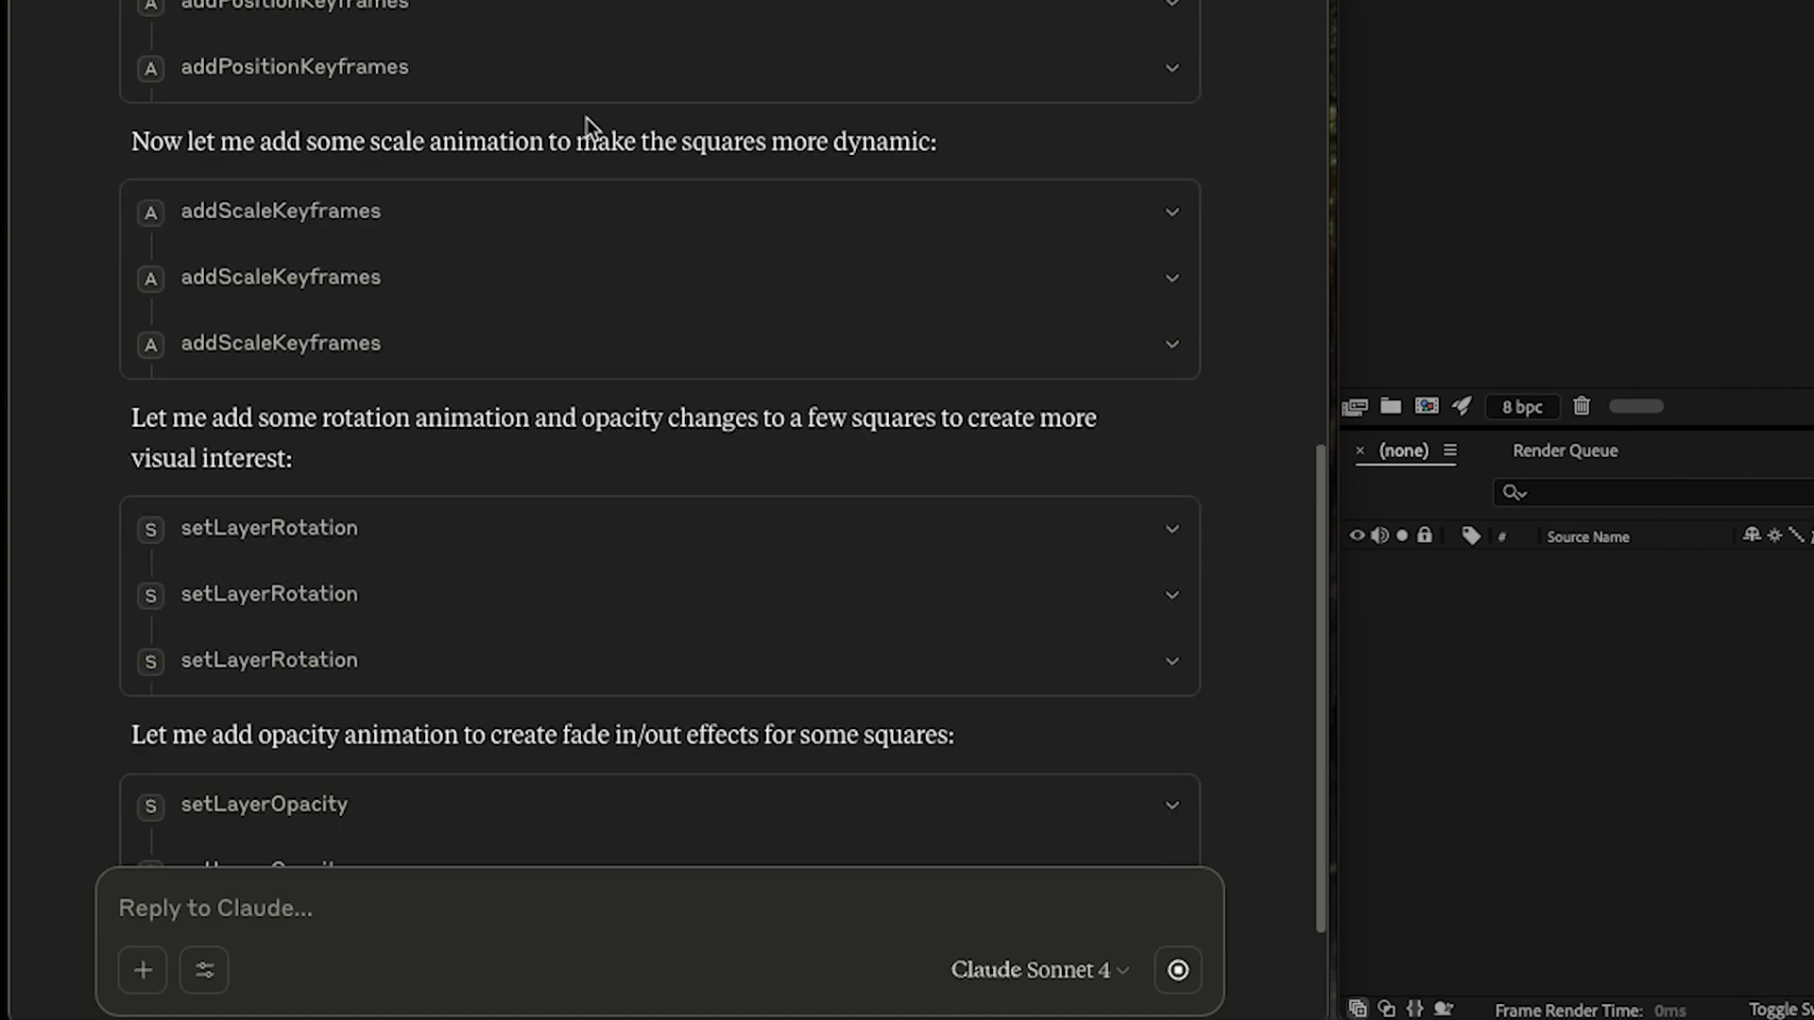
{"action": "scroll", "scroll_direction": "down", "scroll_amount": 3}
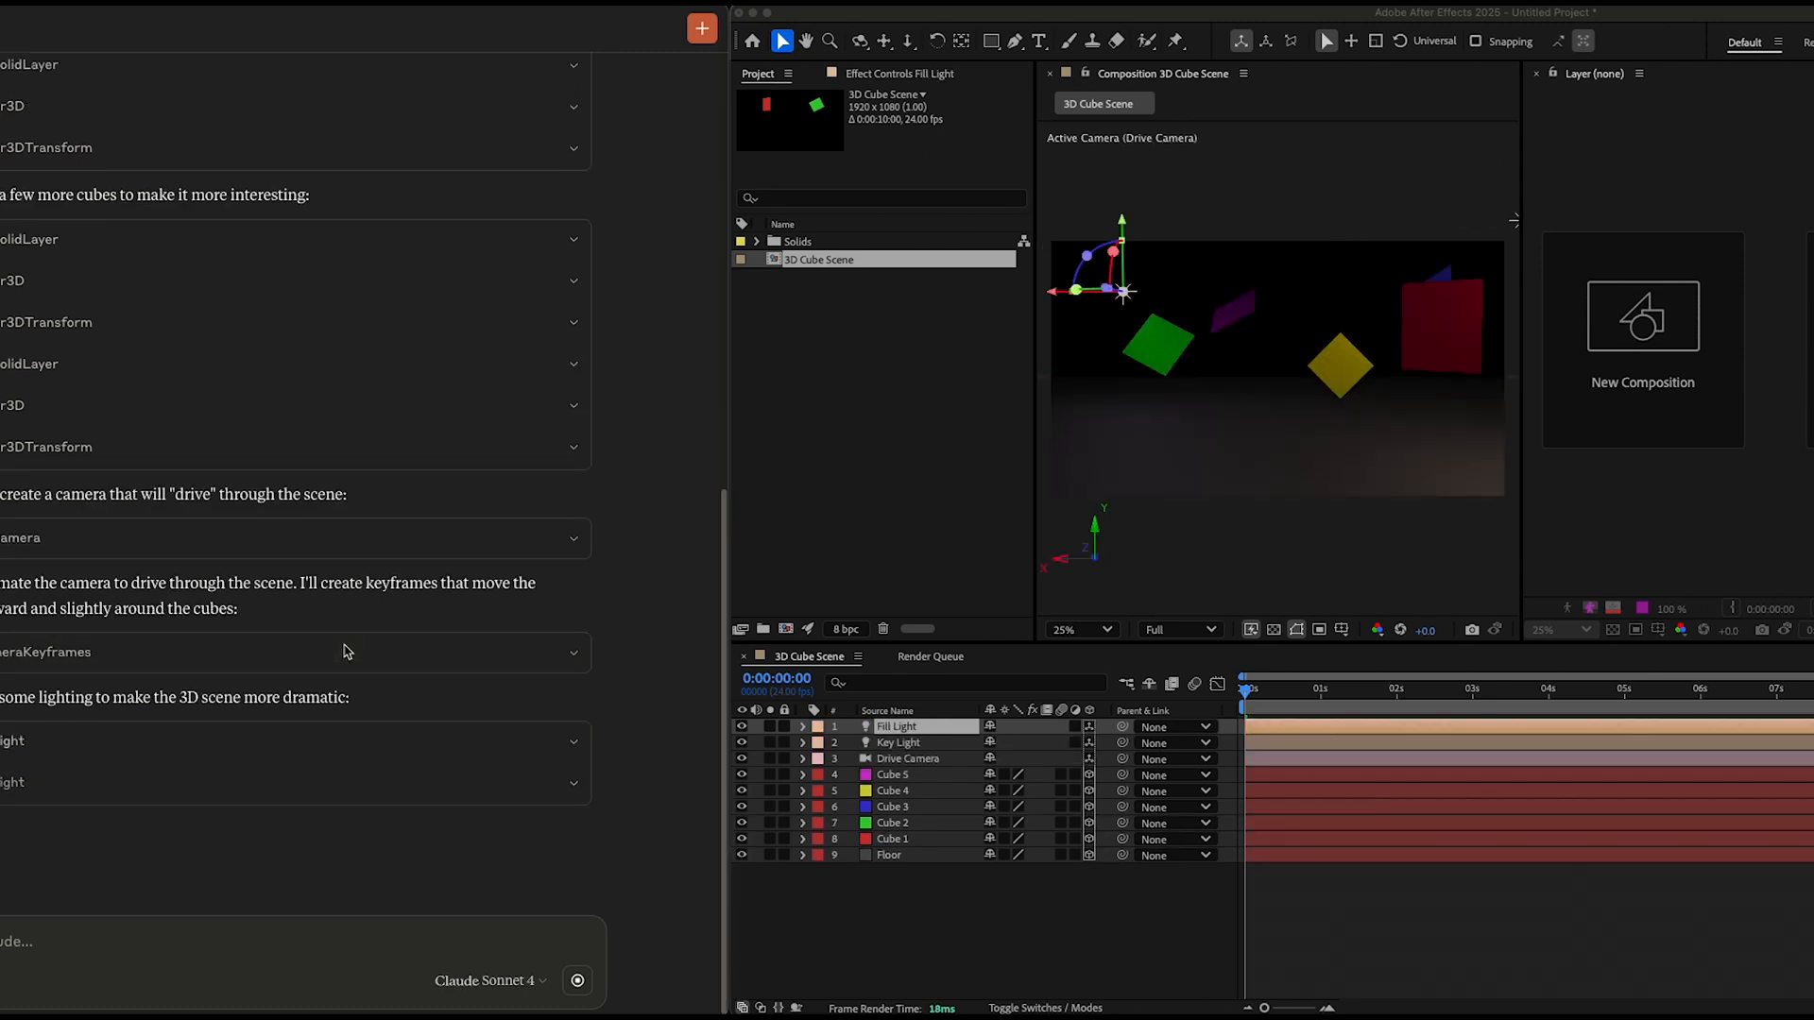
Scroll the chat as Claude builds the cubes, floor, Drive Camera, Key Light and Fill Light.
{"action": "scroll", "scroll_direction": "down", "scroll_amount": 3}
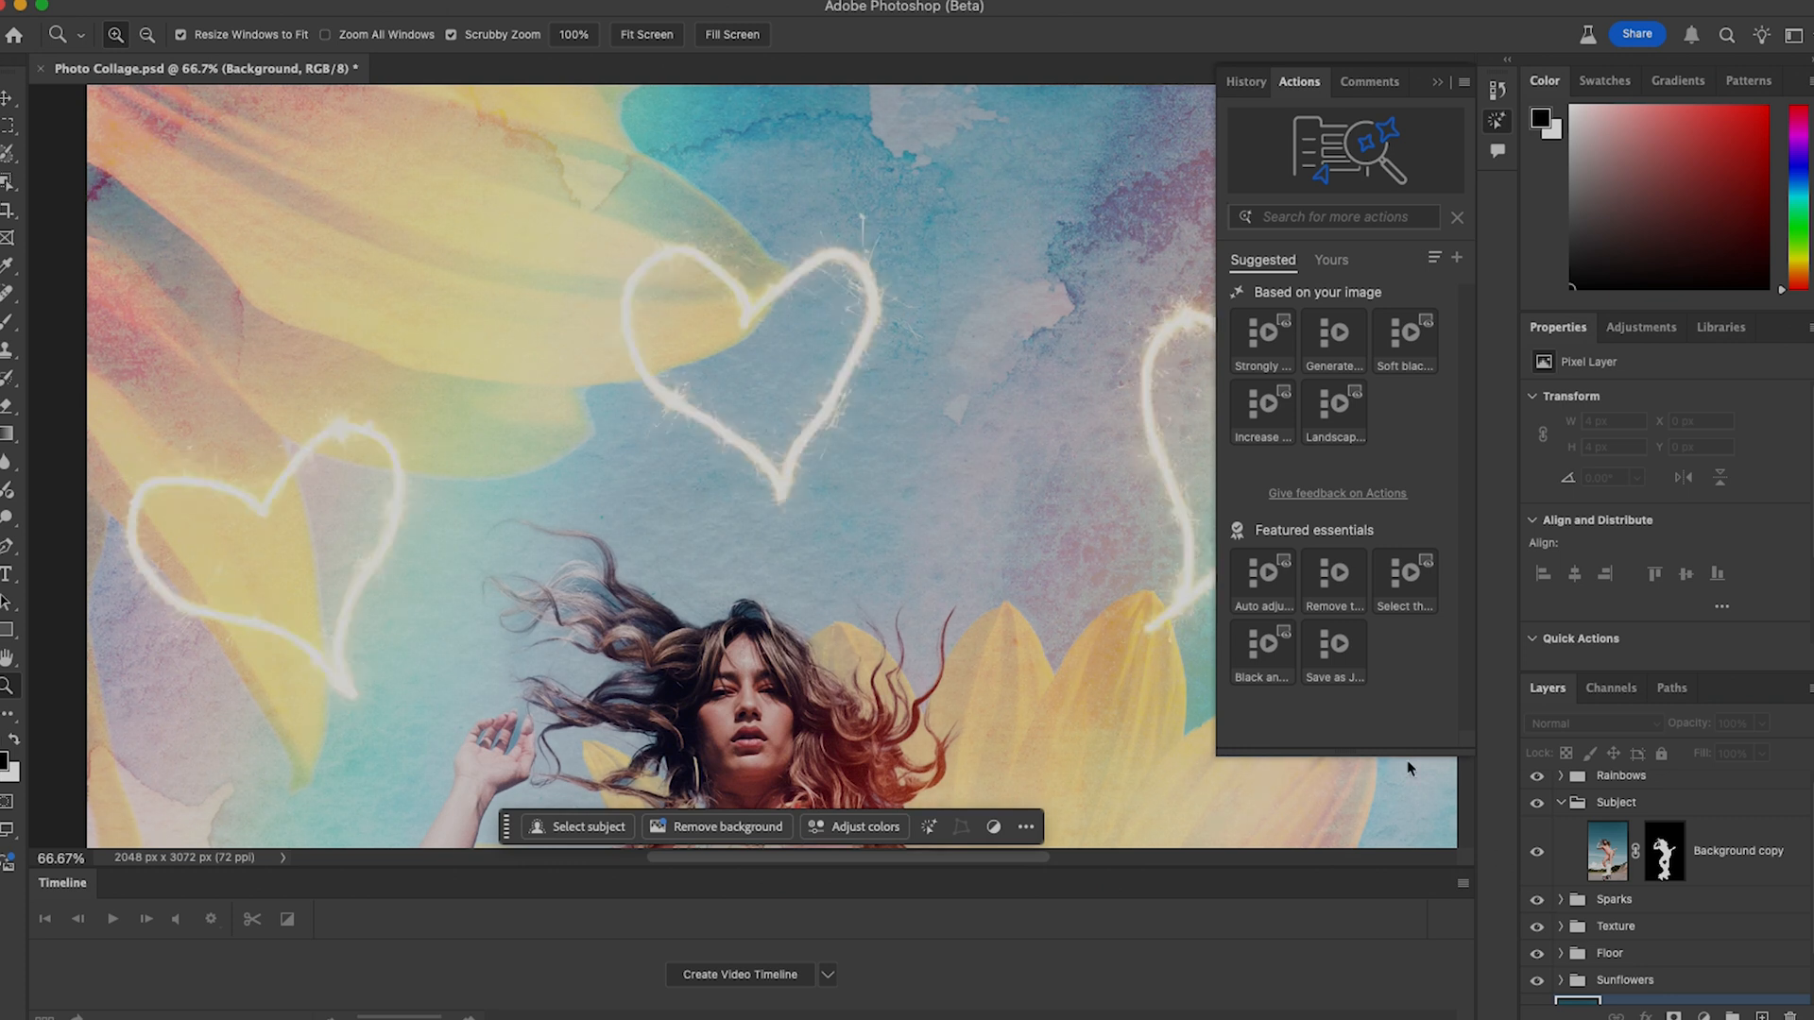
{"action": "mouse_move", "coordinate": [928, 553]}
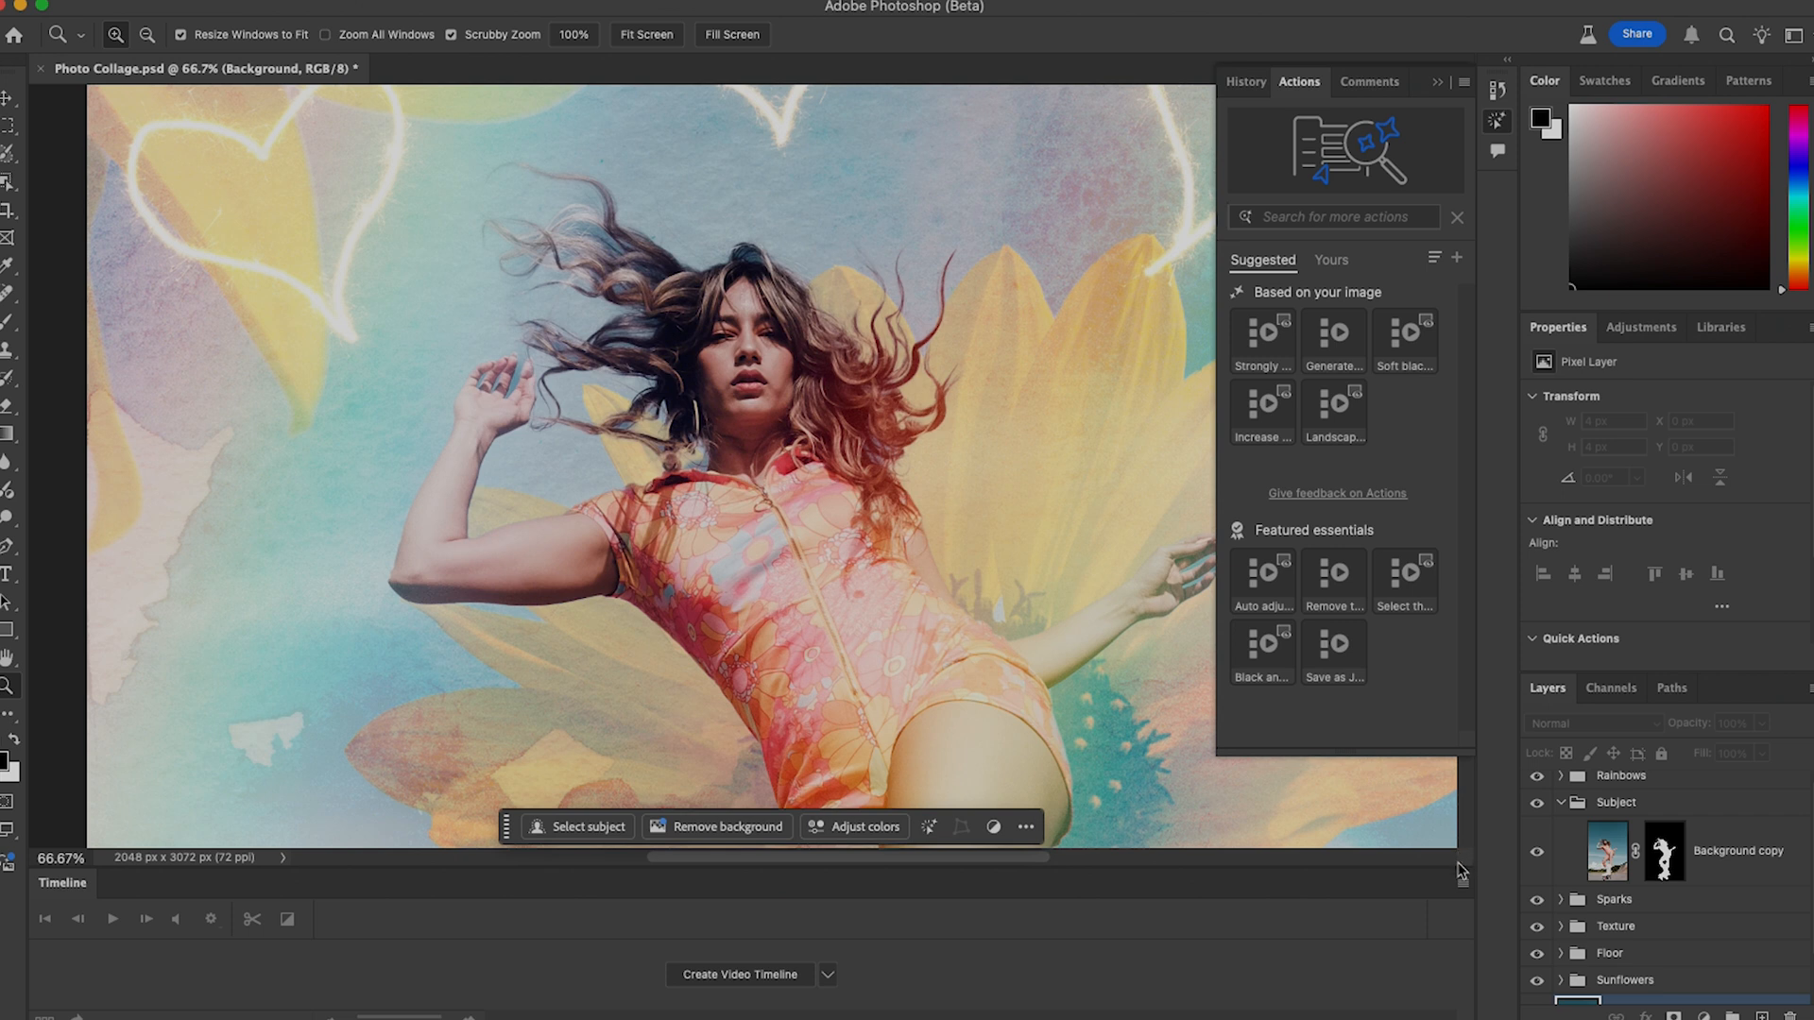
Hide the Subject group's Background copy layer so the woman's photo disappears.
{"action": "left_click", "coordinate": [1538, 851]}
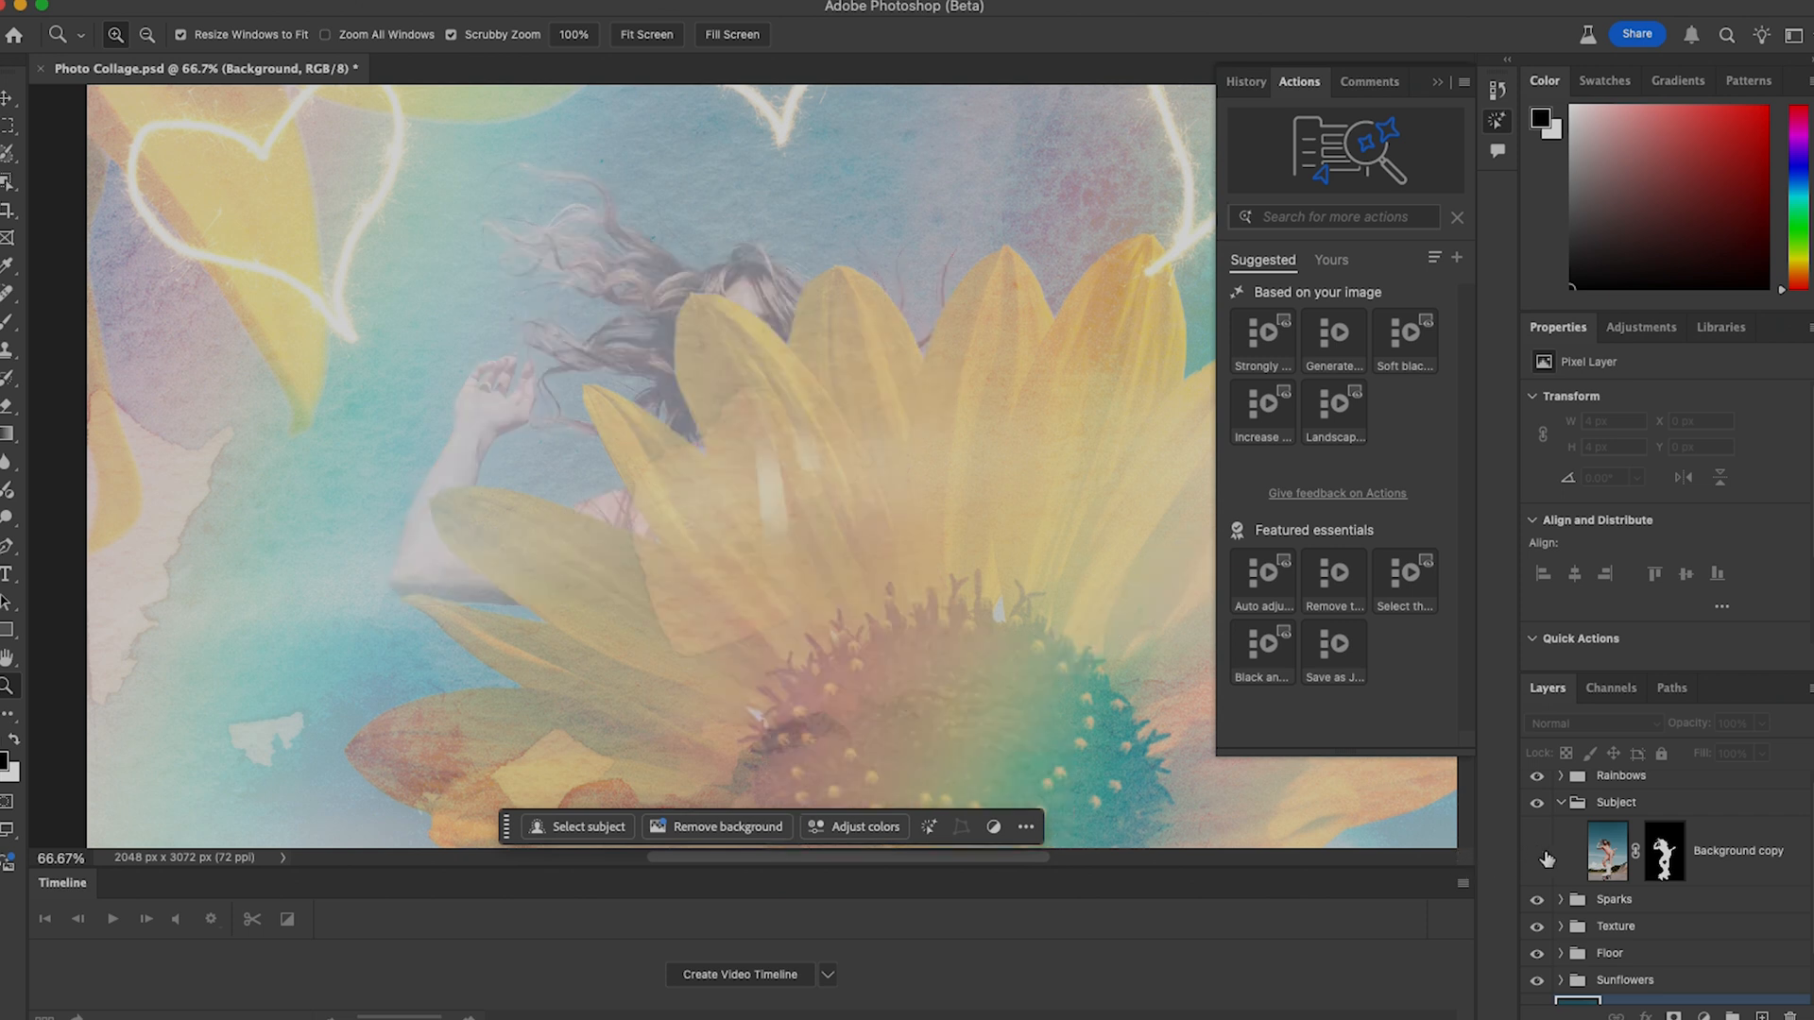
{"action": "mouse_move", "coordinate": [1154, 529]}
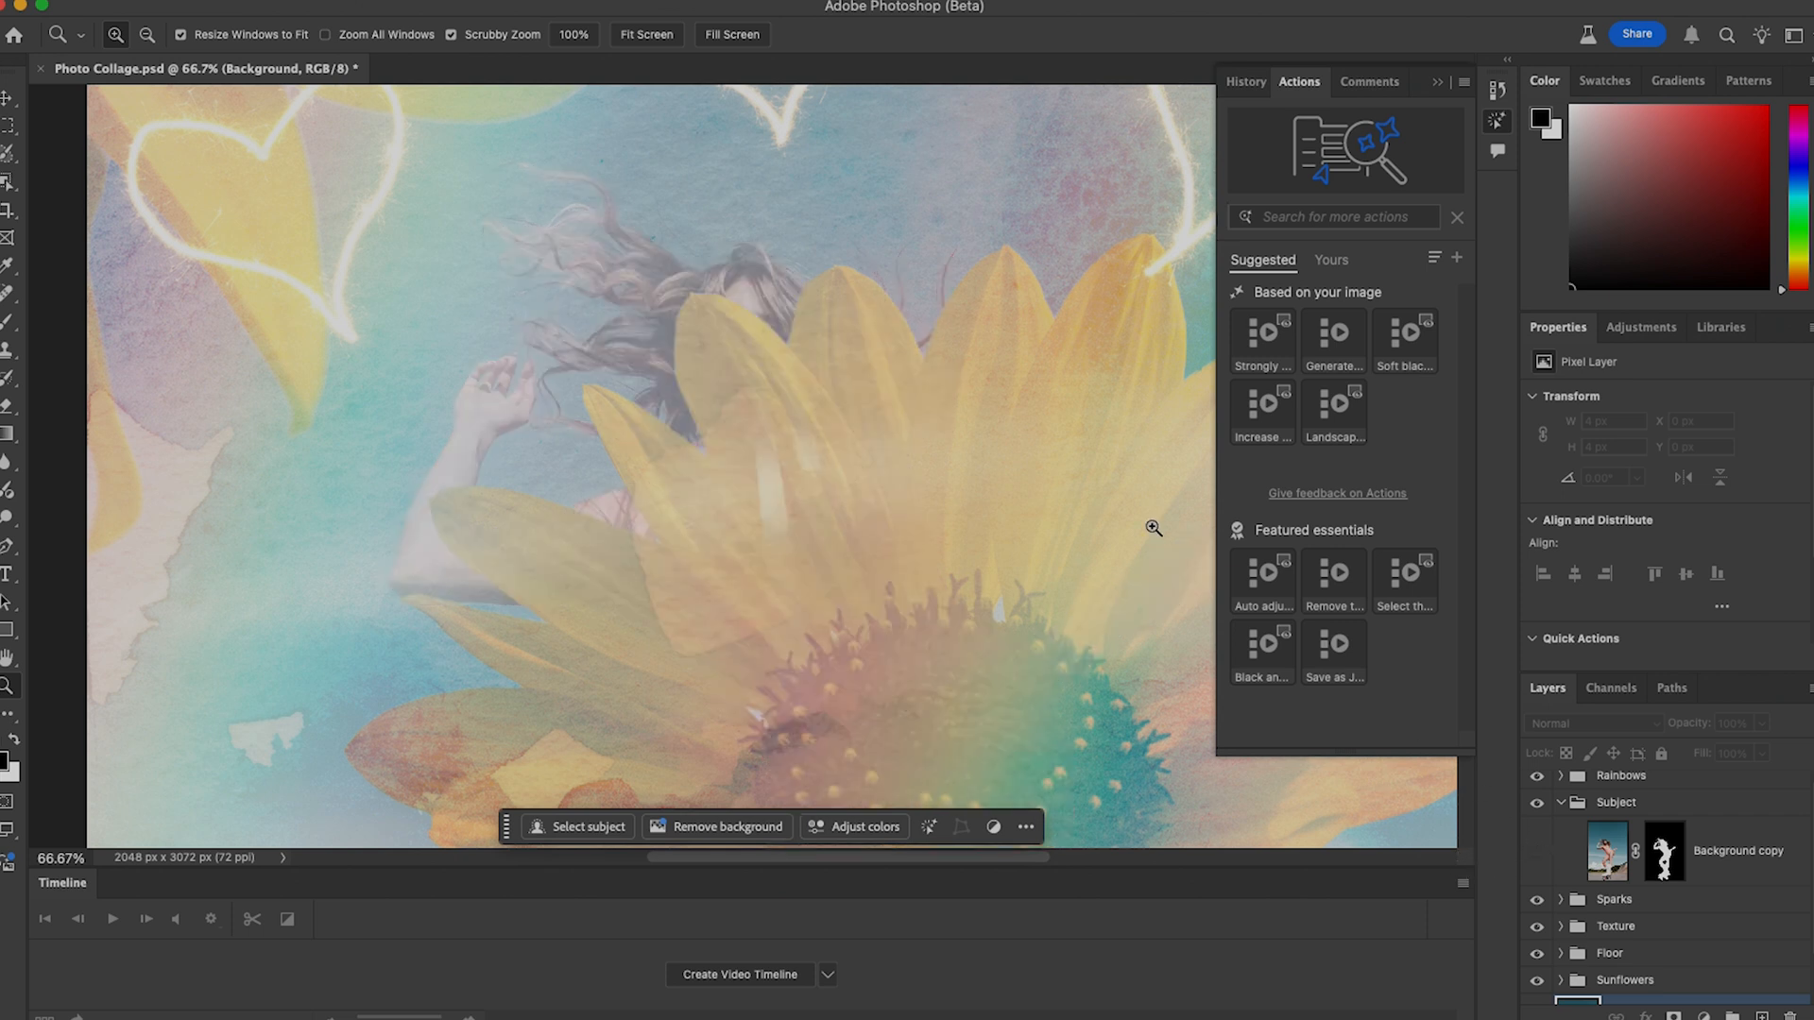
{"action": "mouse_move", "coordinate": [1410, 829]}
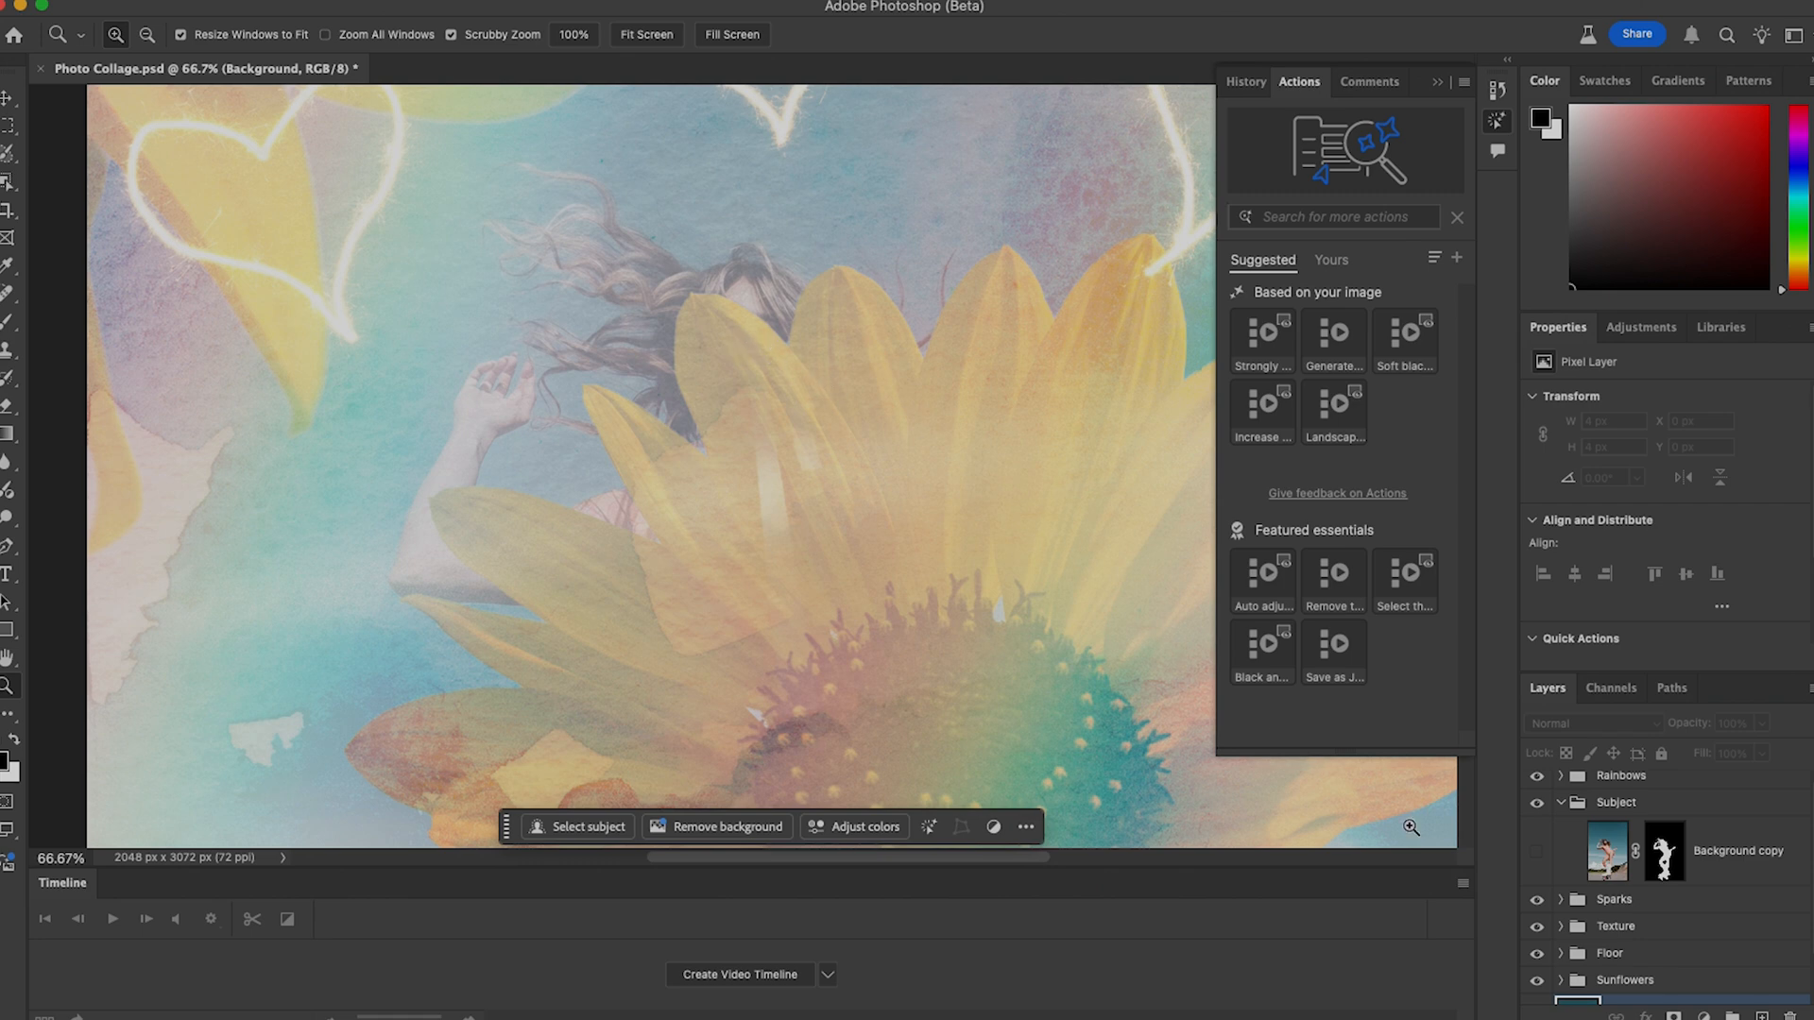
{"action": "mouse_move", "coordinate": [1538, 851]}
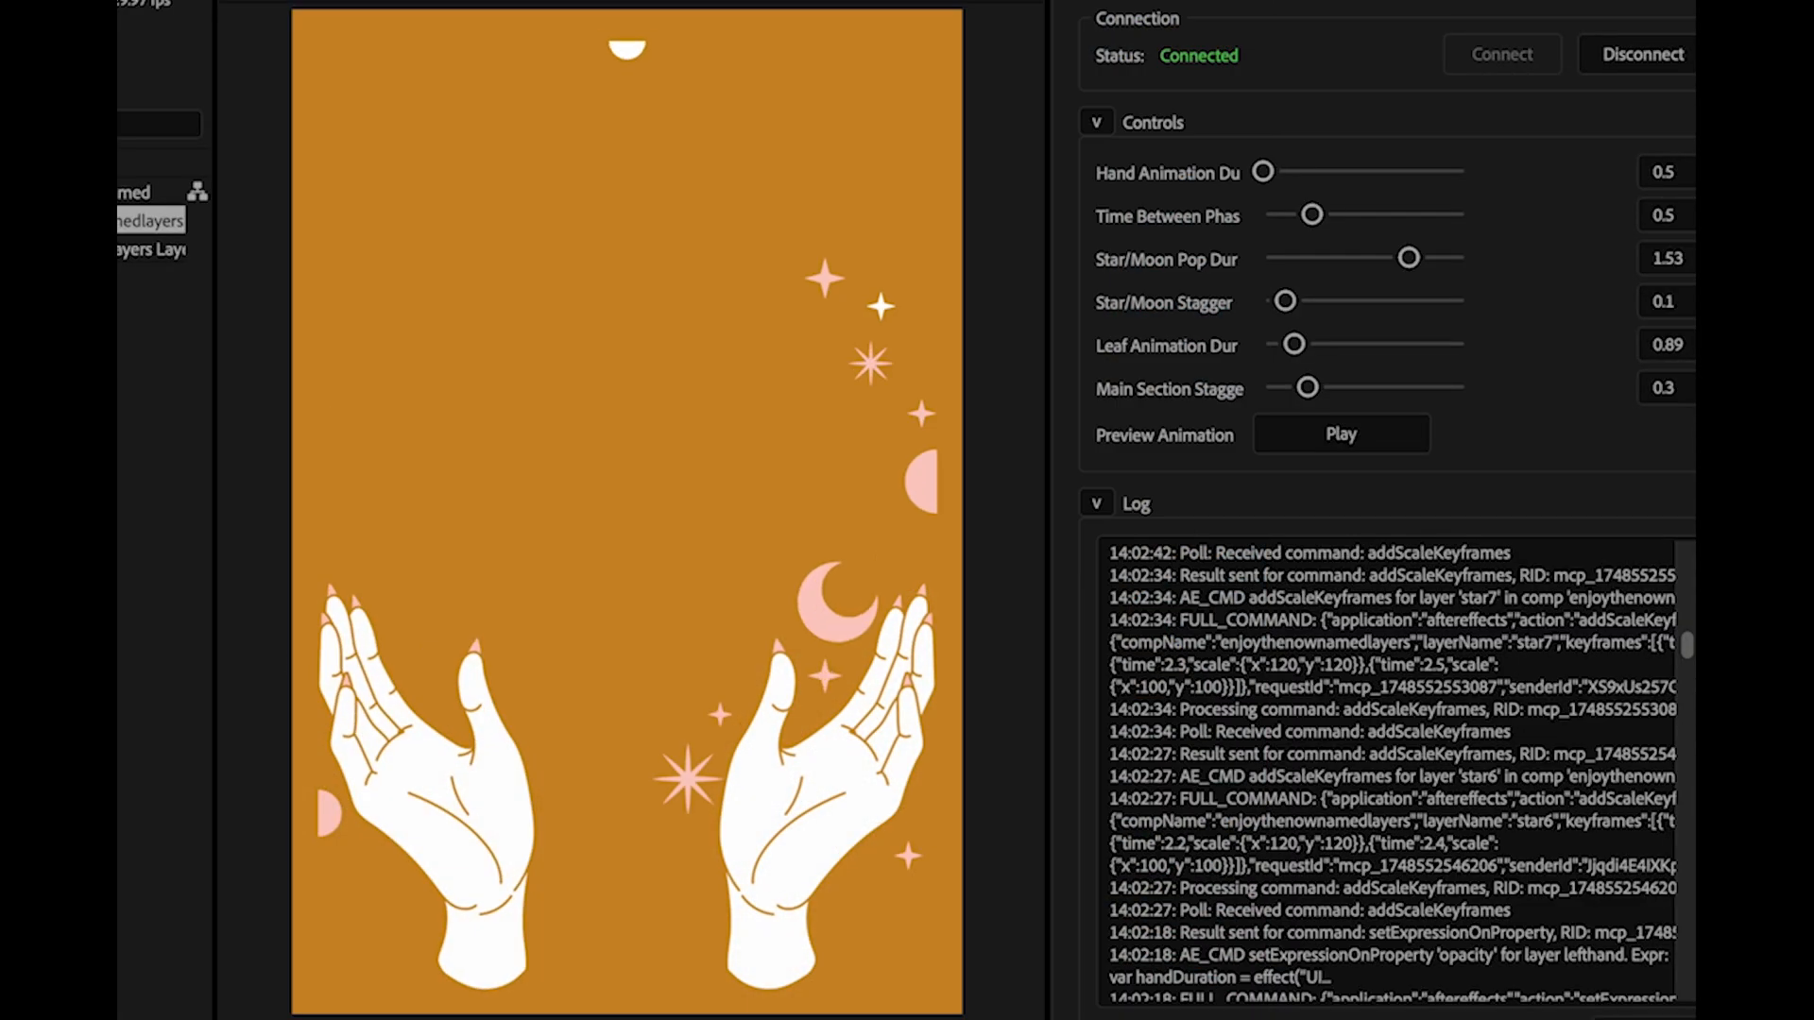
Play the hands-and-stars poster animation preview twice.
{"action": "left_click", "coordinate": [1341, 433]}
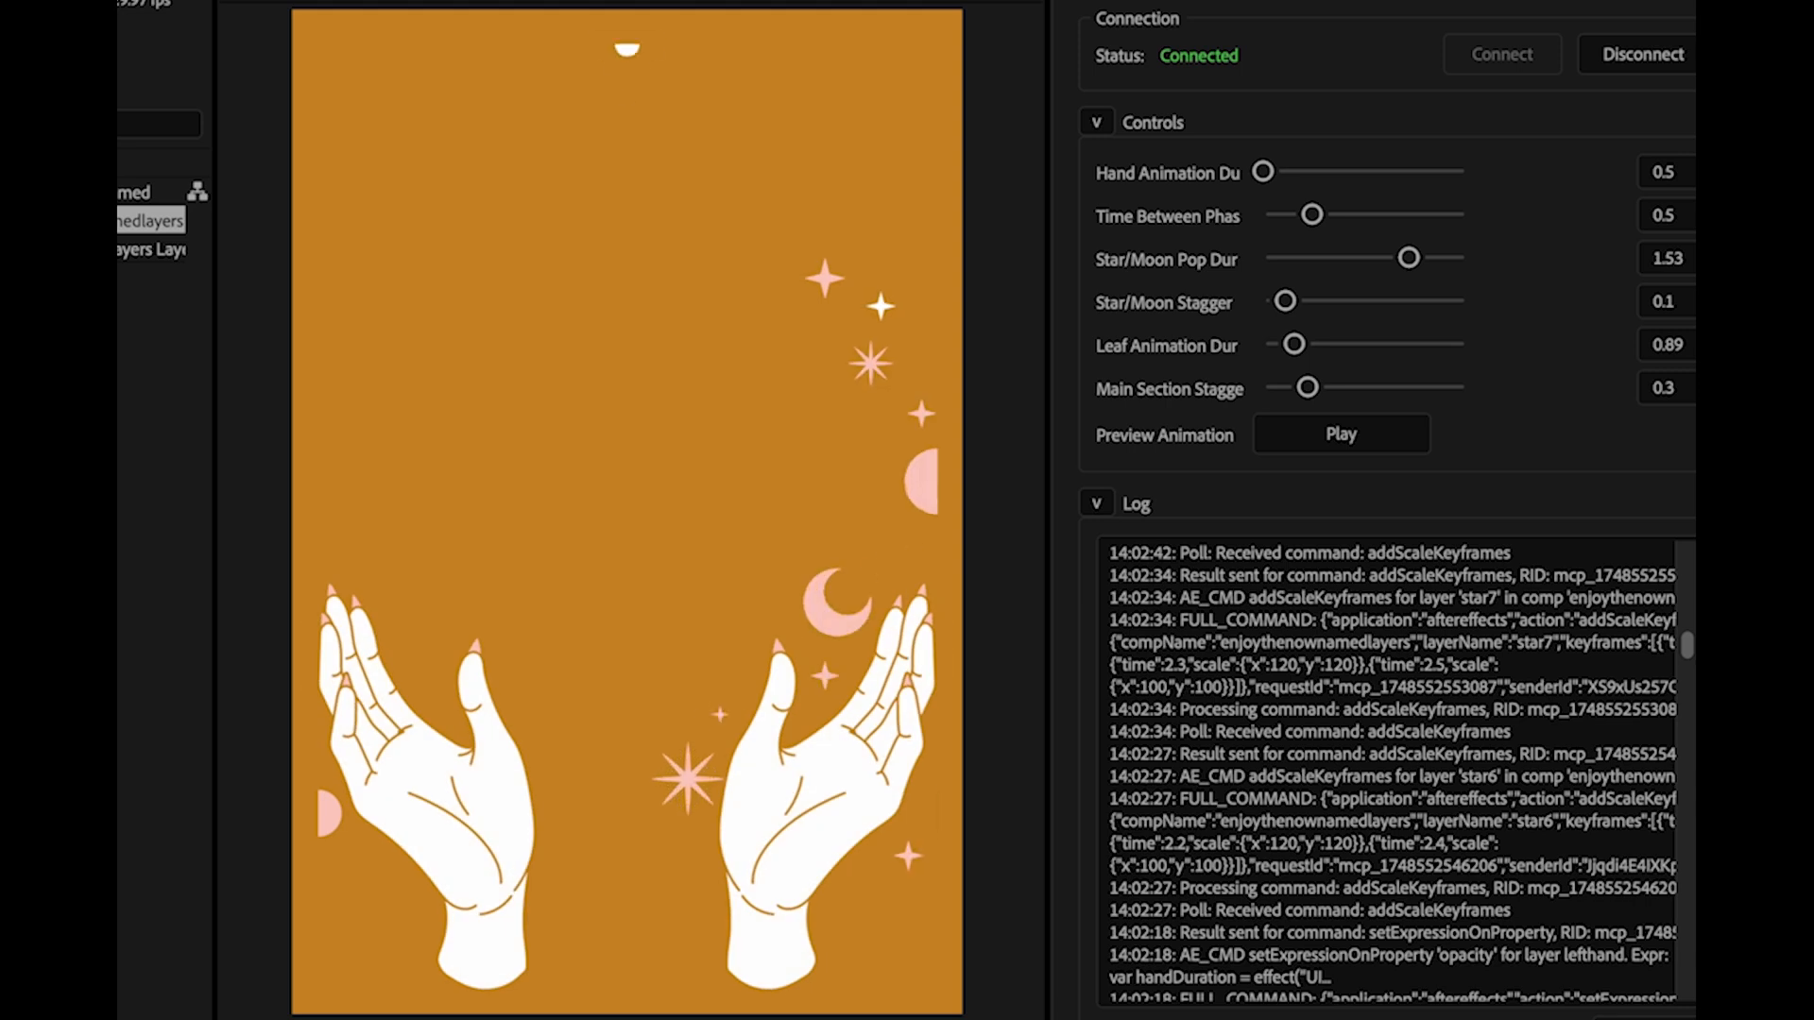
{"action": "left_click", "coordinate": [1341, 434]}
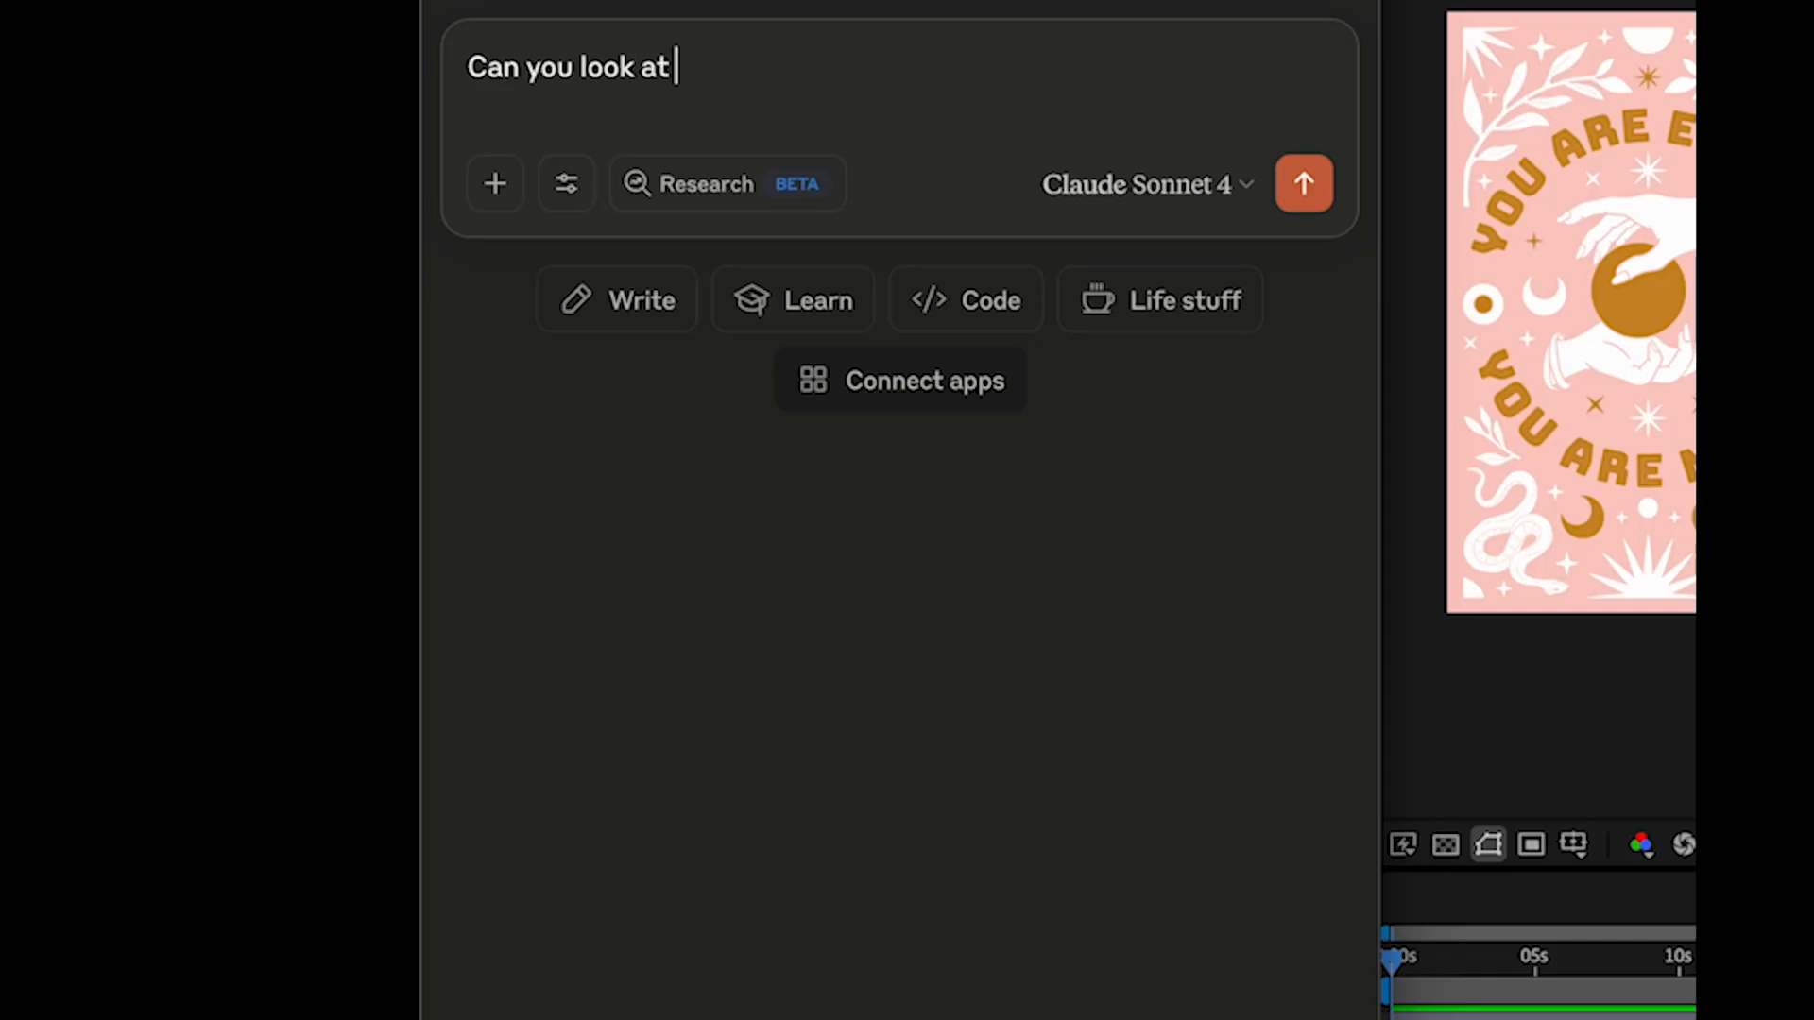
Type a request to rename the current comp's non-descriptive layers to something descriptive.
{"action": "type", "text": "the current composition and"}
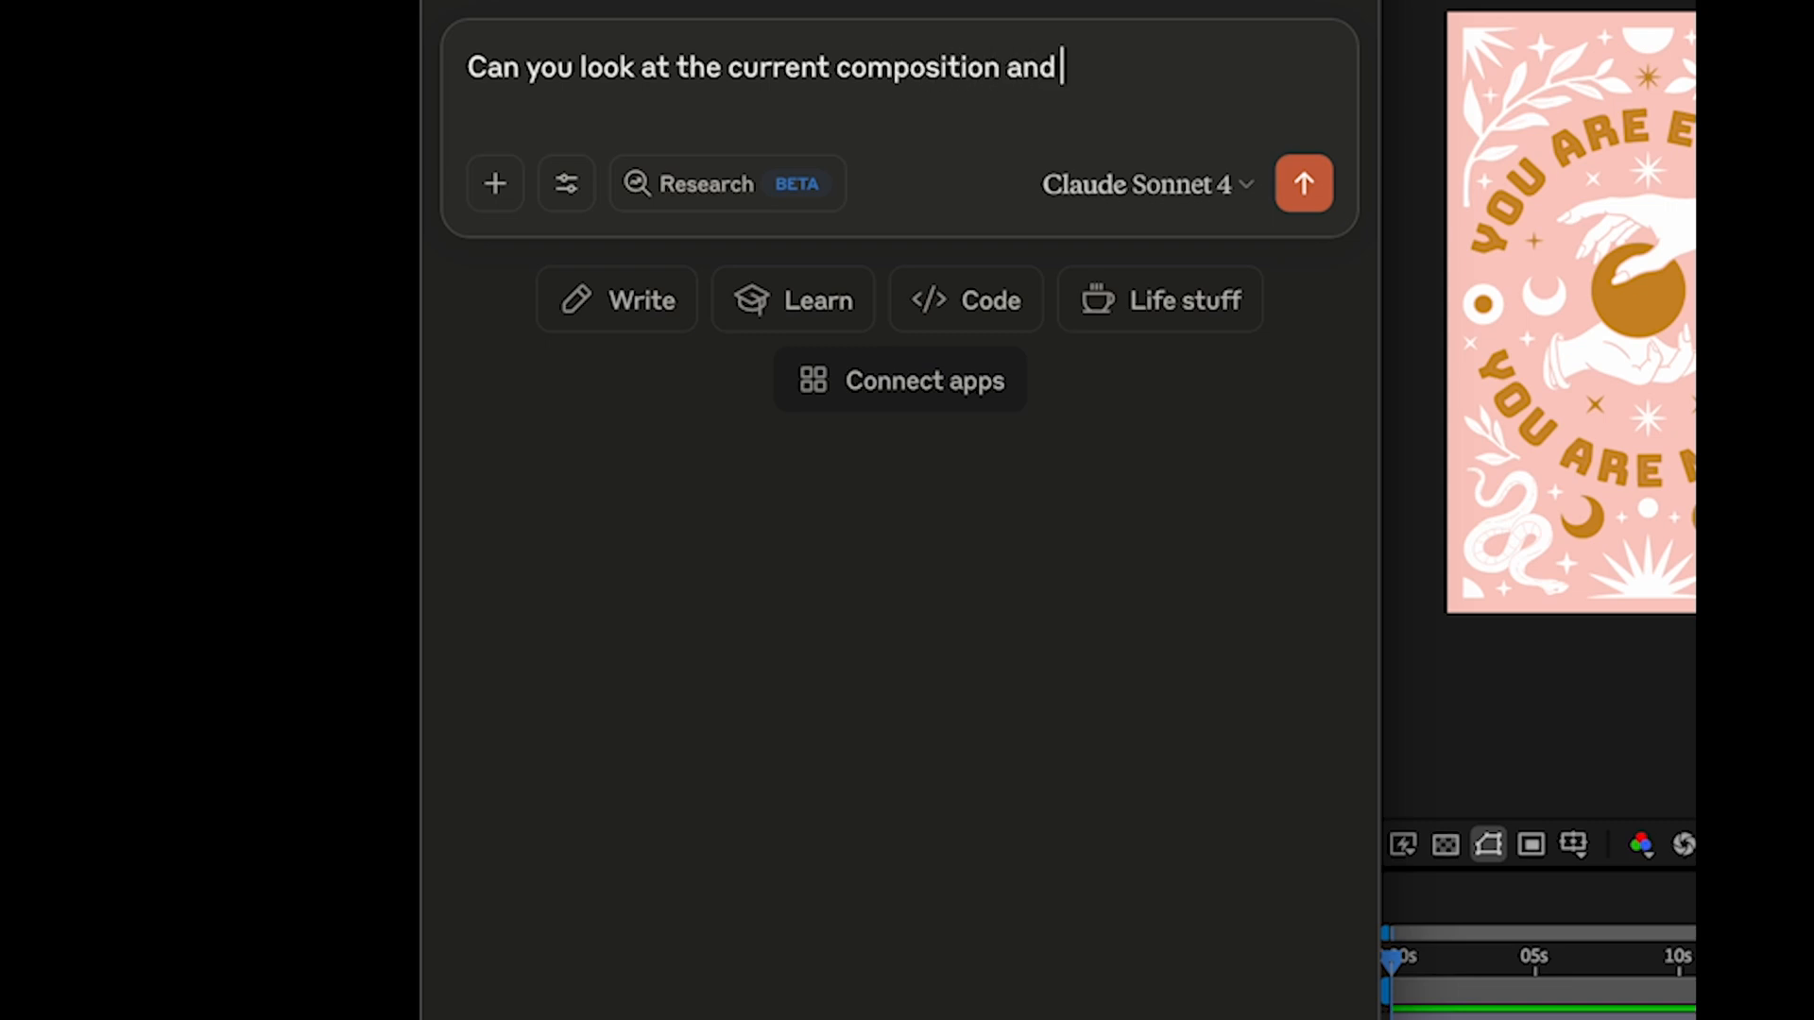
{"action": "type", "text": "rename all the layers with non des"}
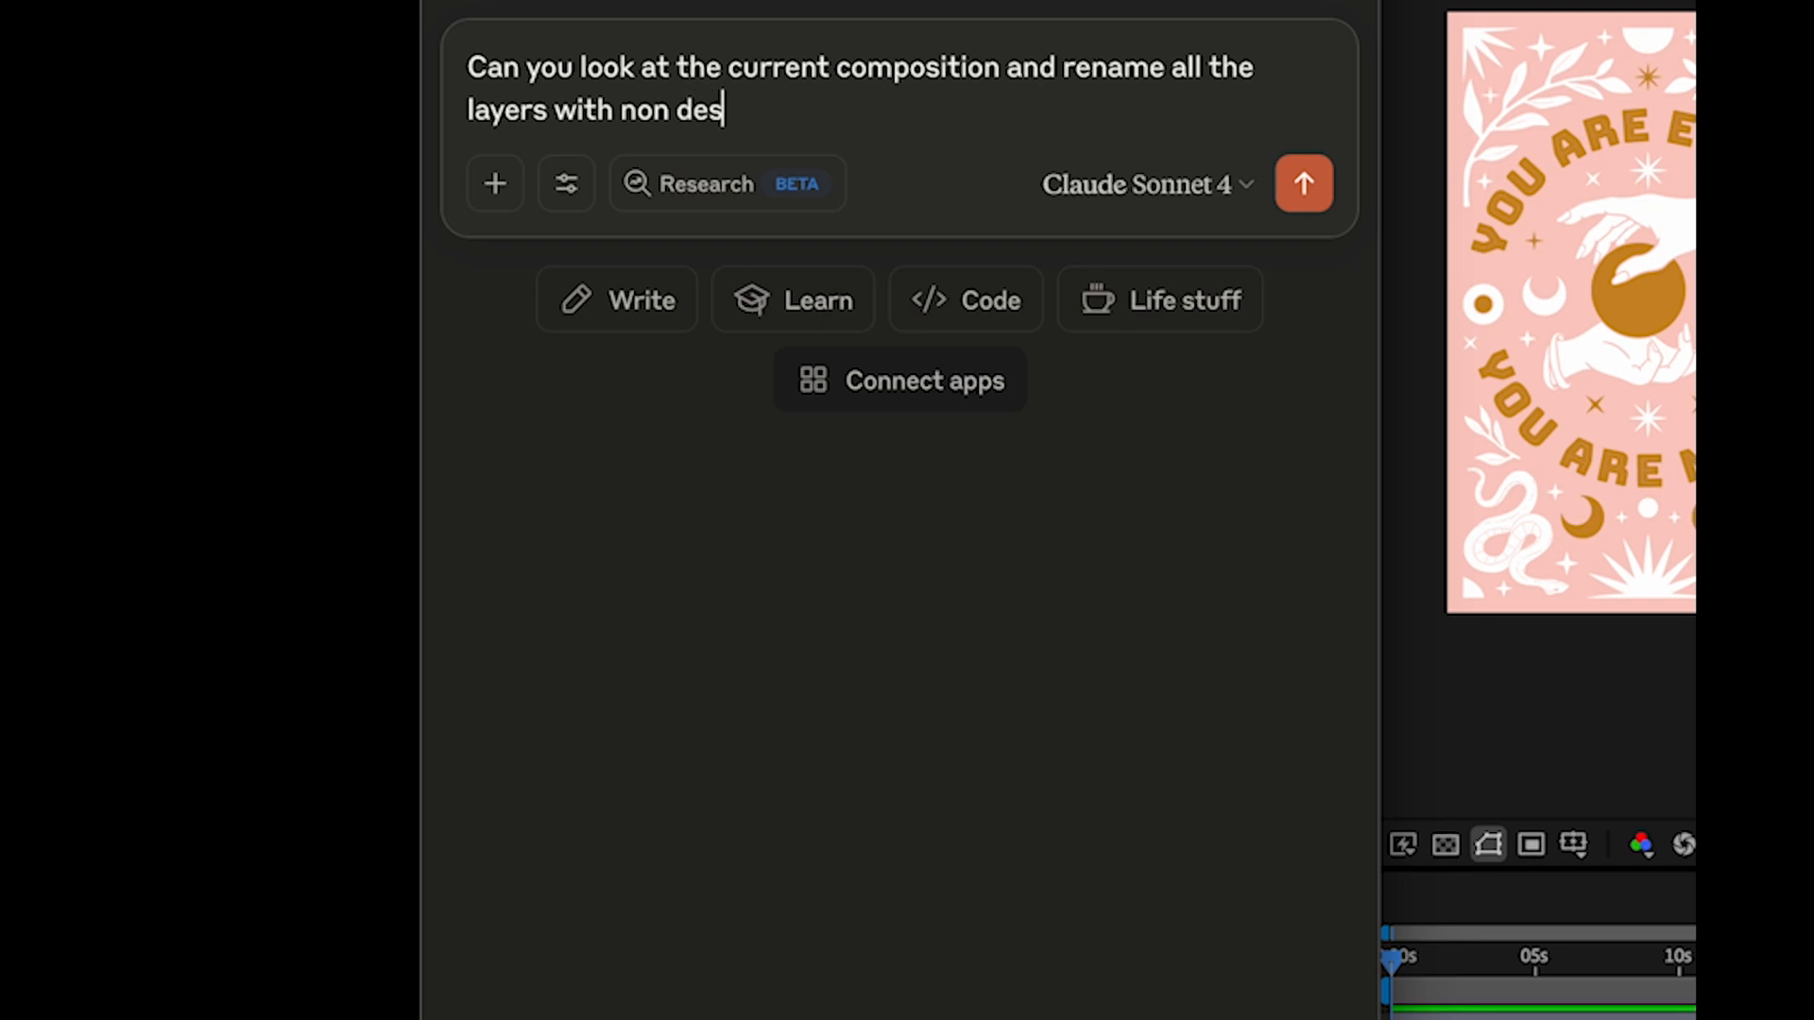
{"action": "type", "text": "riptive name"}
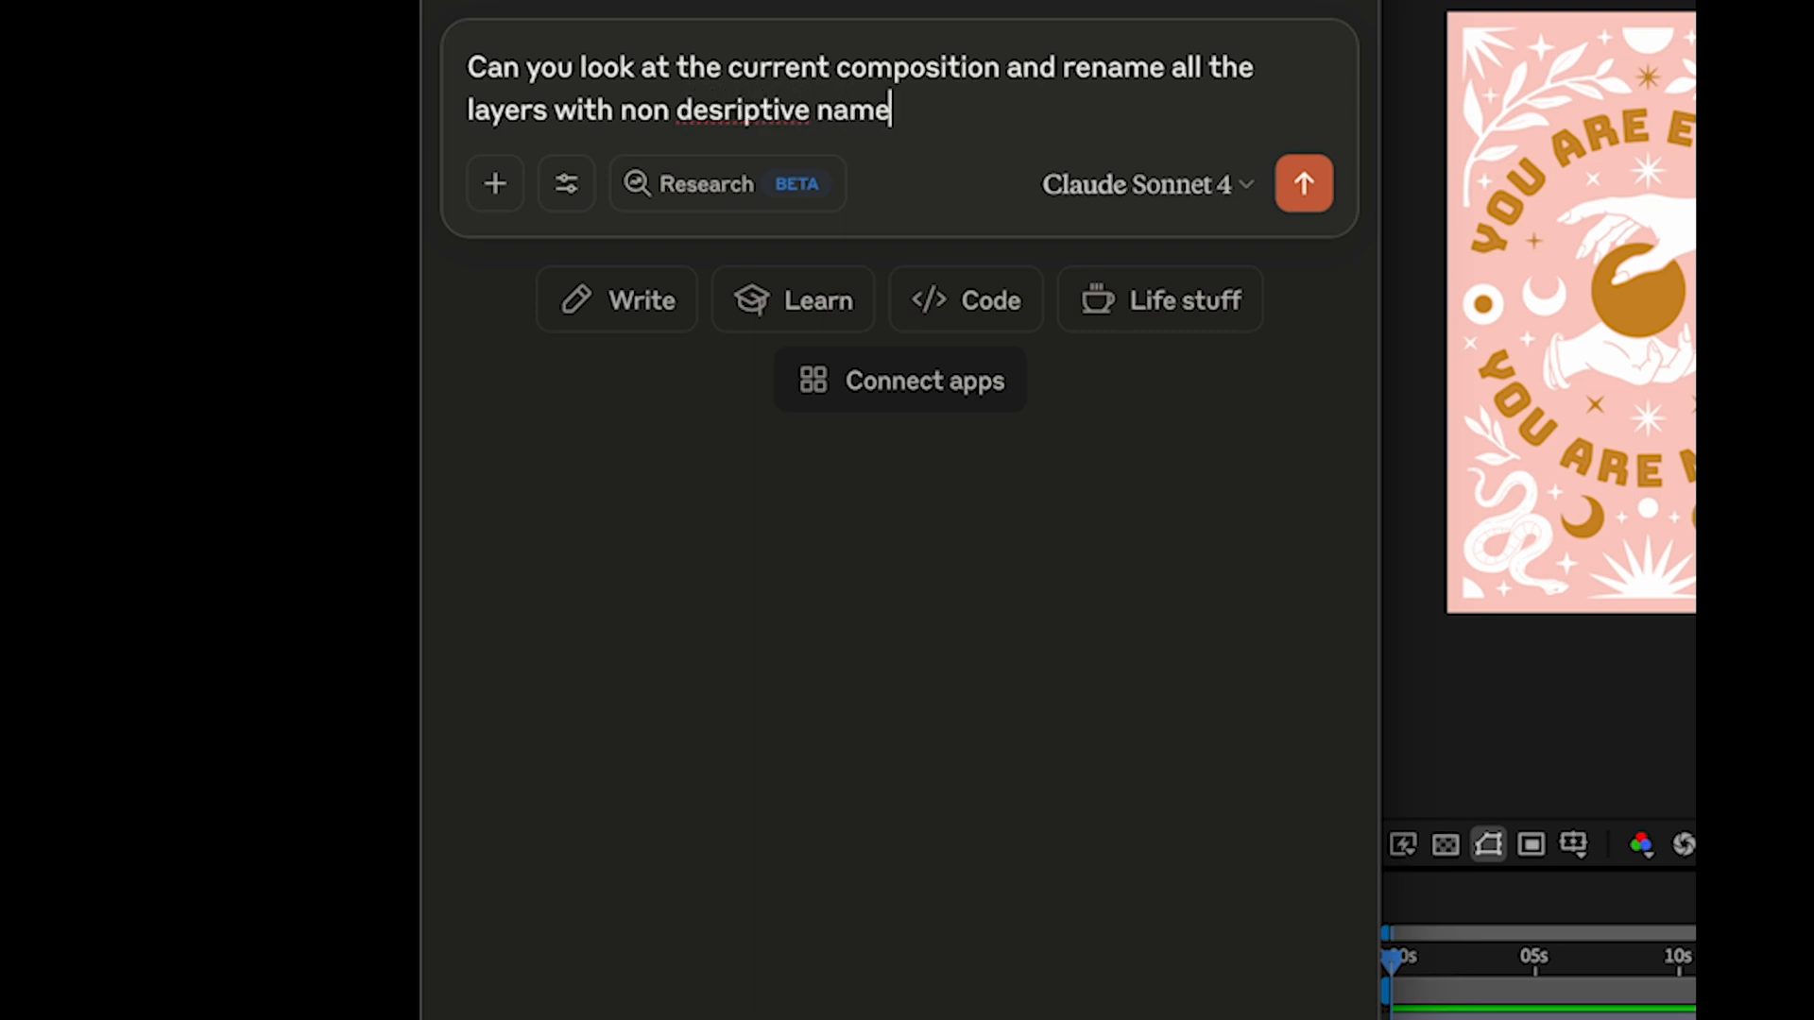
{"action": "type", "text": "s to someth"}
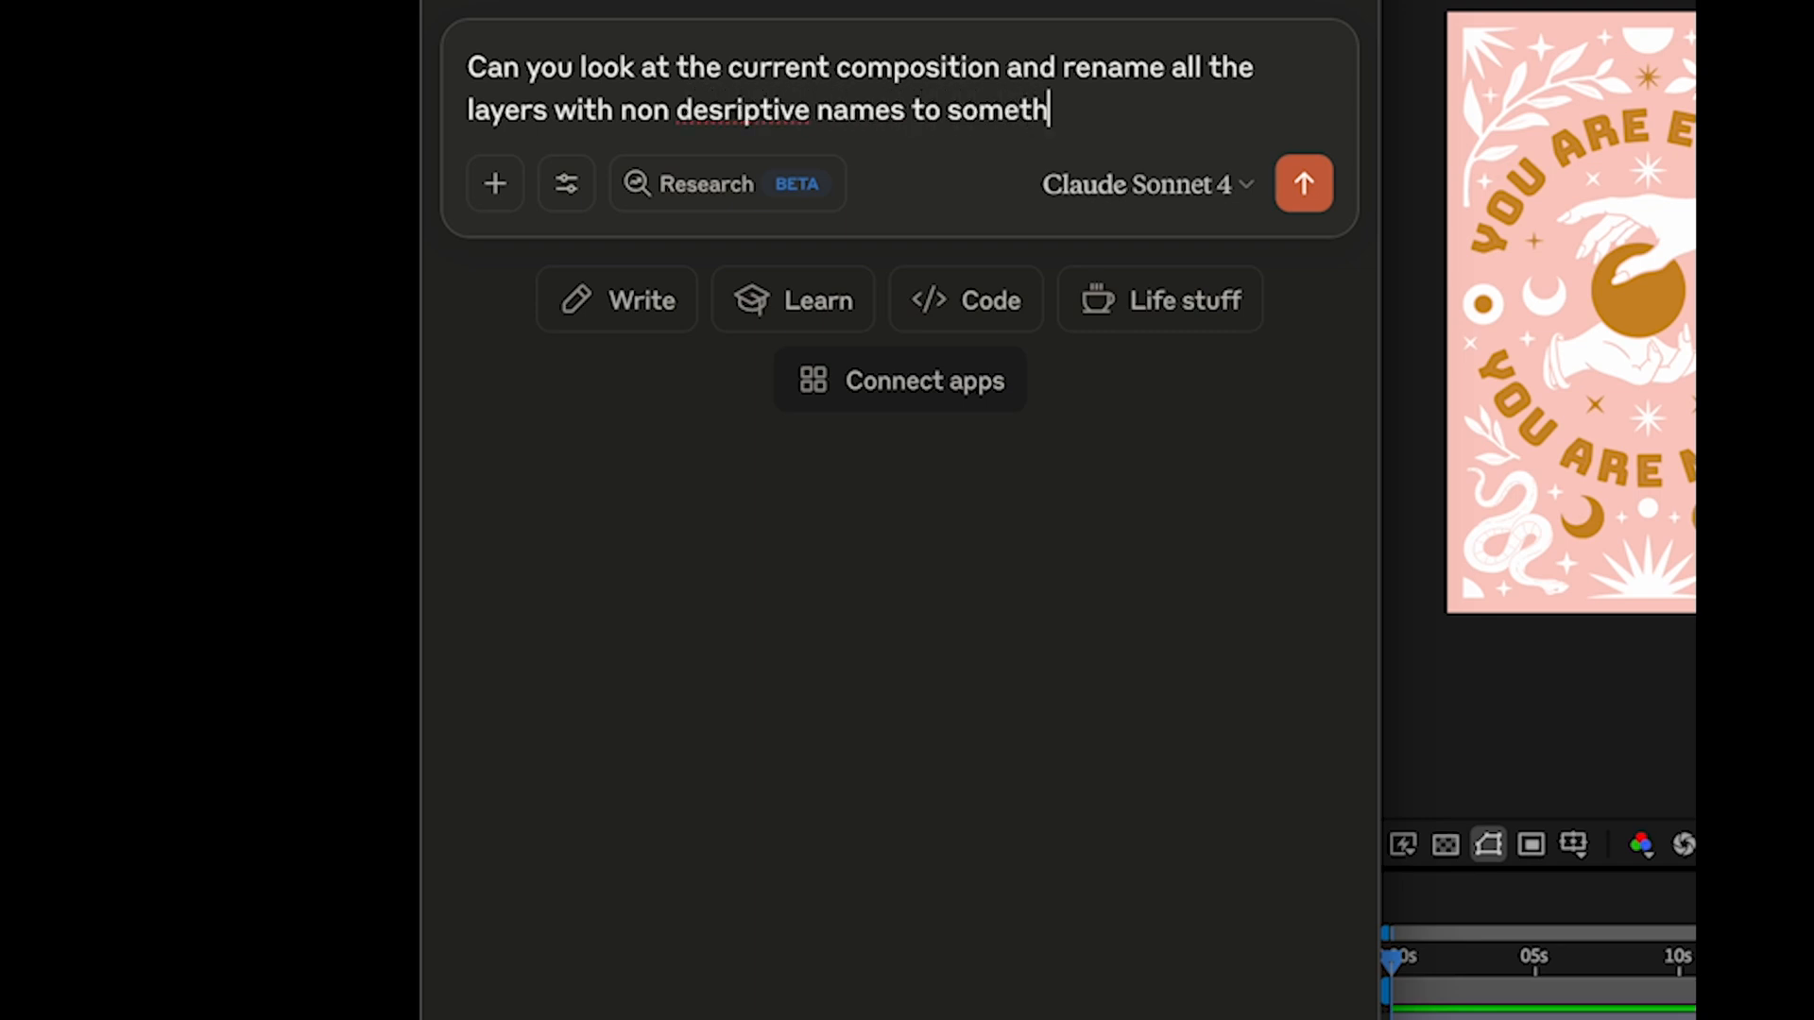
{"action": "type", "text": "ing descripti"}
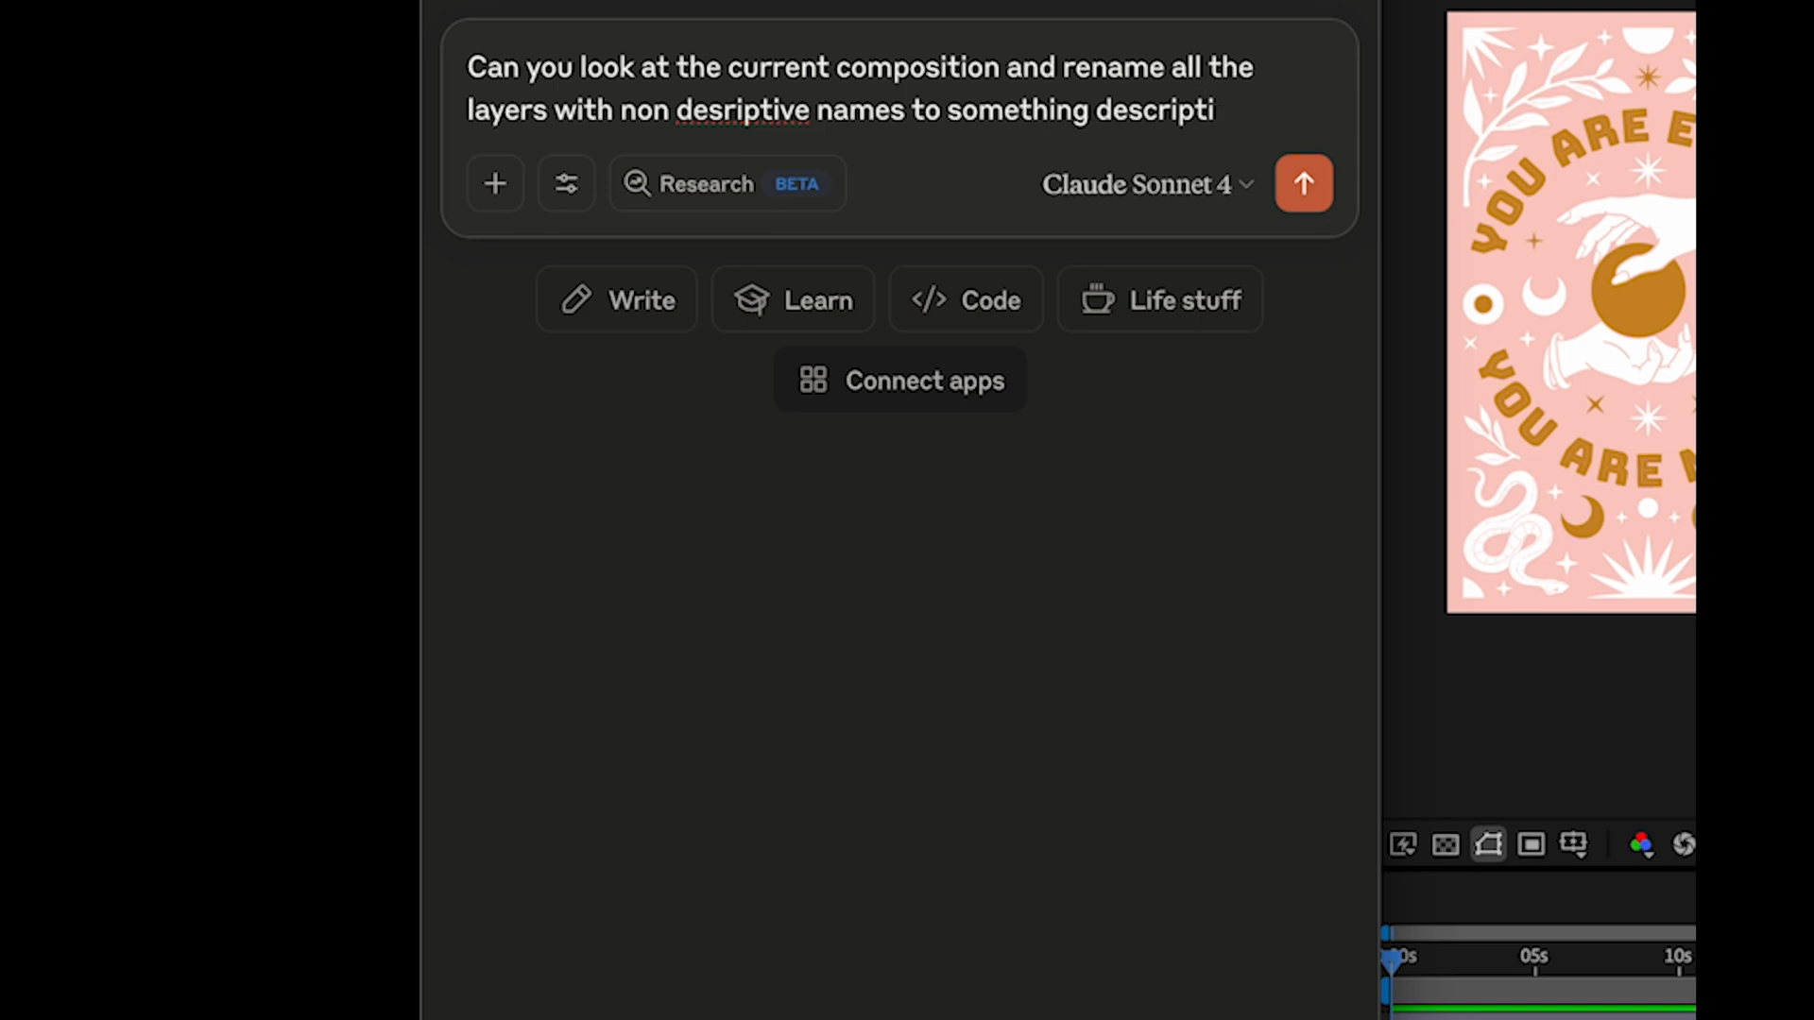
{"action": "type", "text": "ve?"}
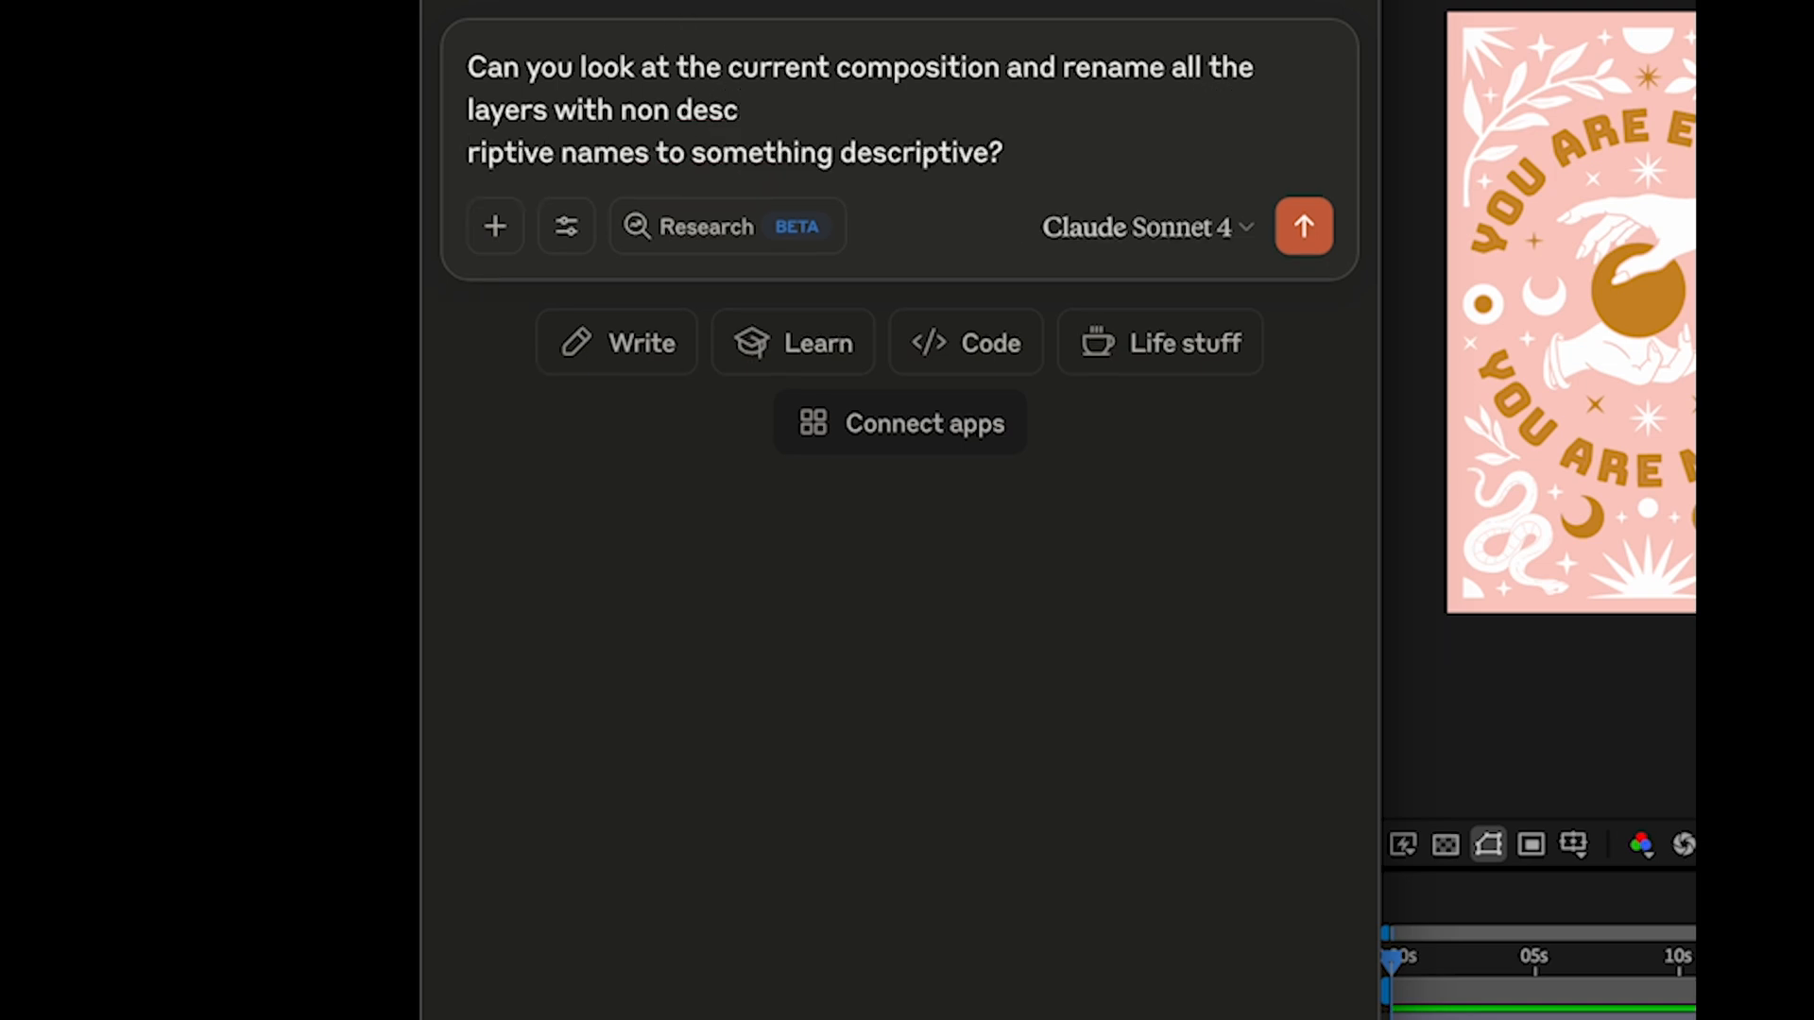
Send the rename request and allow the layer-reading and analysis integrations once.
{"action": "left_click", "coordinate": [1303, 226]}
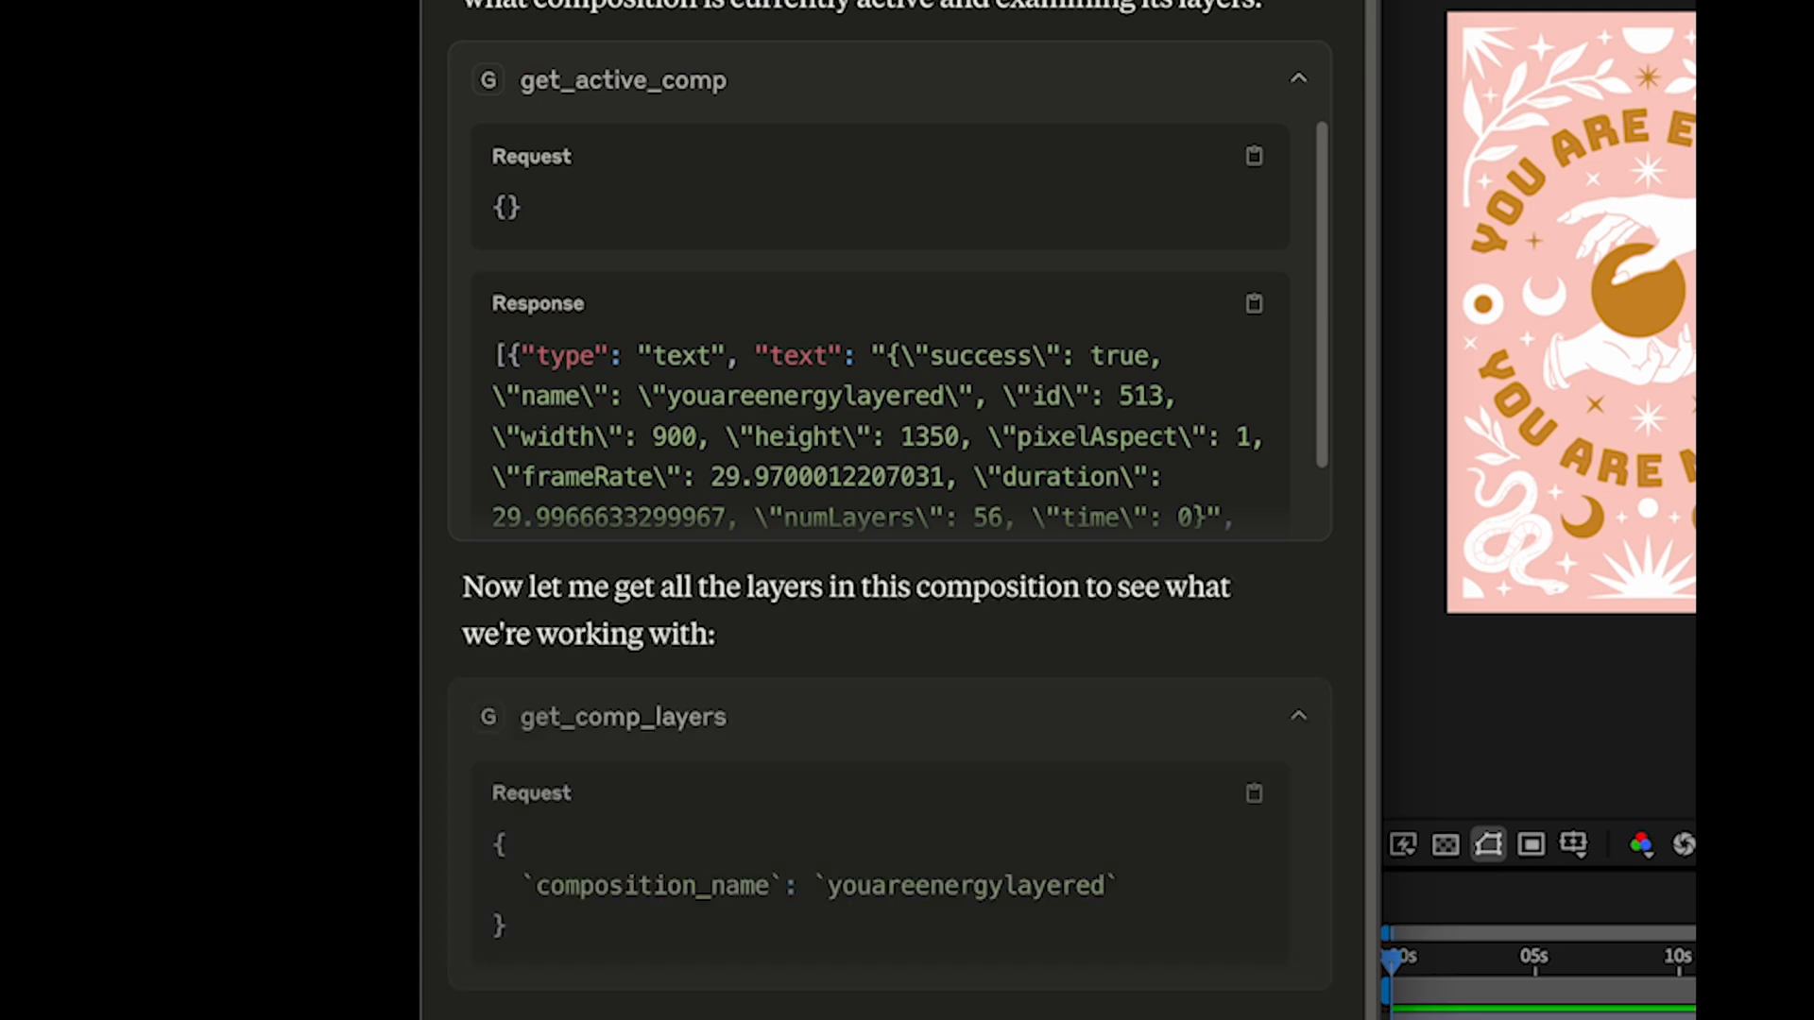
{"action": "left_click", "coordinate": [1299, 78]}
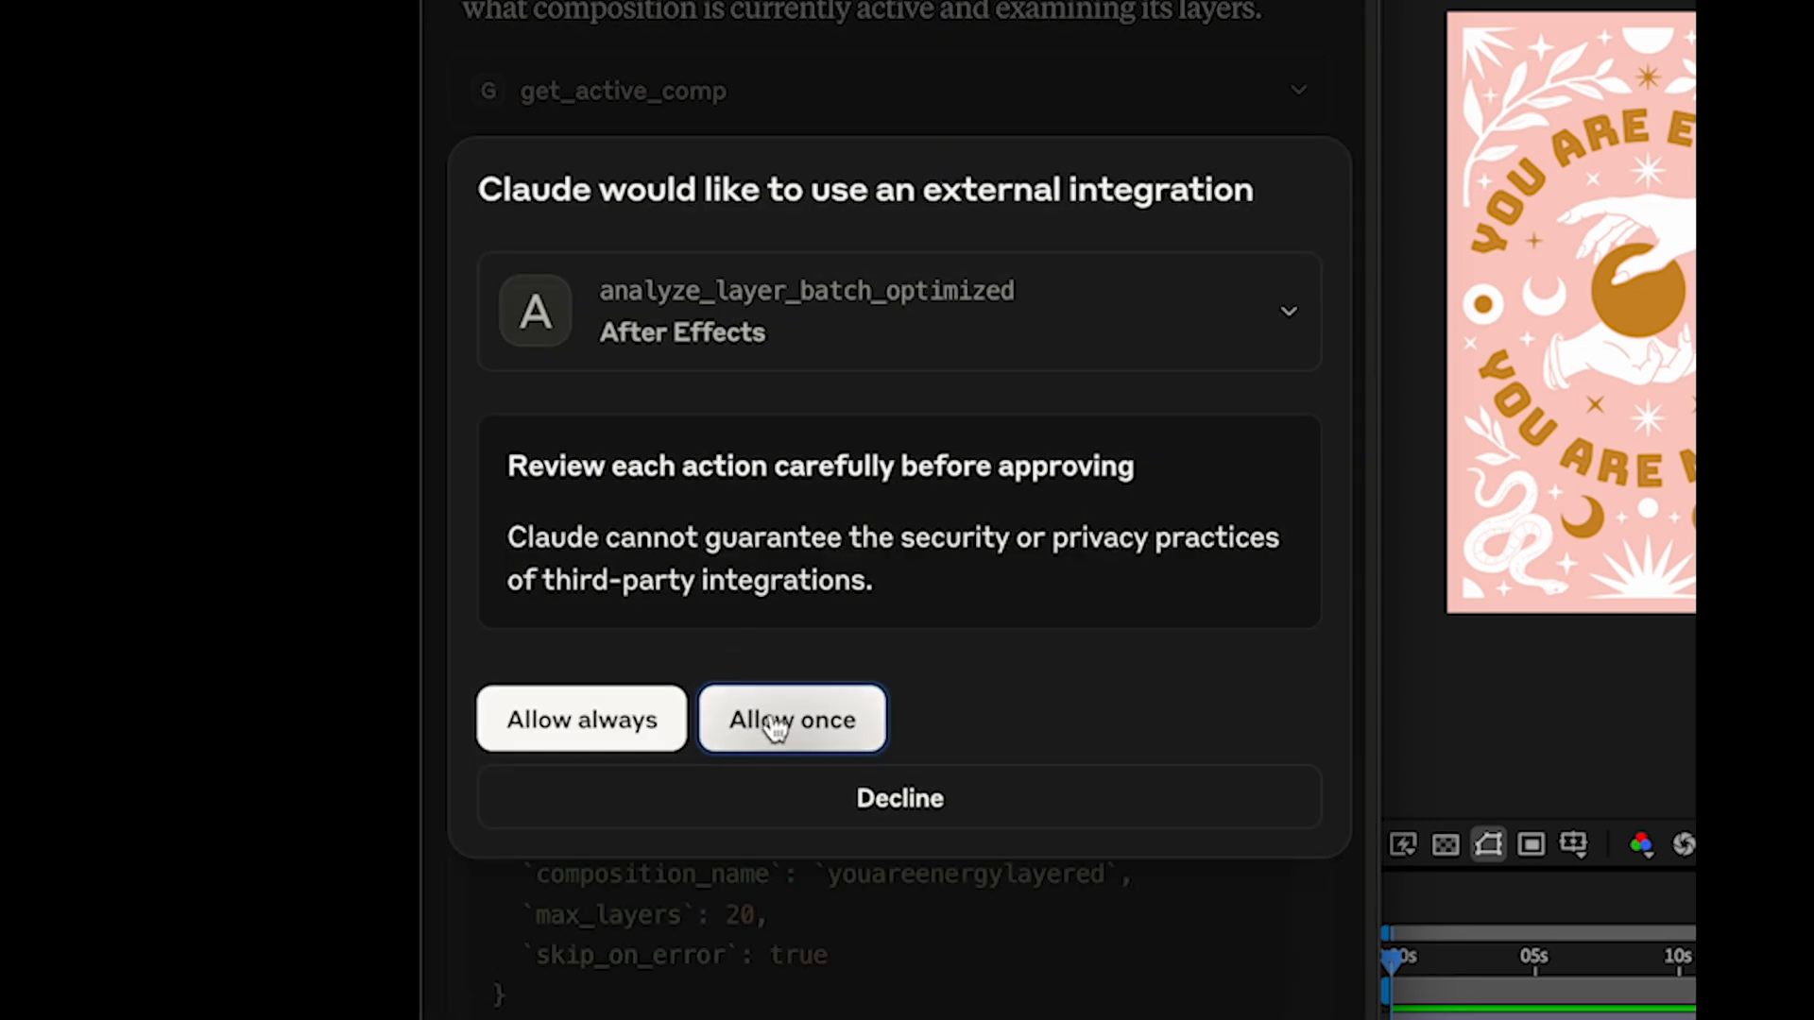
{"action": "left_click", "coordinate": [792, 719]}
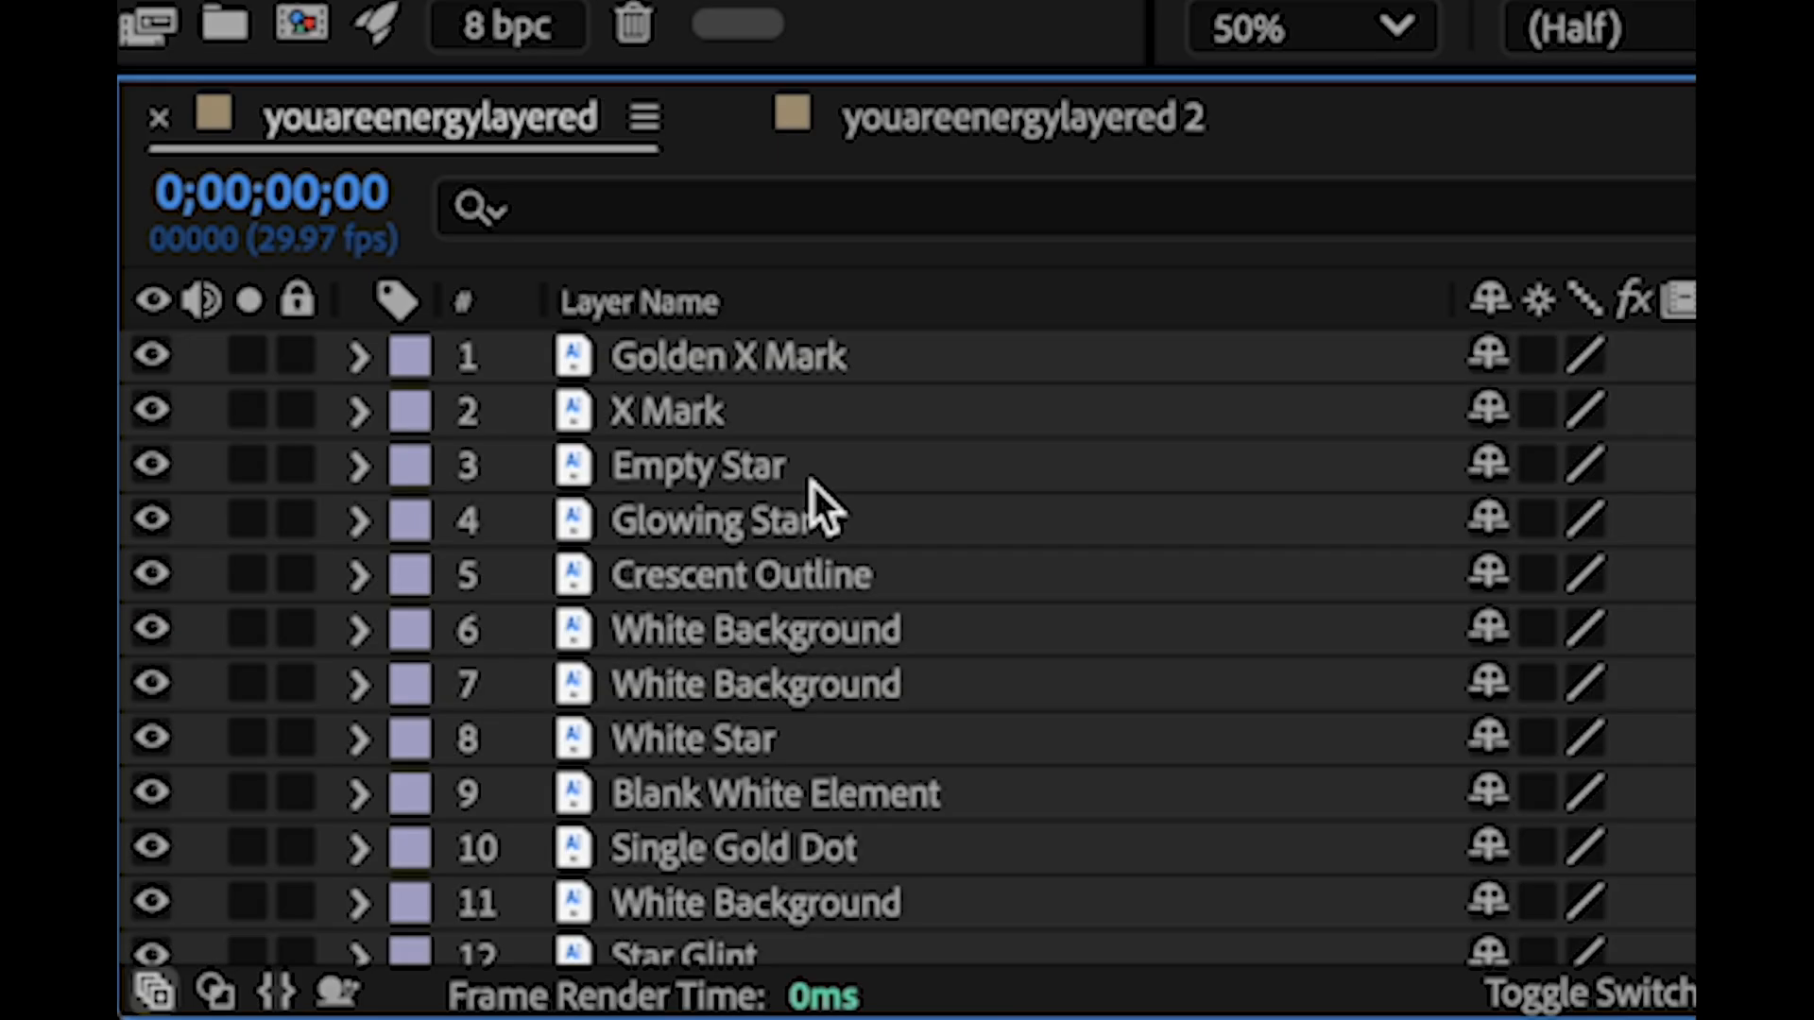
Scroll the layer list and solo White Star and another renamed layer.
{"action": "scroll", "scroll_direction": "down", "scroll_amount": 3}
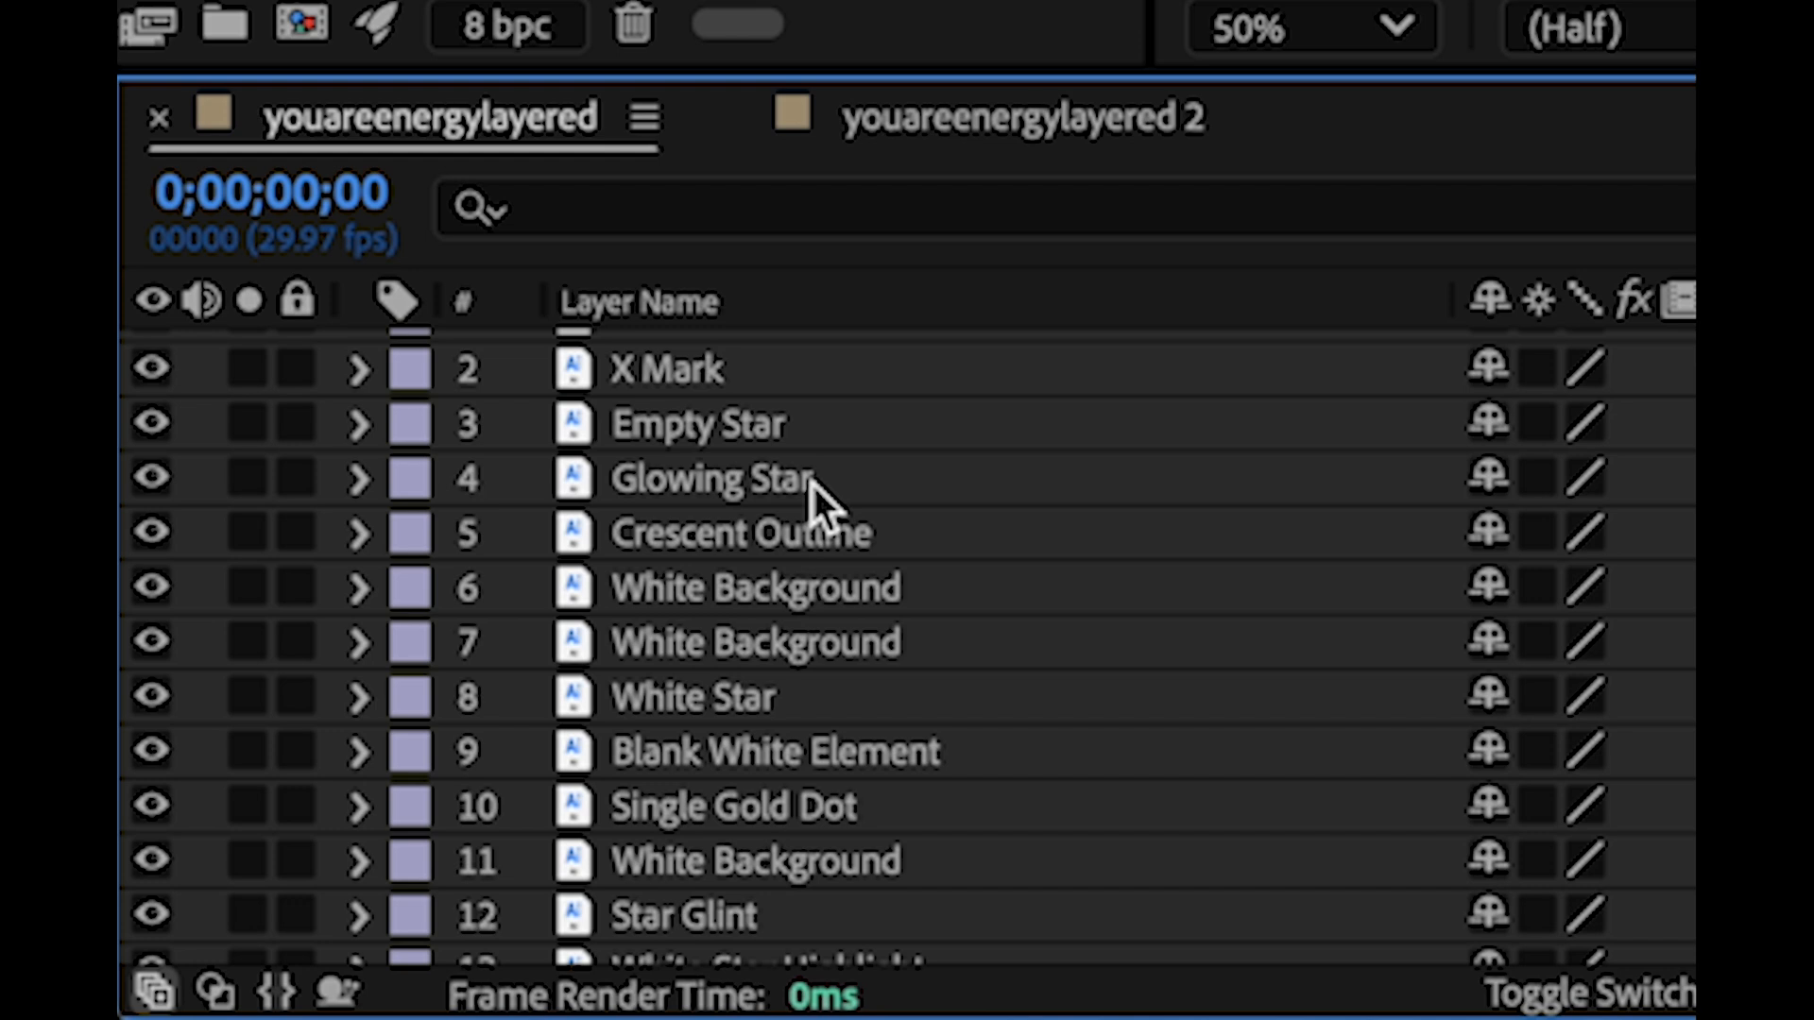
{"action": "scroll", "scroll_direction": "down", "scroll_amount": 3}
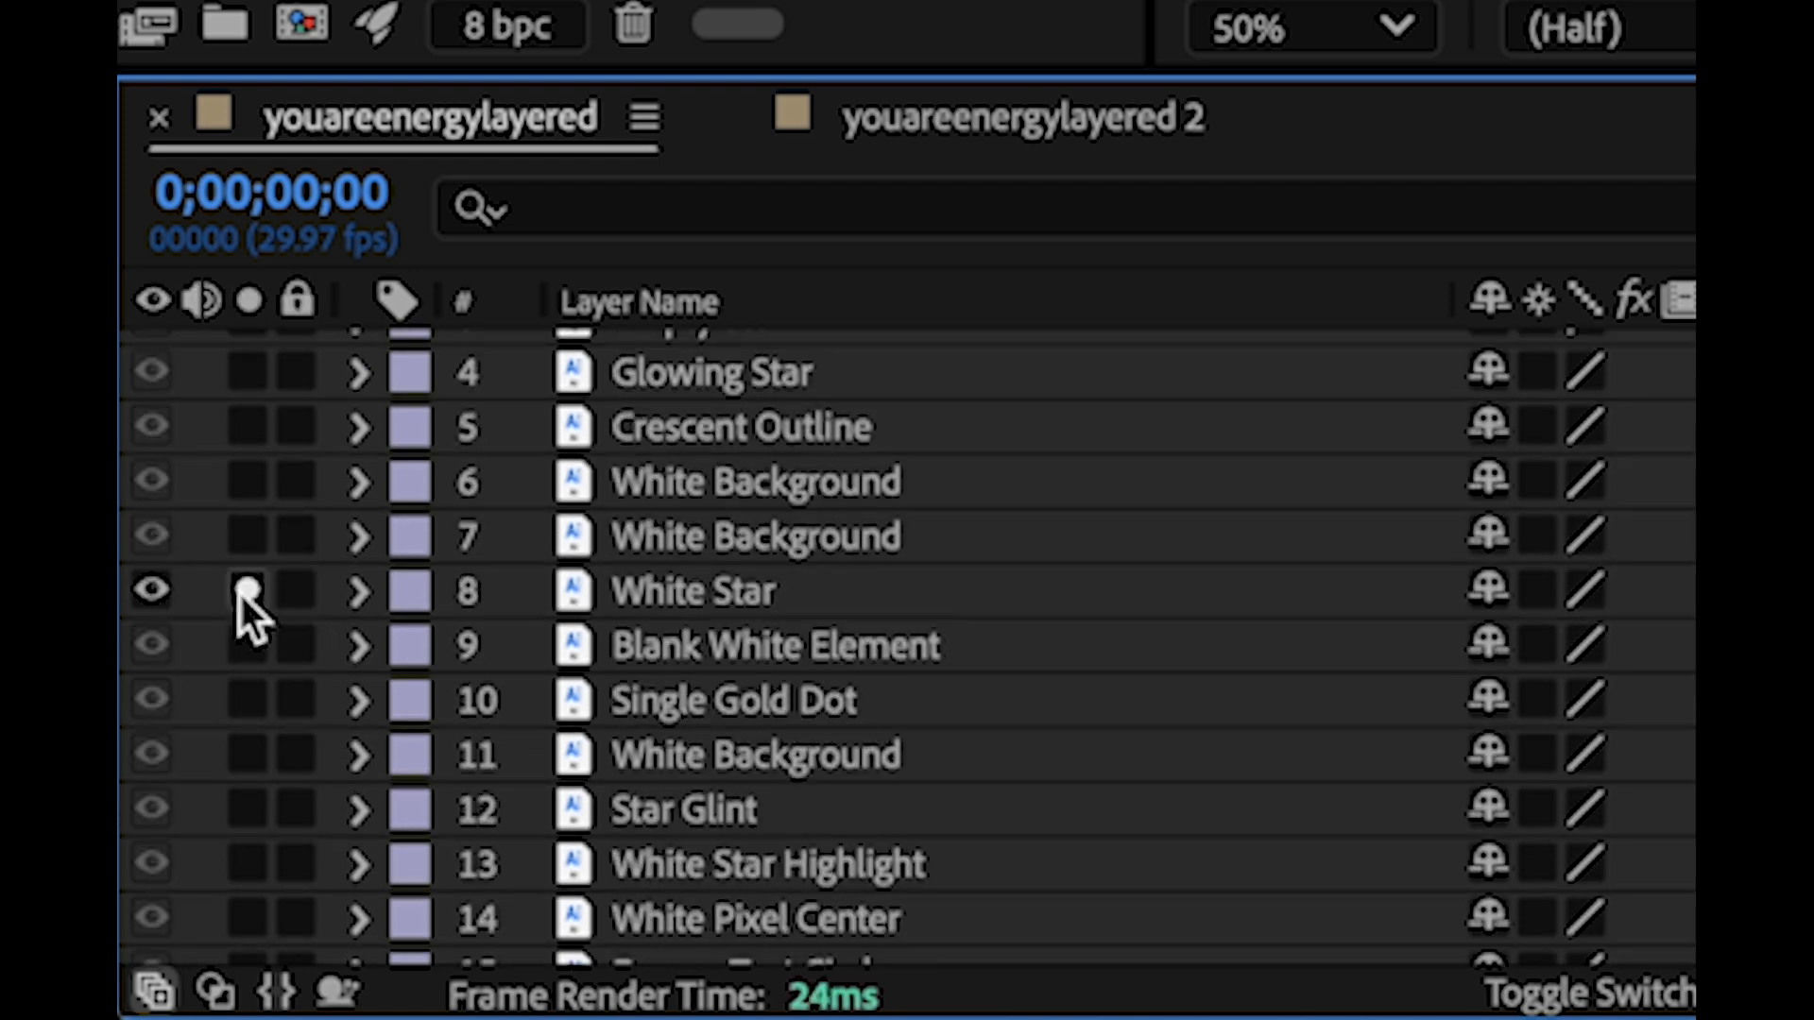
{"action": "left_click_drag", "start_coordinate": [247, 589], "coordinate": [246, 644]}
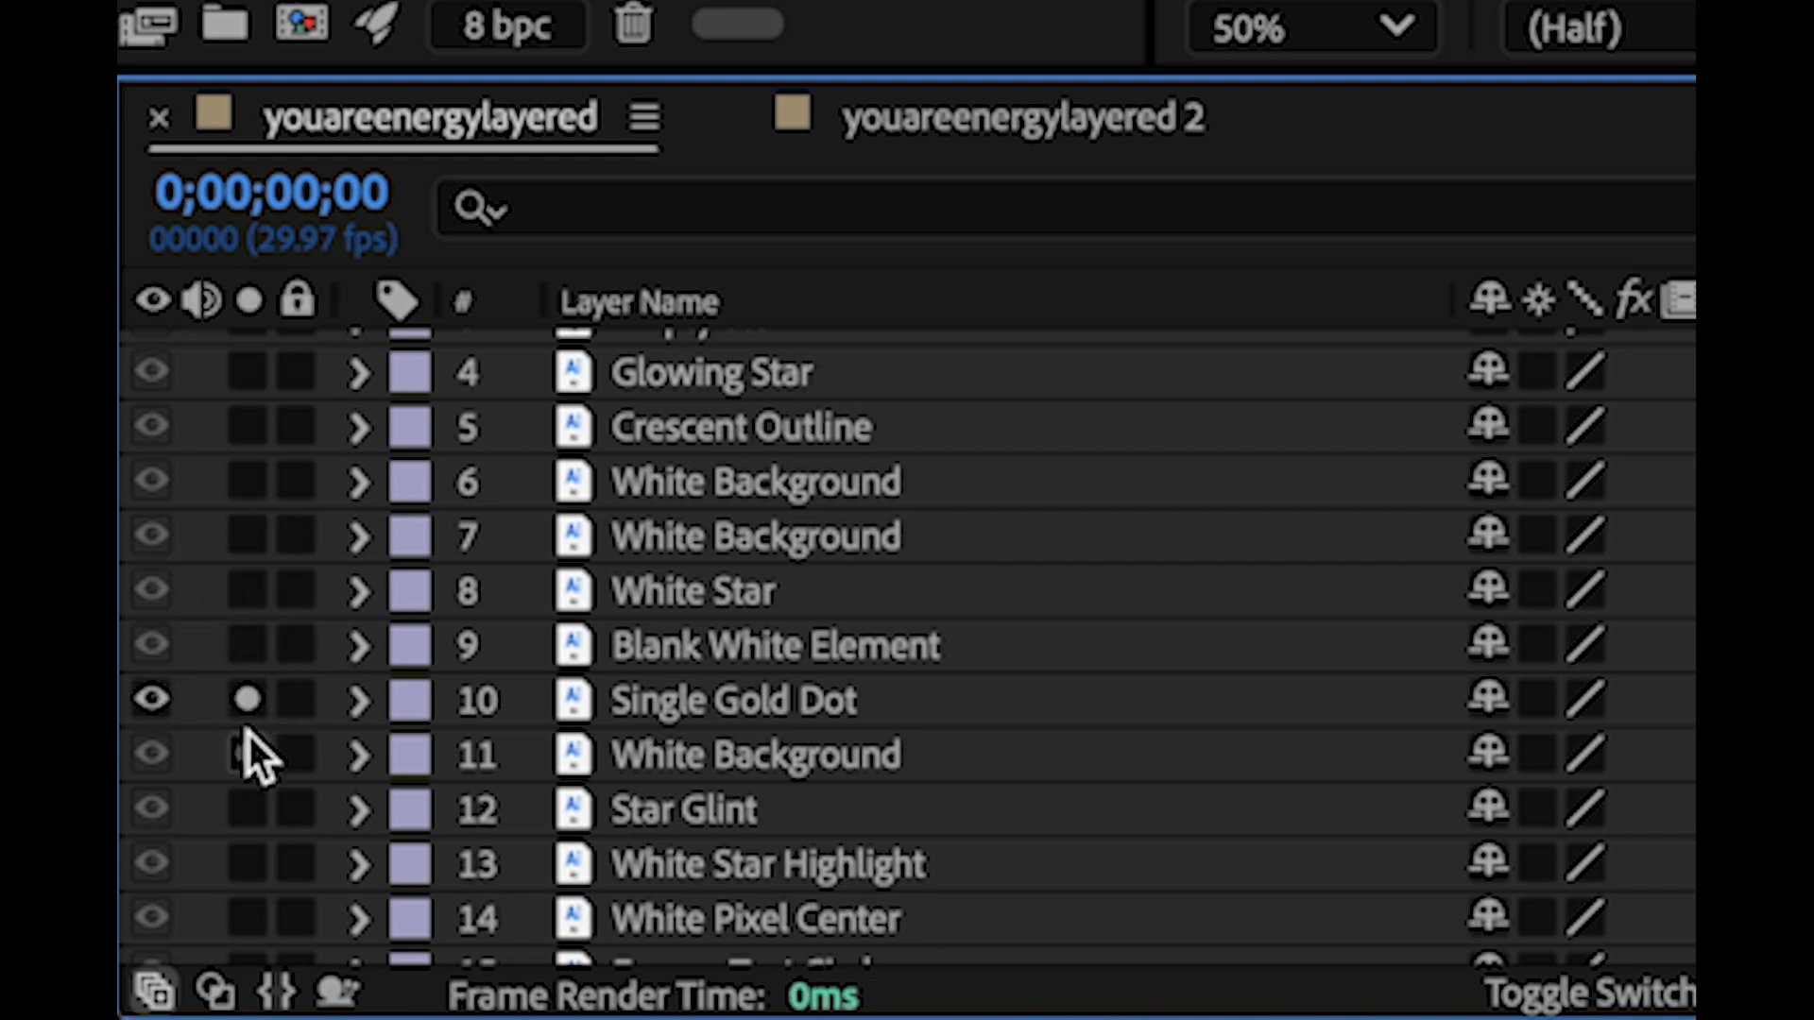
{"action": "left_click", "coordinate": [247, 809]}
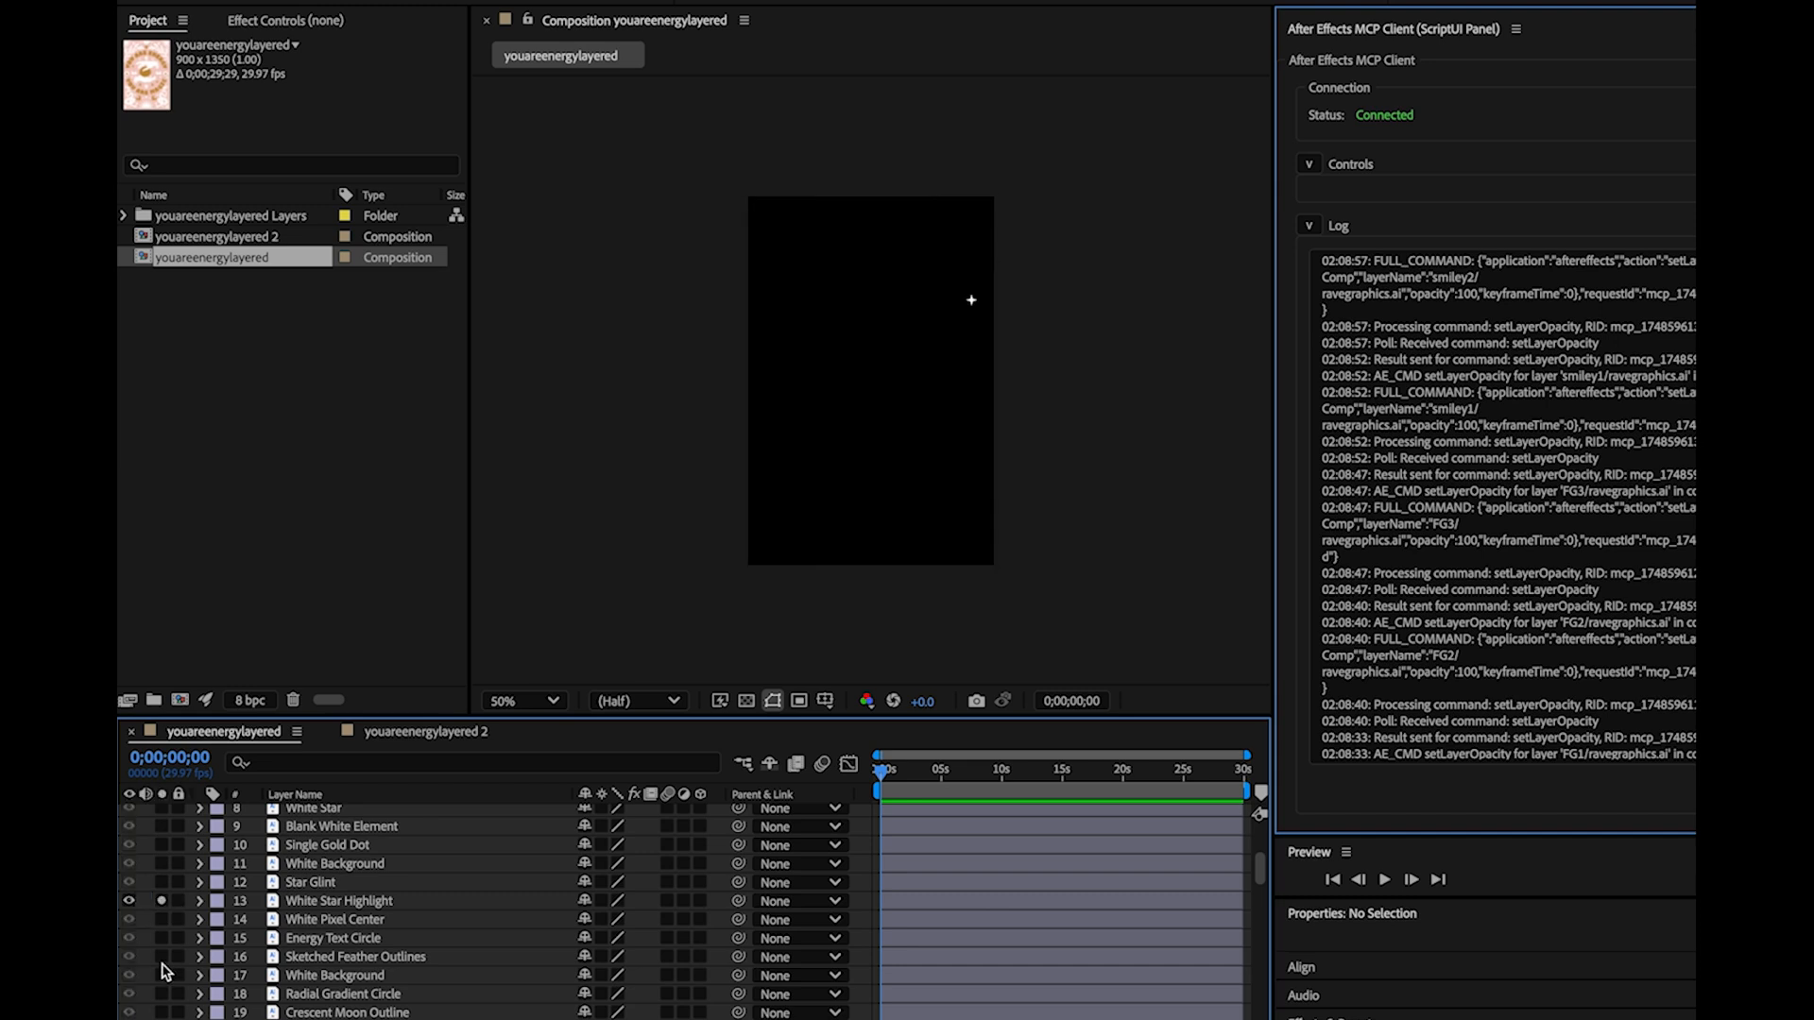
Solo Sketched Feather Outlines, unsolo it, then solo White Background.
{"action": "left_click", "coordinate": [127, 958]}
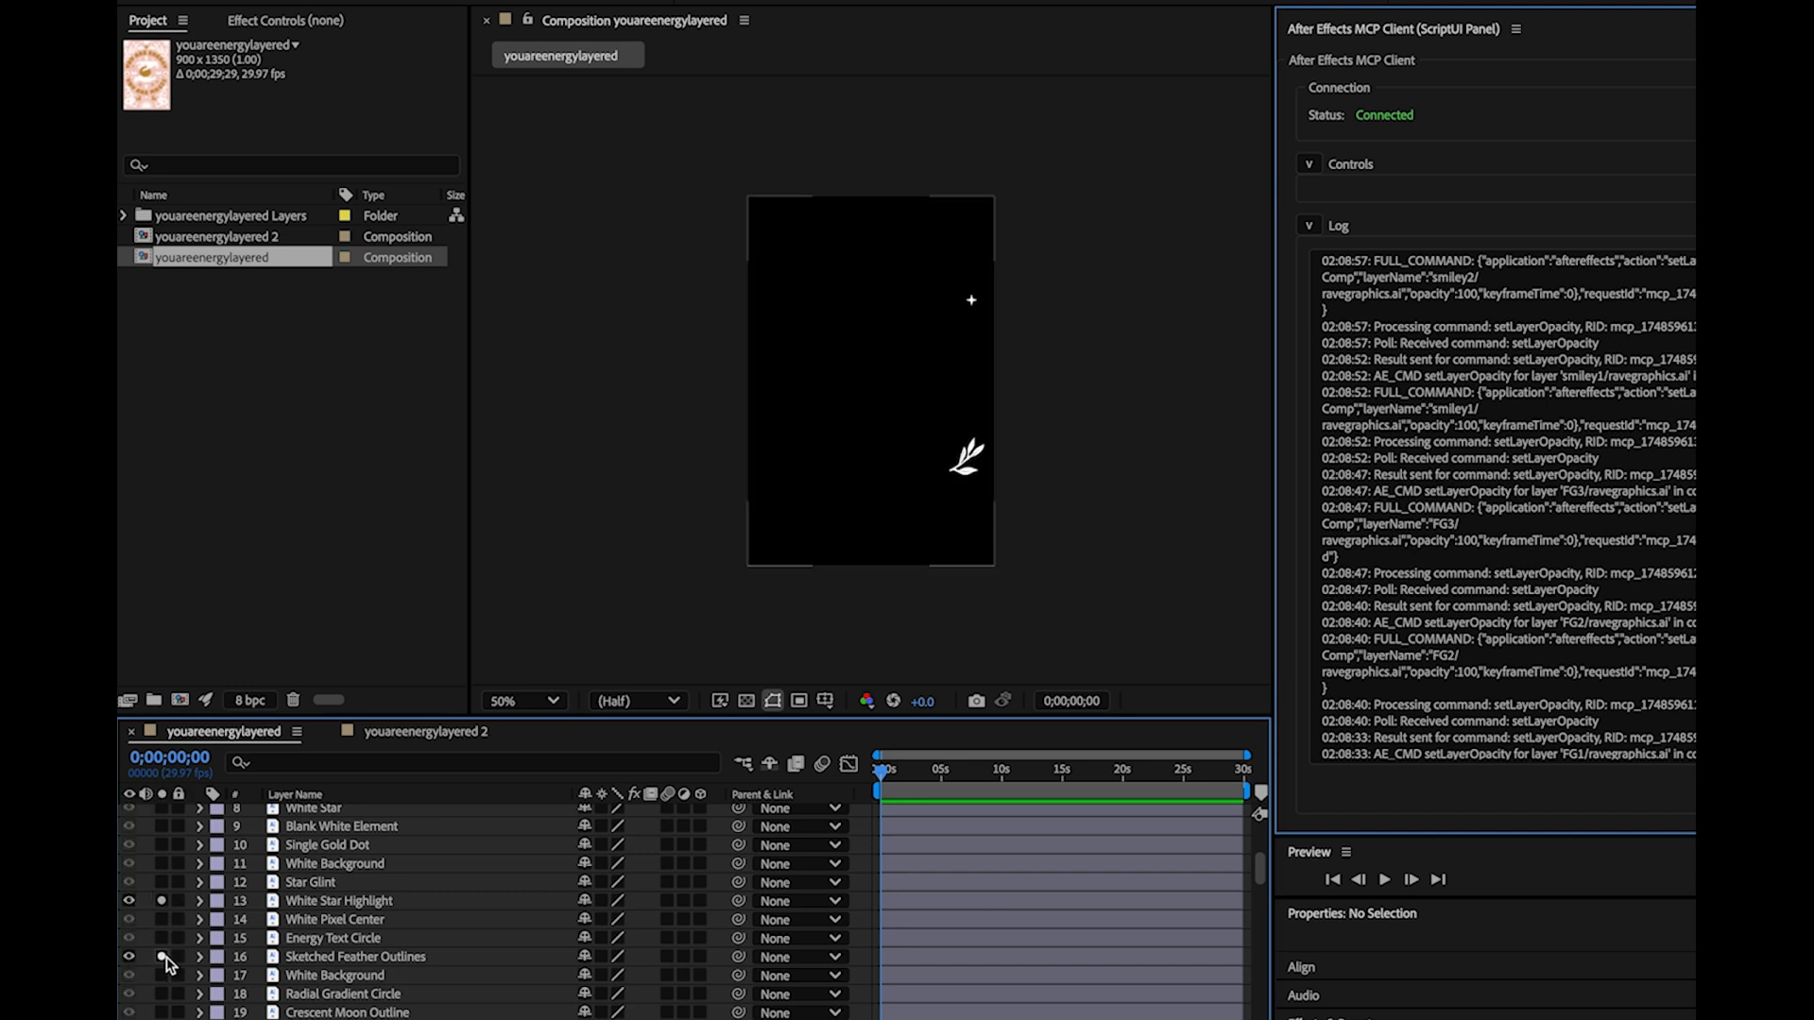
{"action": "left_click", "coordinate": [127, 956]}
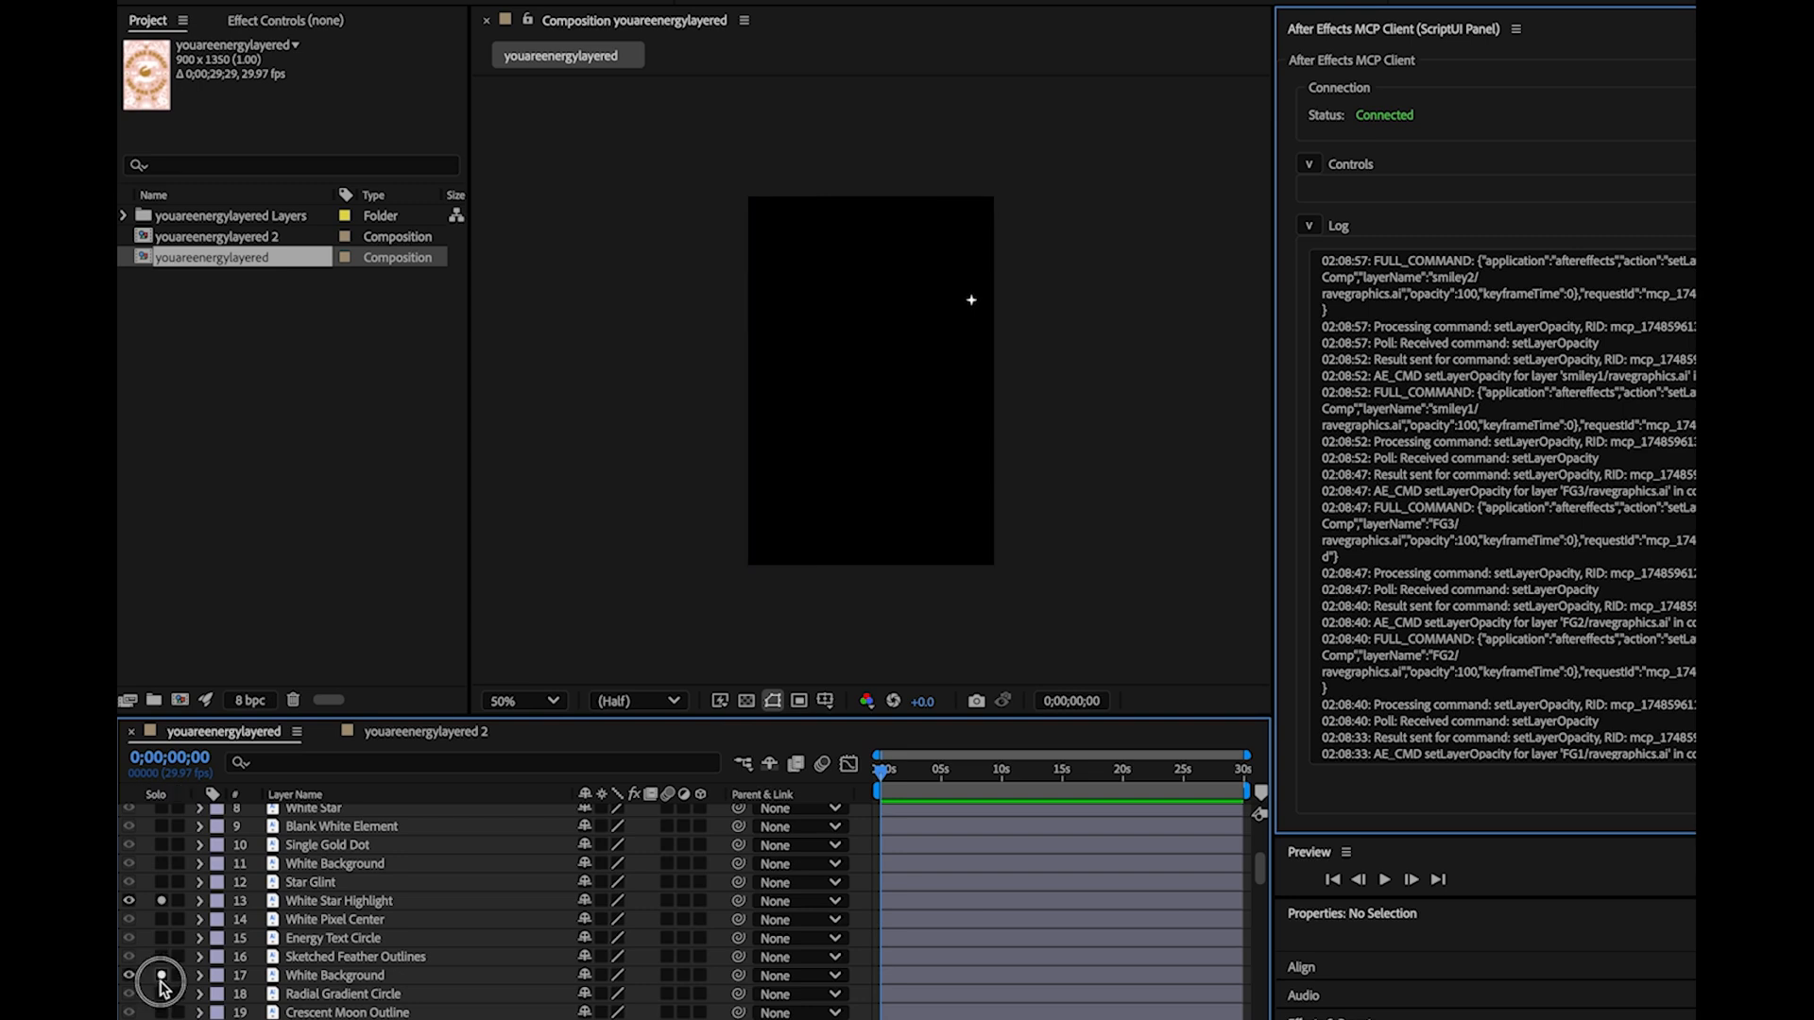
{"action": "left_click", "coordinate": [165, 1000]}
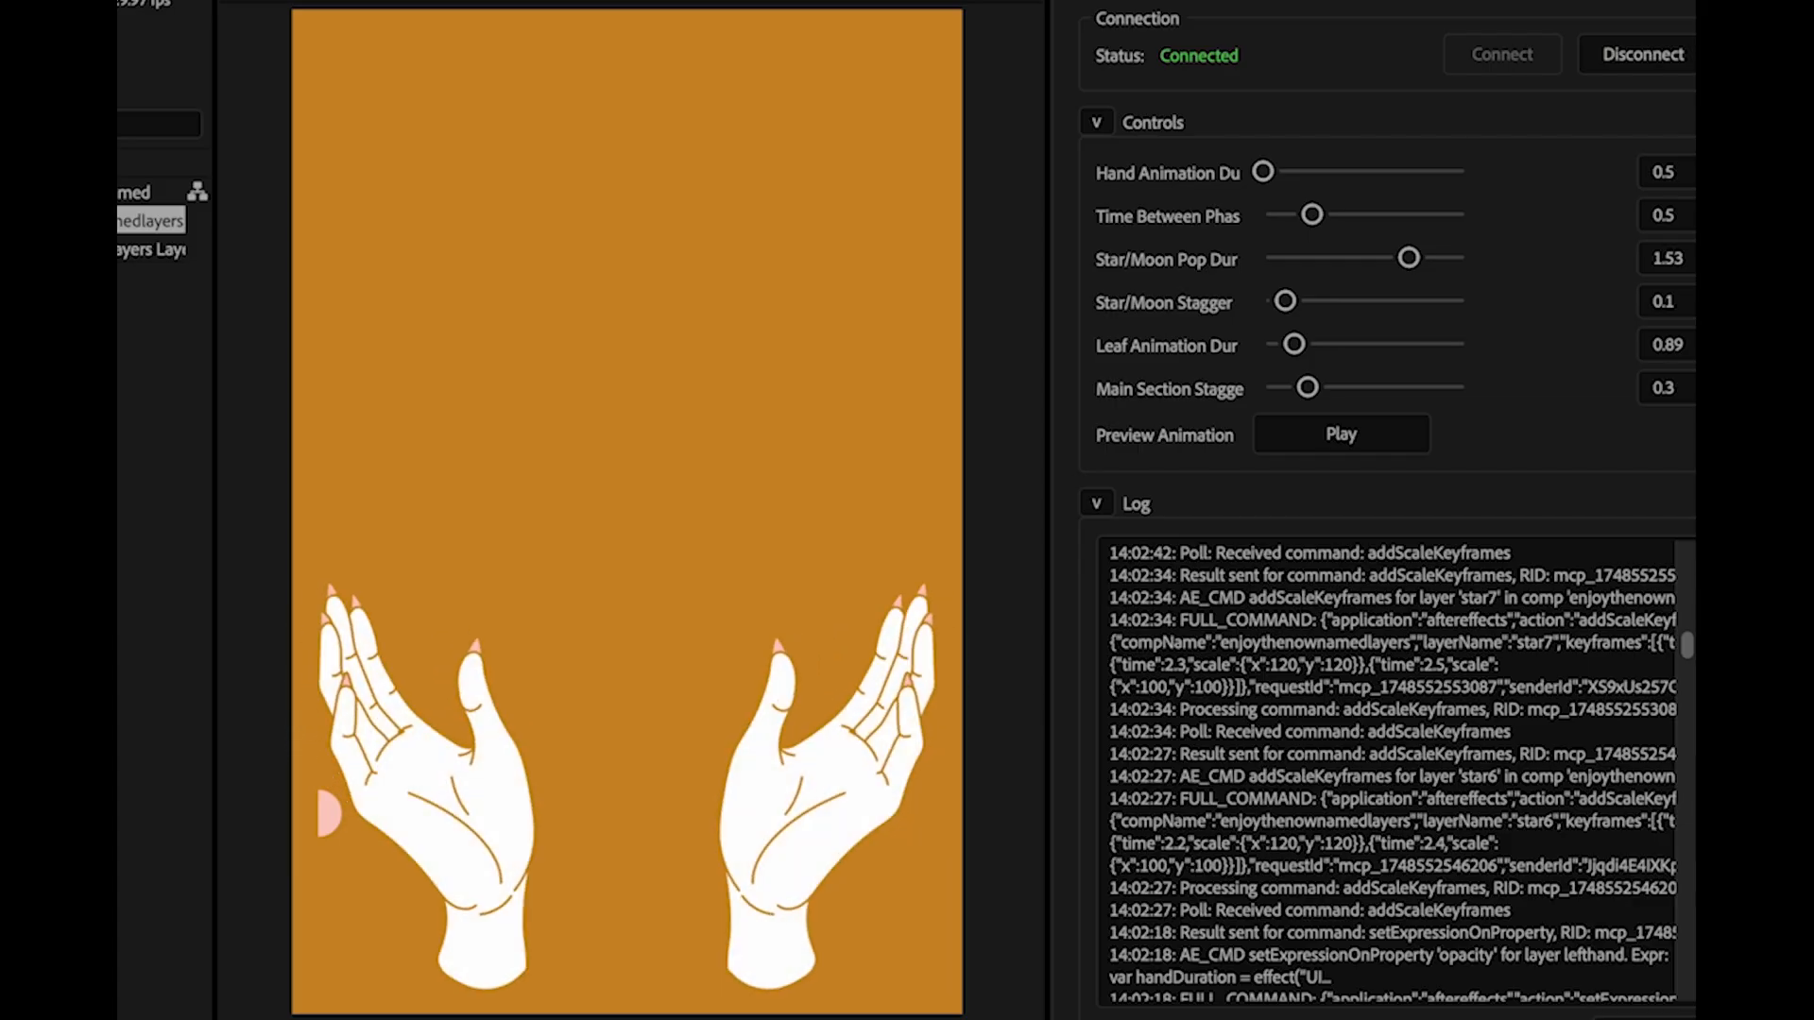
Play the Enjoy the Now poster reveal from the MCP Client panel.
{"action": "left_click", "coordinate": [1341, 432]}
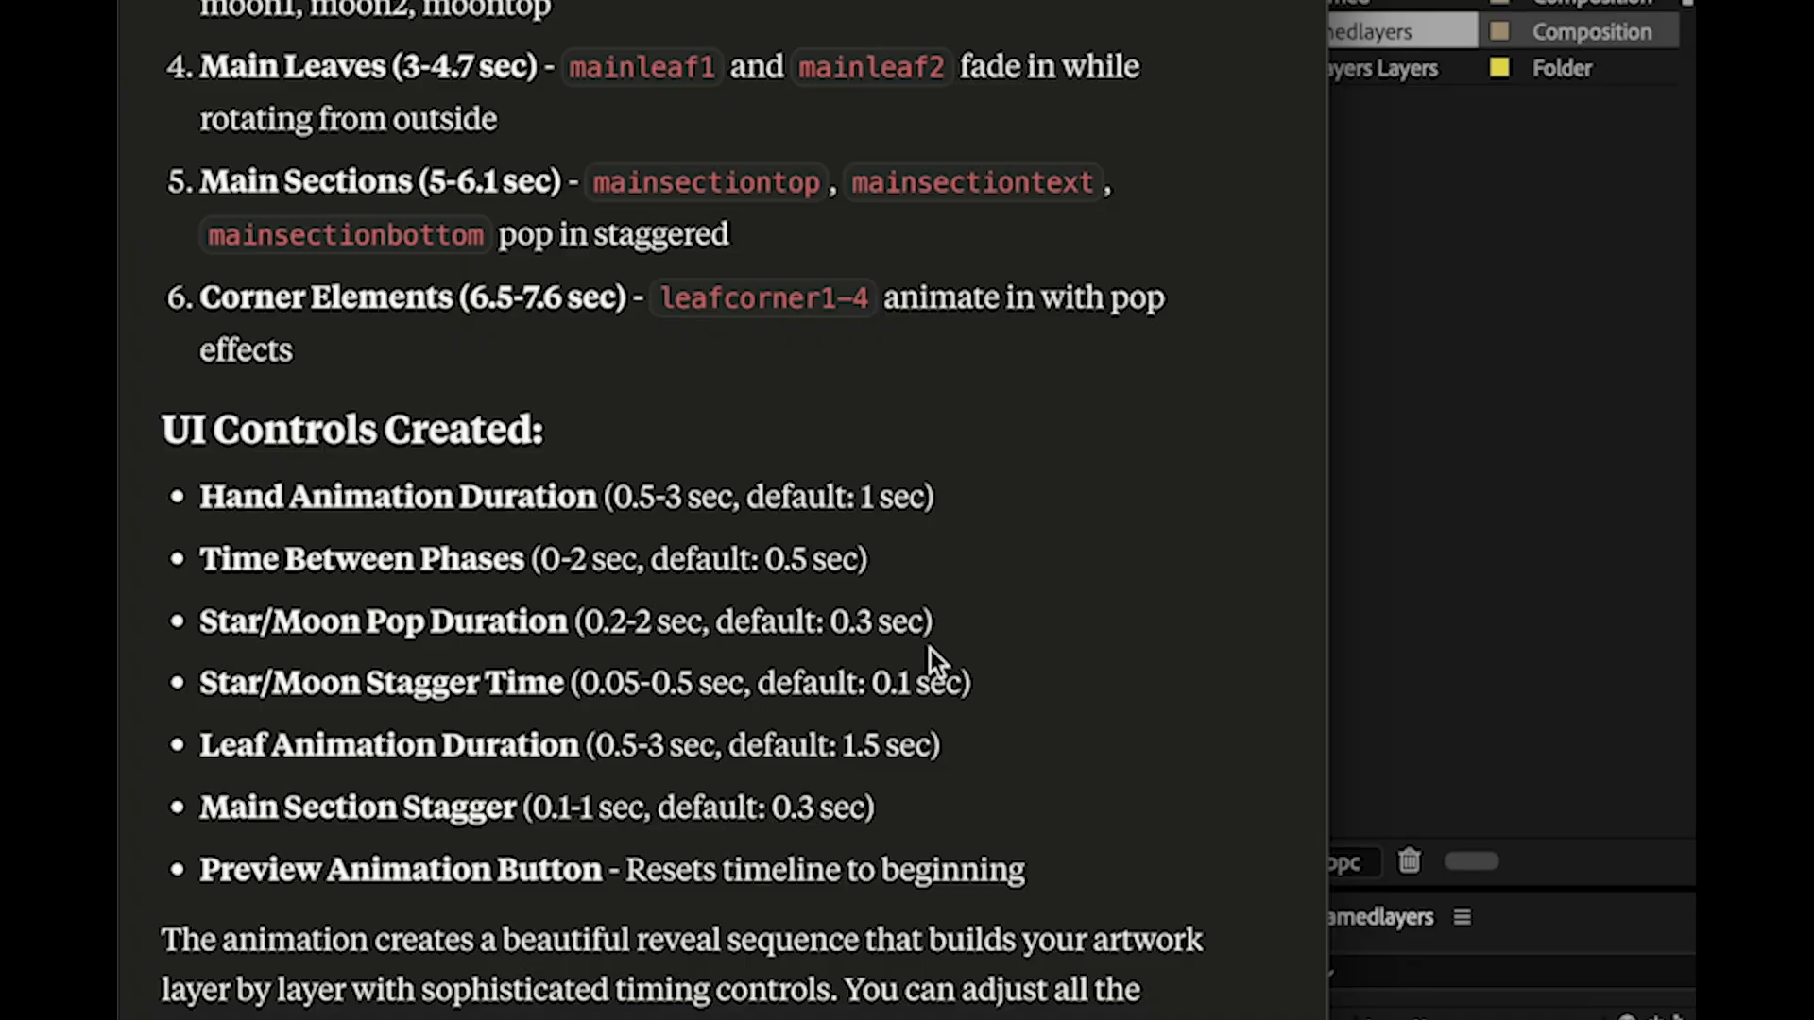
Raise Star/Moon Pop Duration to 1.53 and replay the reveal three times.
{"action": "scroll", "scroll_direction": "down", "scroll_amount": 3}
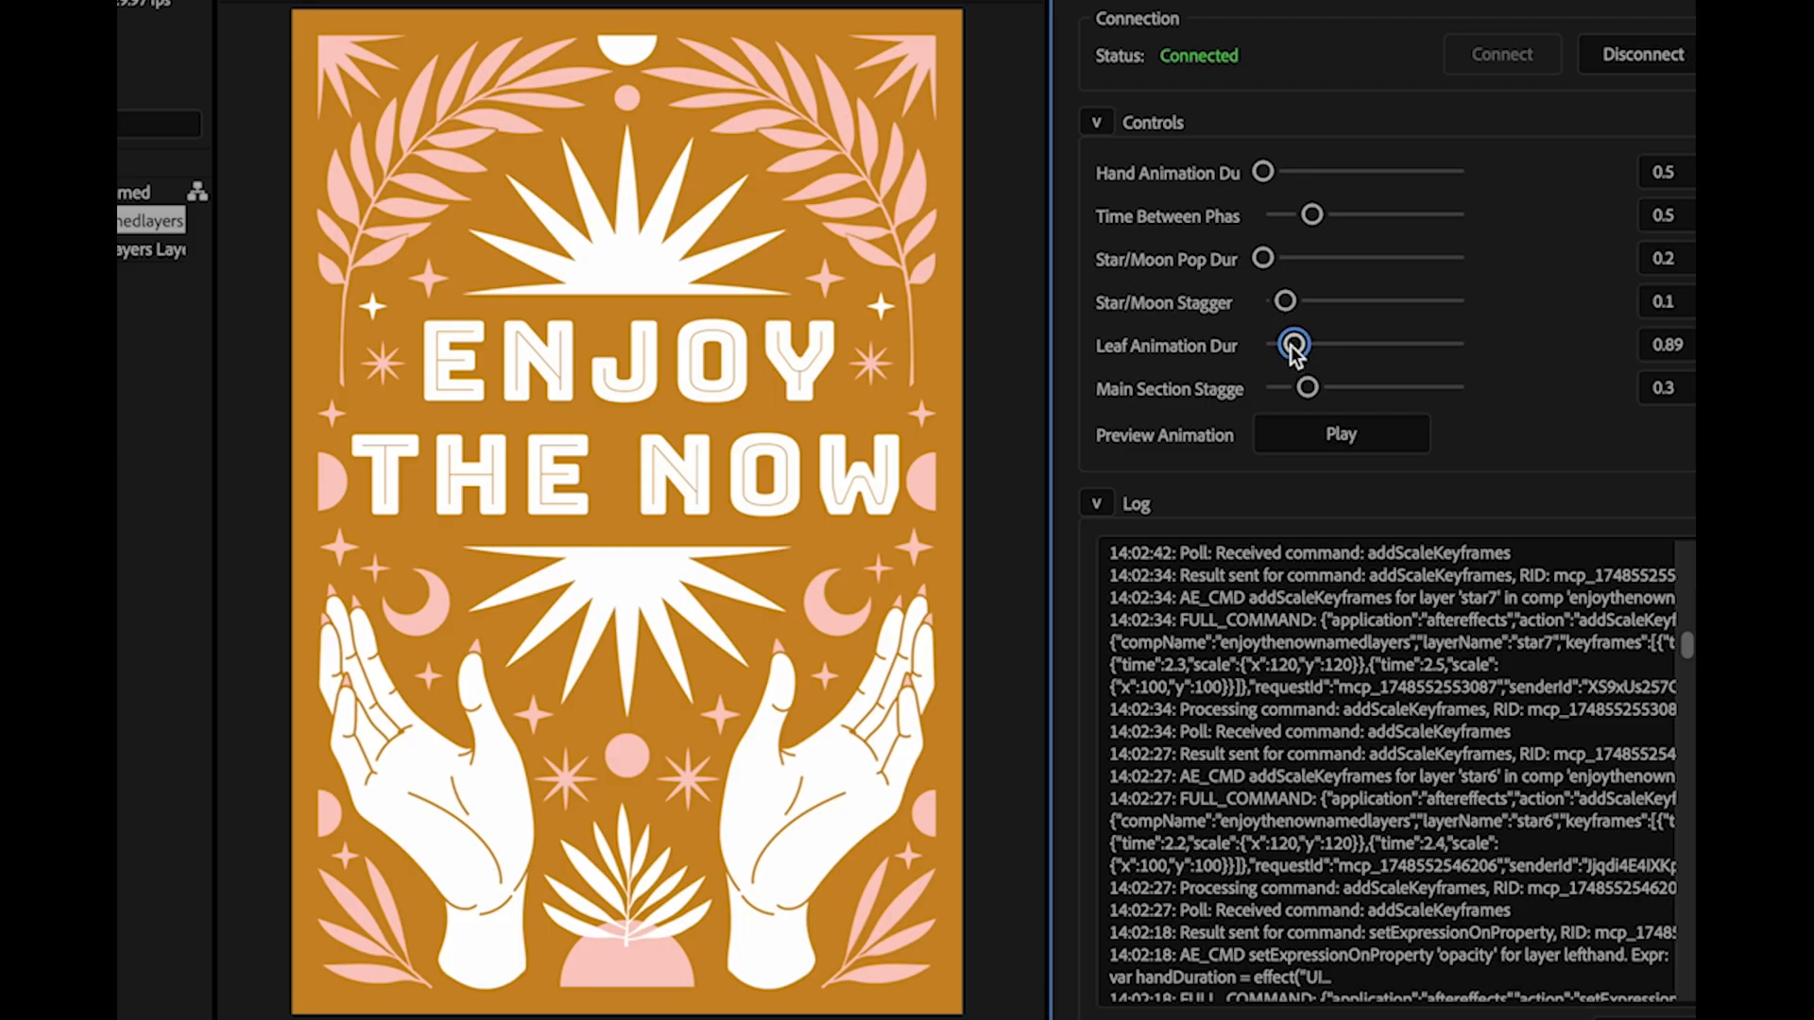
{"action": "mouse_move", "coordinate": [1274, 271]}
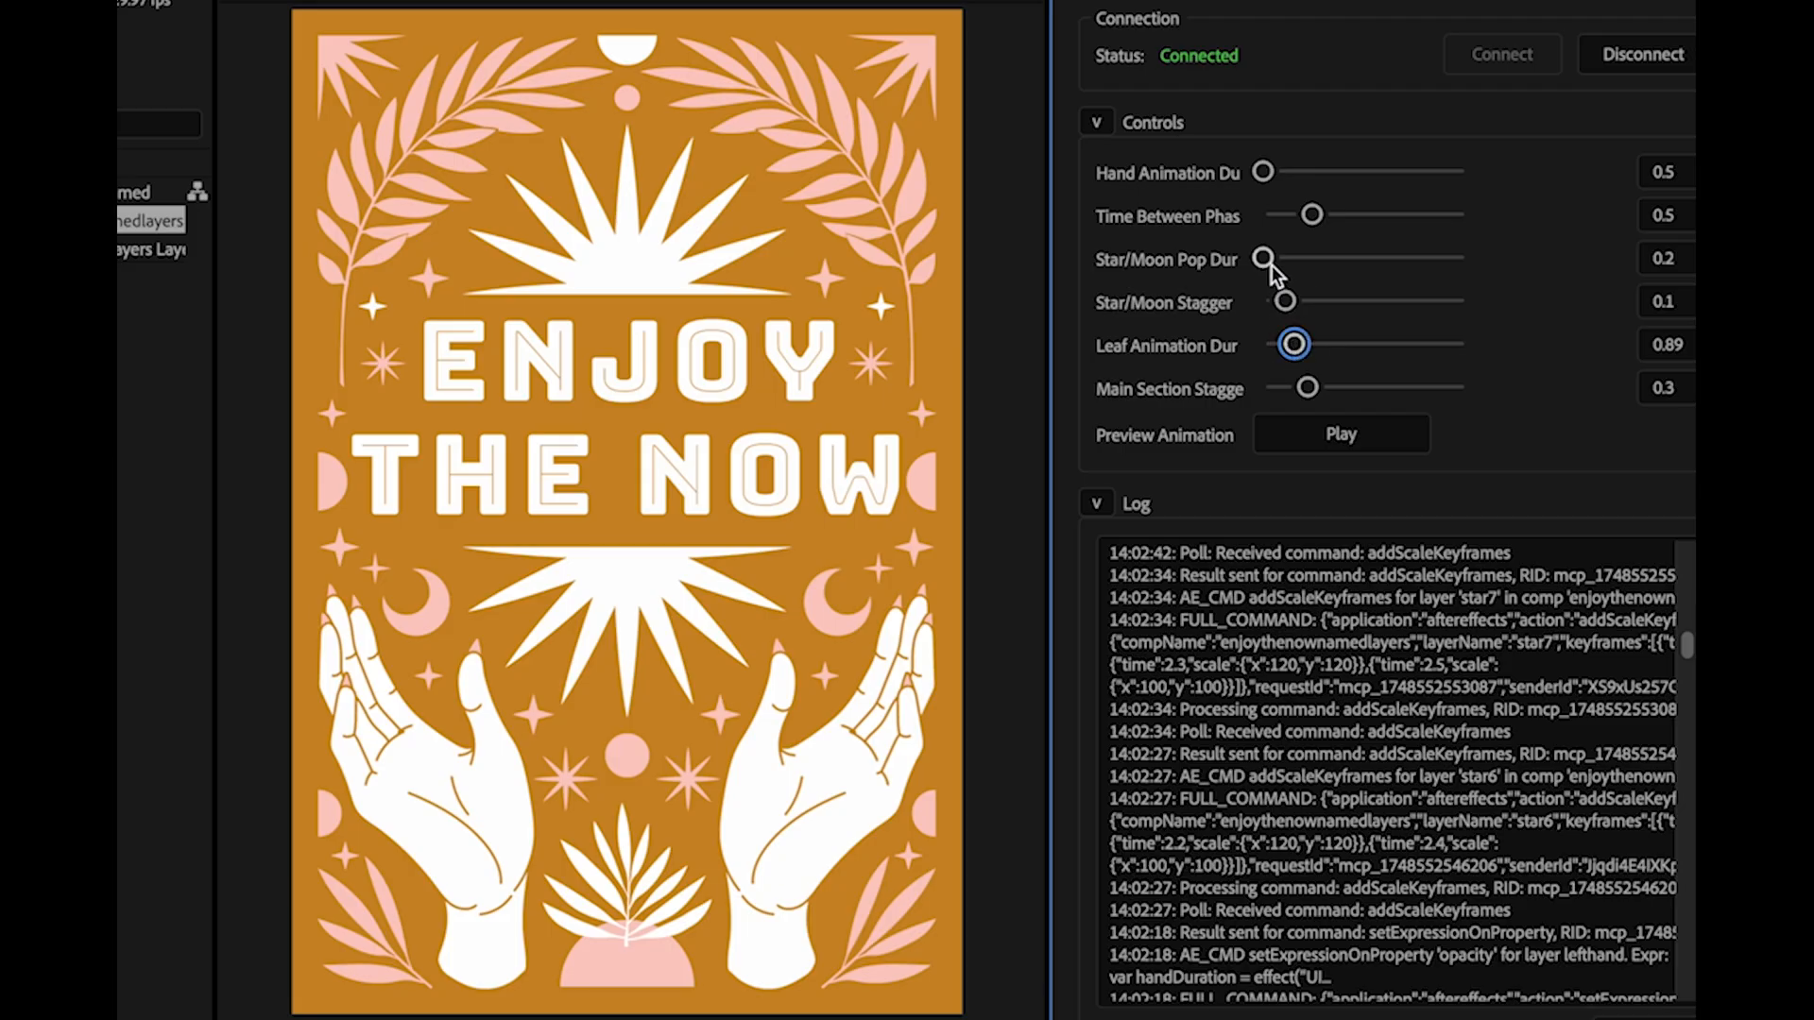
{"action": "left_click_drag", "start_coordinate": [1262, 257], "coordinate": [1269, 257]}
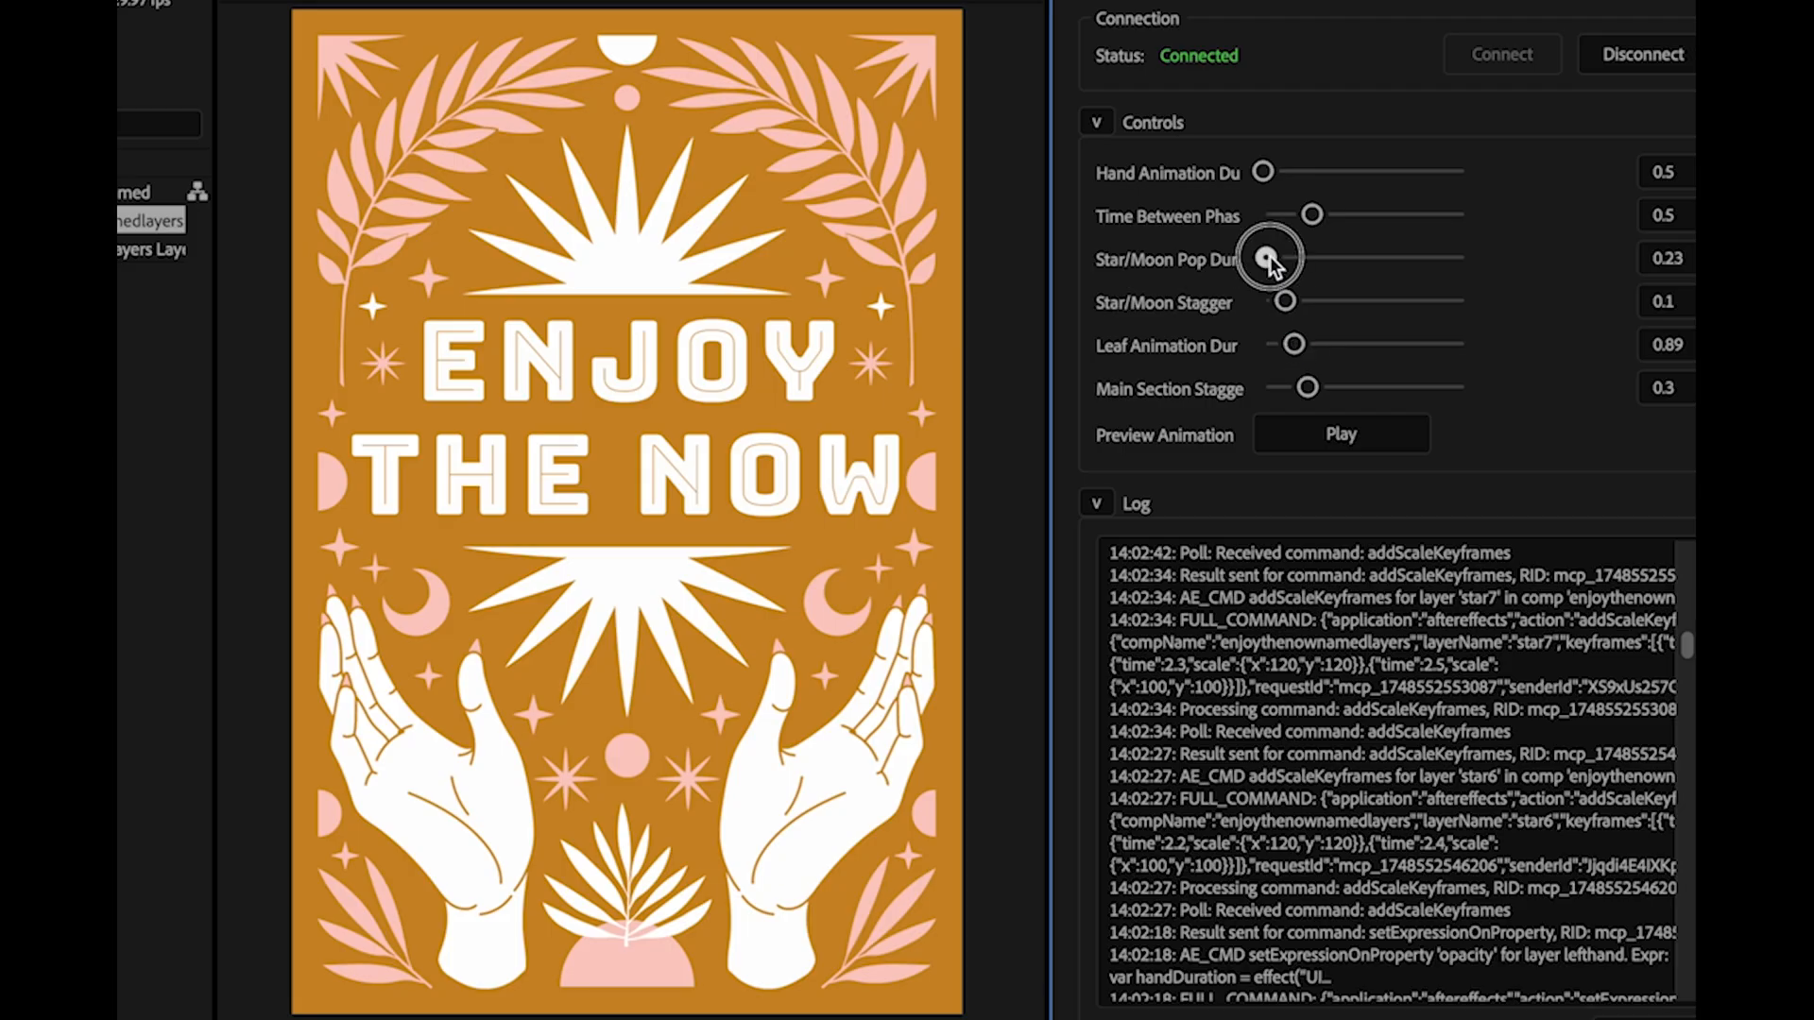
{"action": "left_click_drag", "start_coordinate": [1268, 257], "coordinate": [1409, 257]}
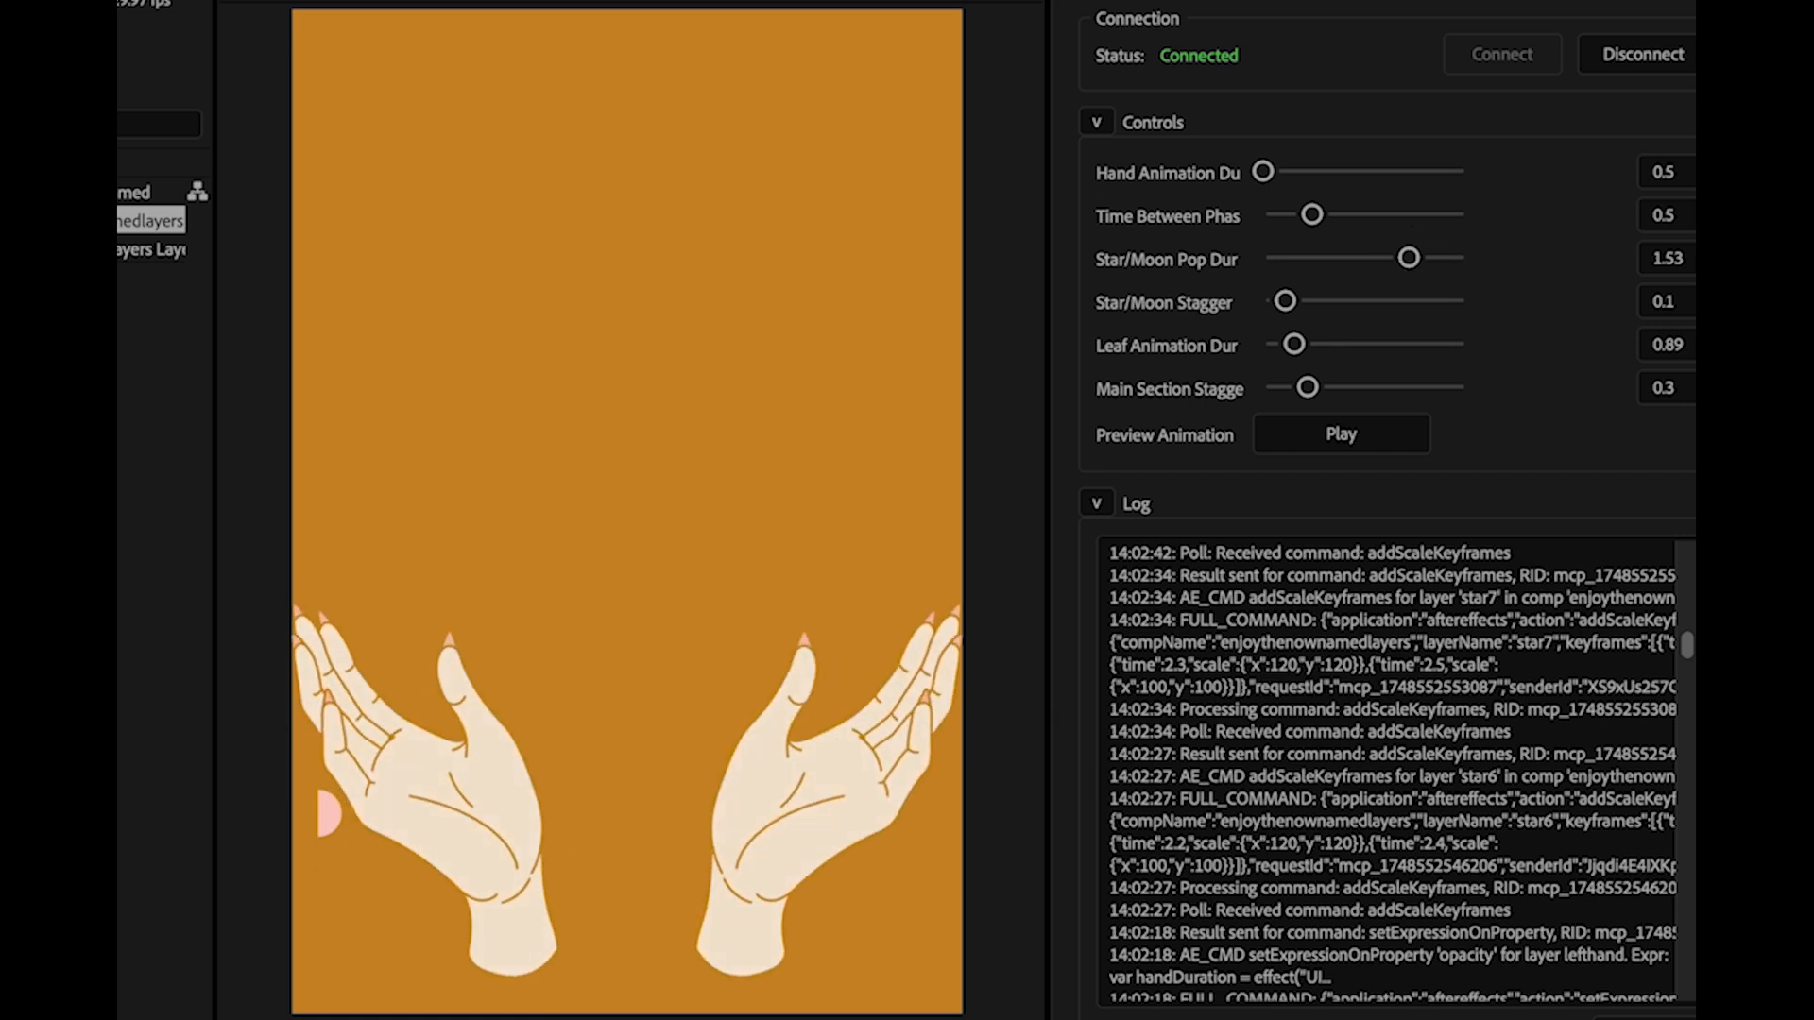
{"action": "left_click", "coordinate": [1341, 433]}
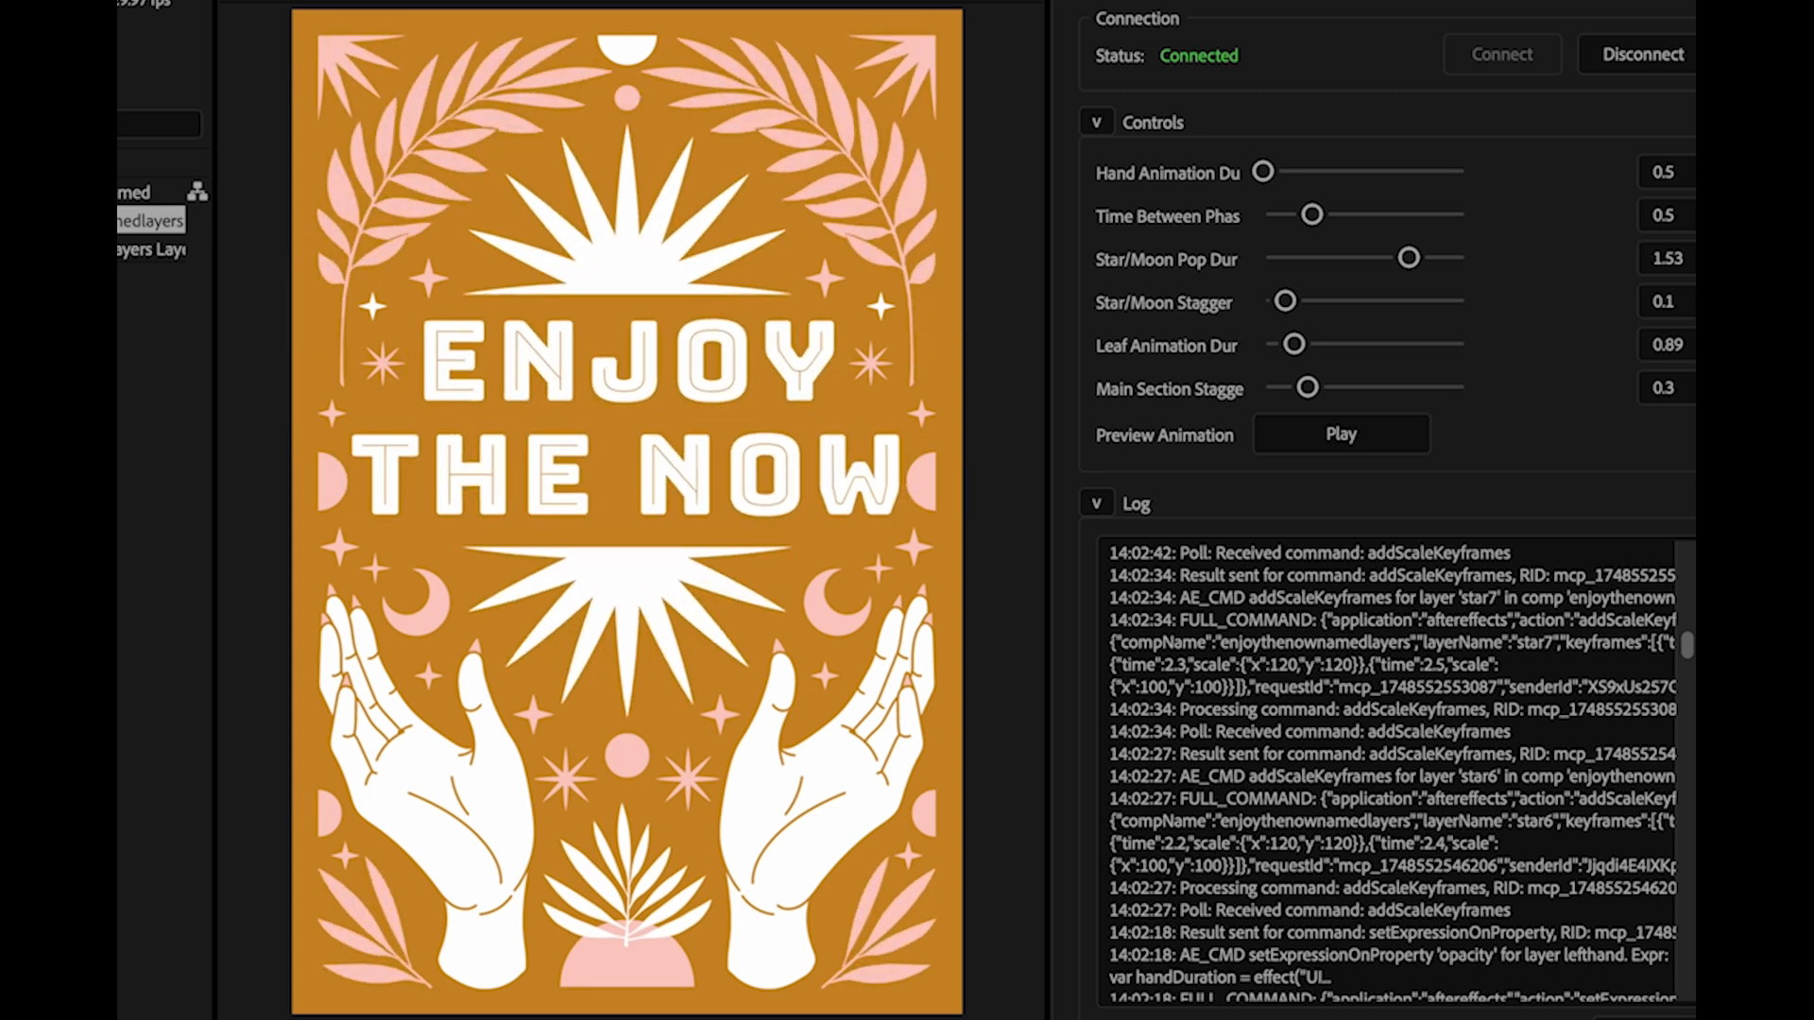
{"action": "left_click", "coordinate": [1340, 434]}
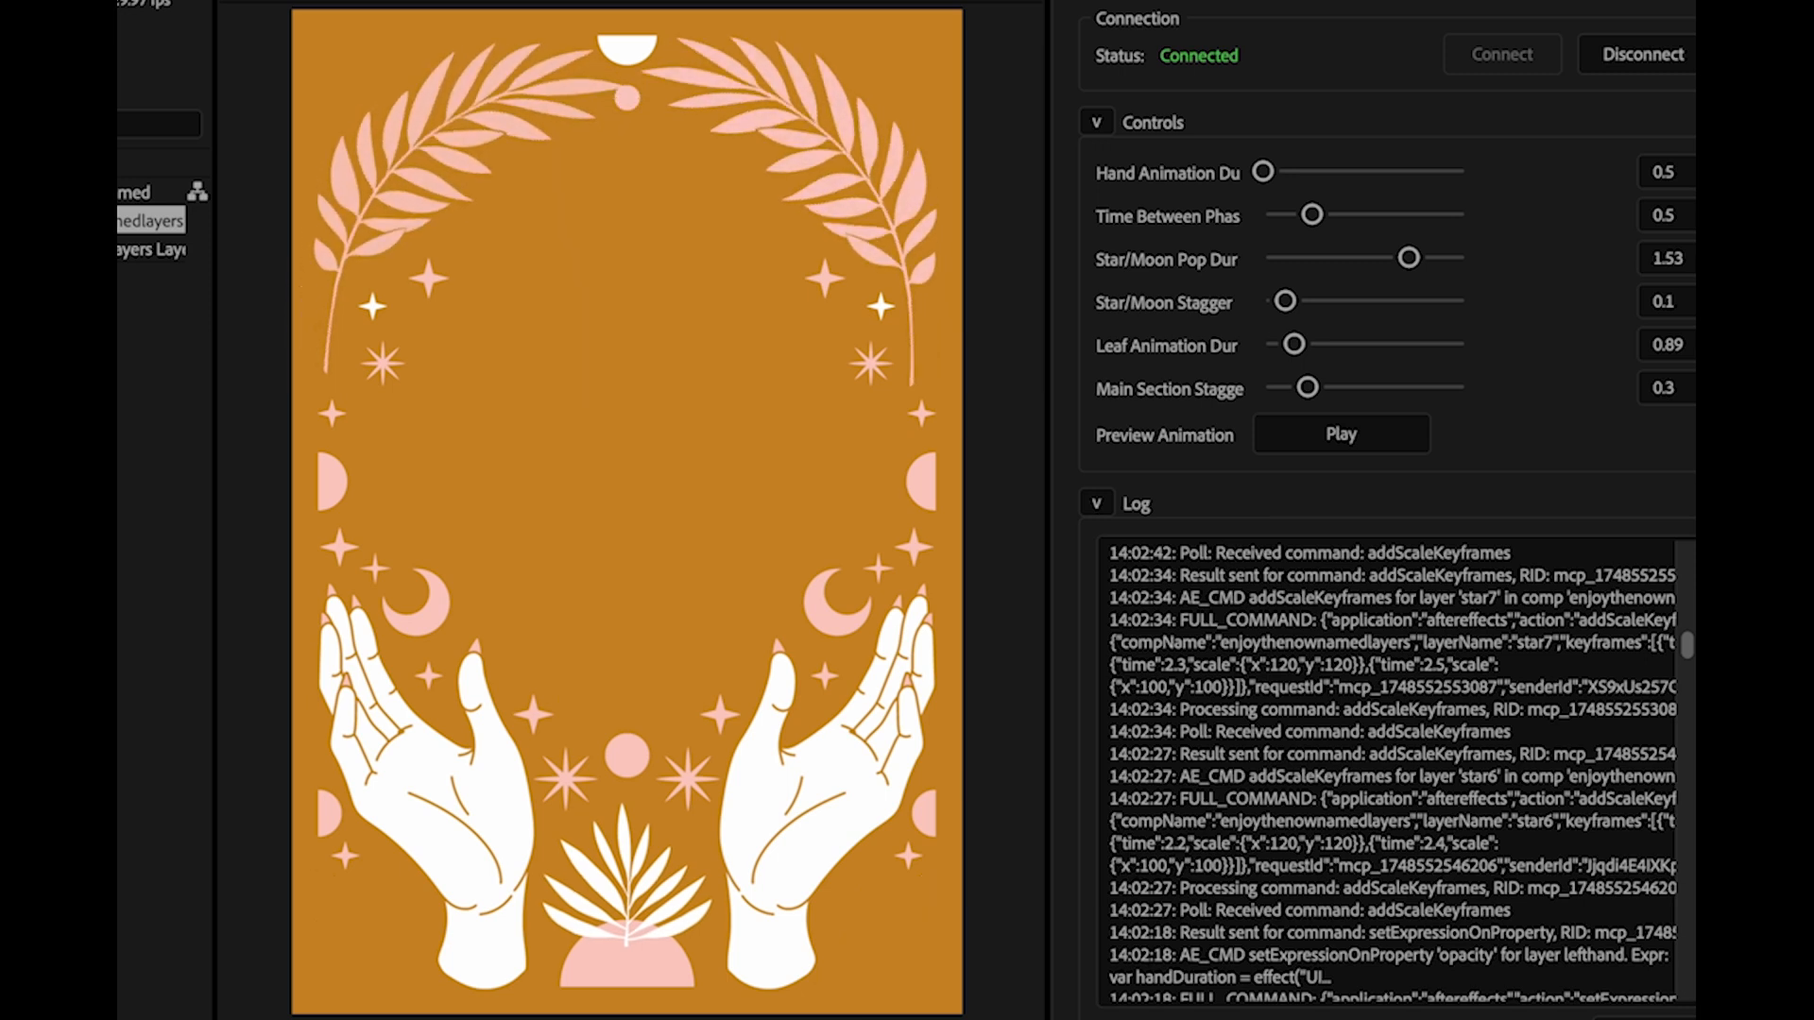
{"action": "left_click", "coordinate": [1341, 434]}
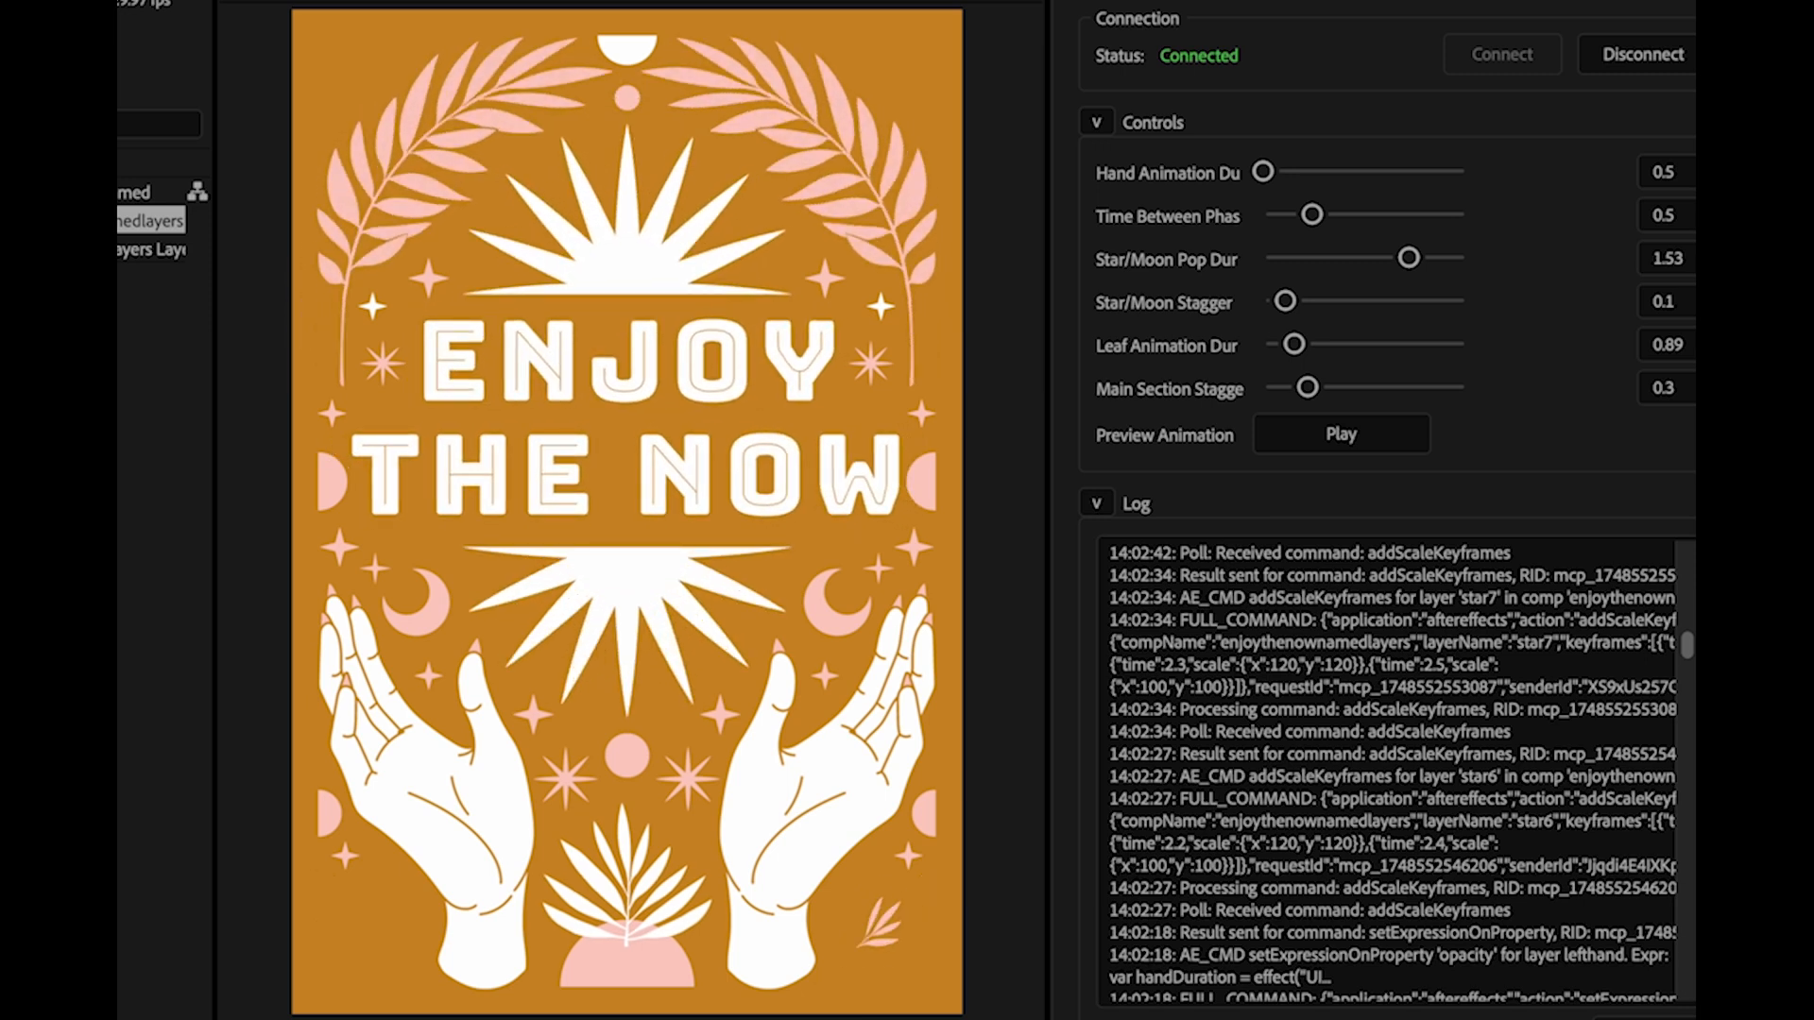